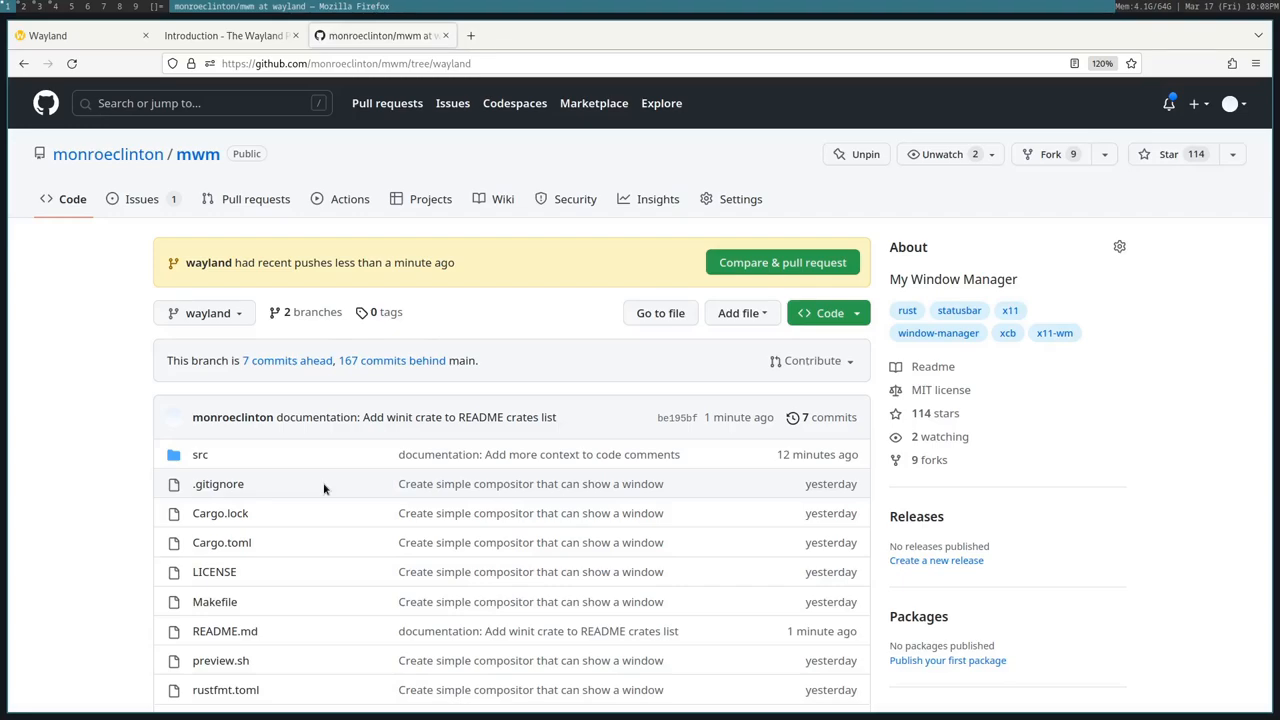
mouse_move(472, 600)
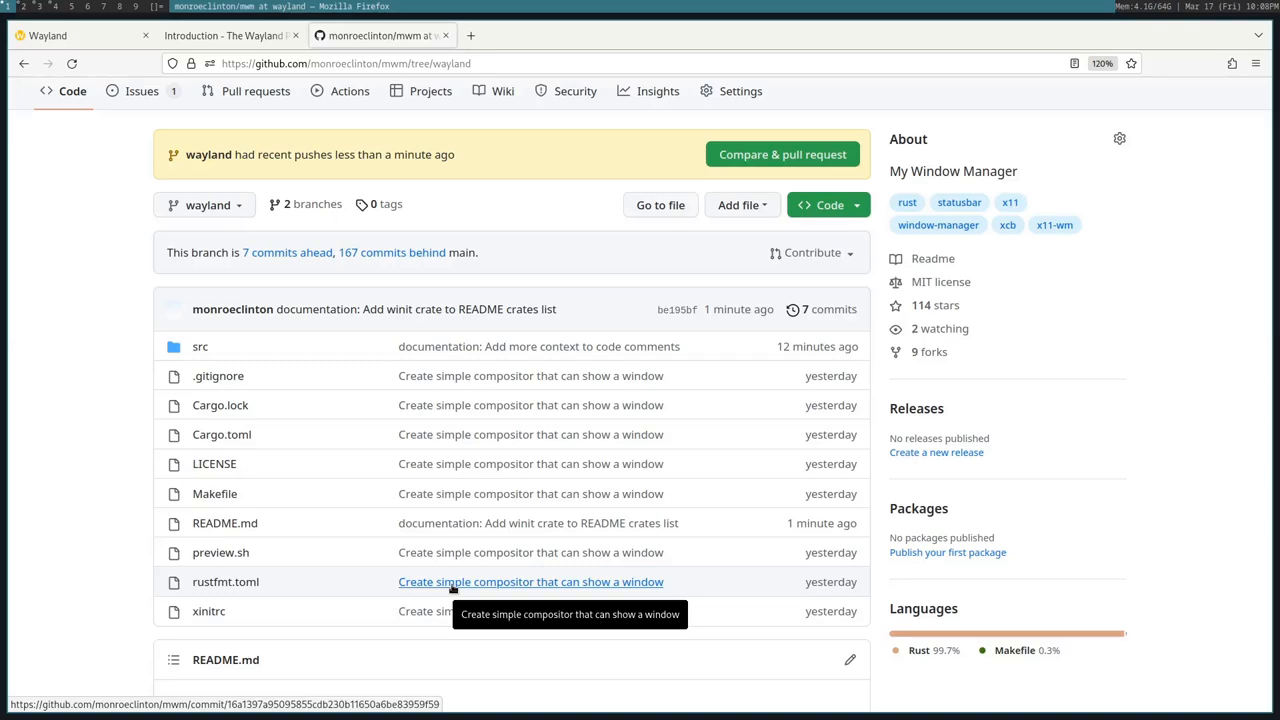
Switch from the mwm GitHub tab to the Wayland homepage, then the Wayland Protocol introduction tab.
left_click(76, 36)
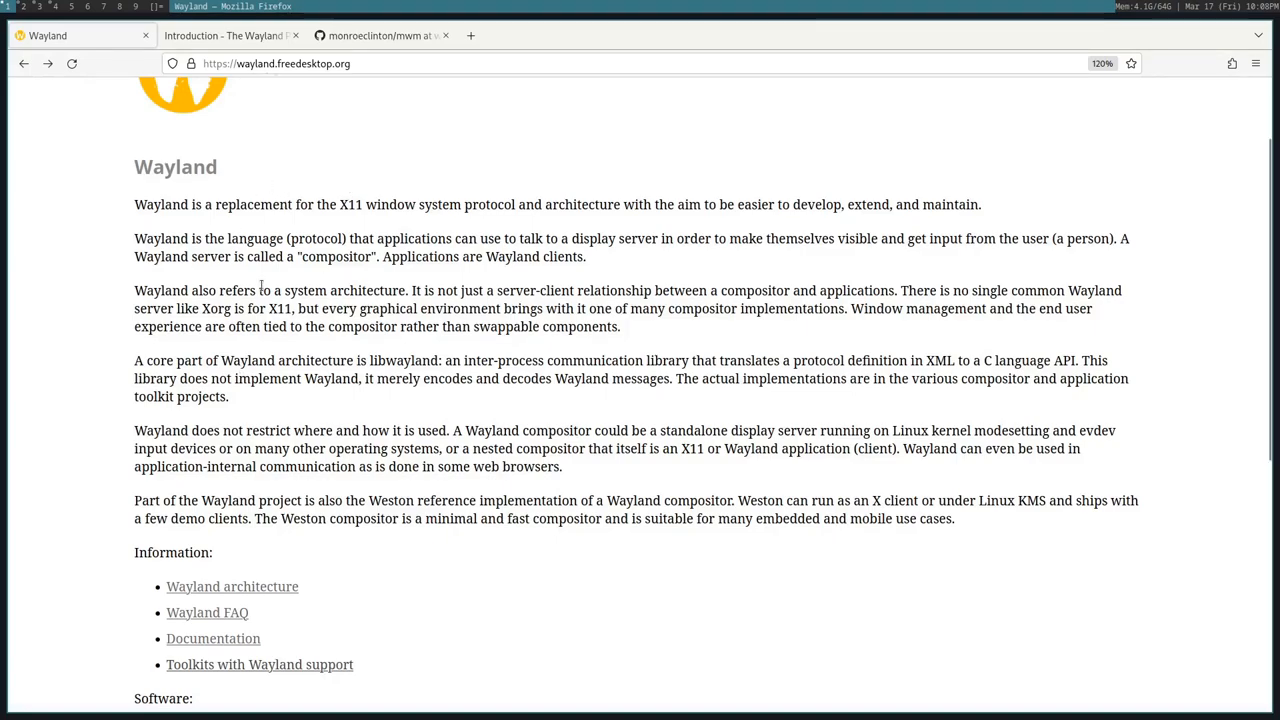
left_click(224, 36)
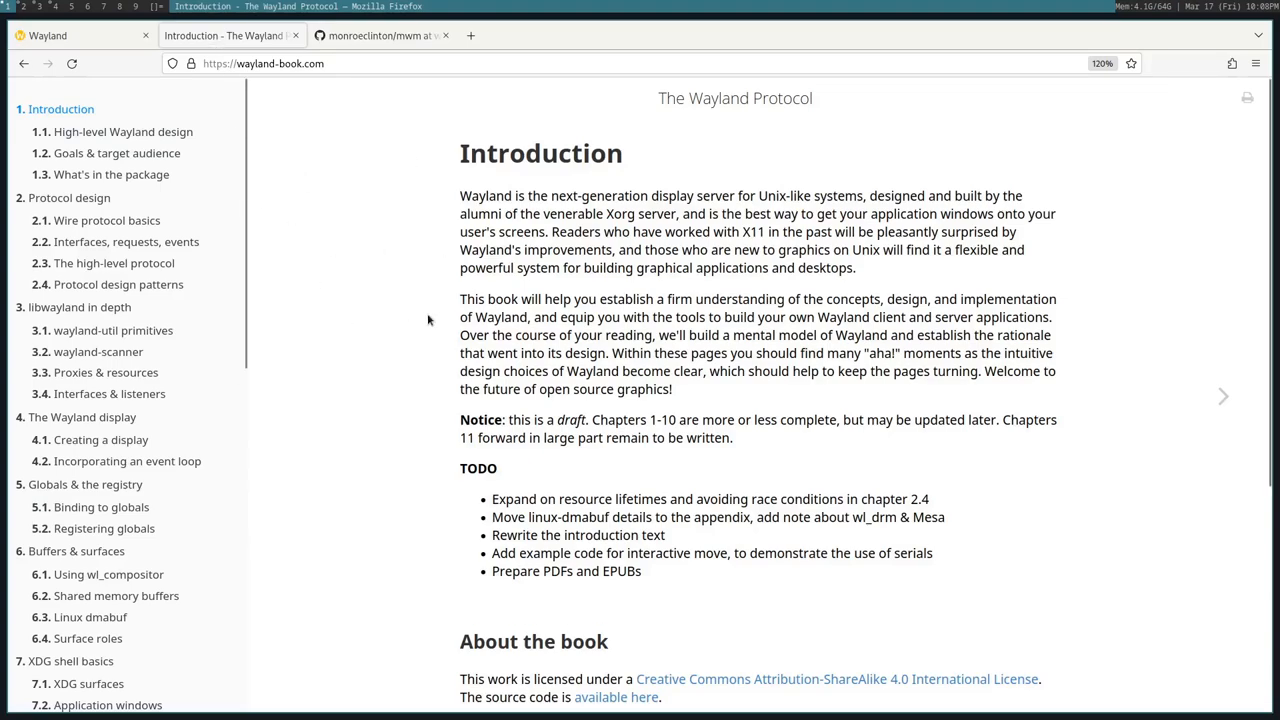
mouse_move(380, 342)
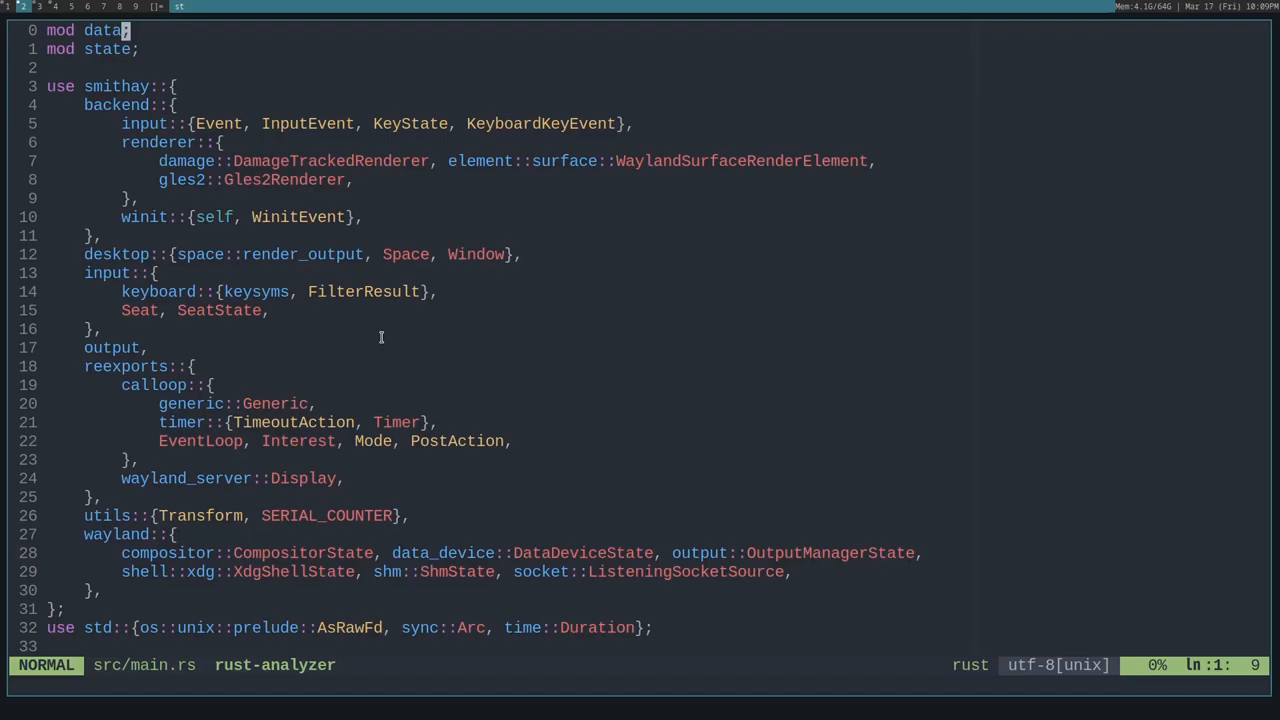
mouse_move(102, 36)
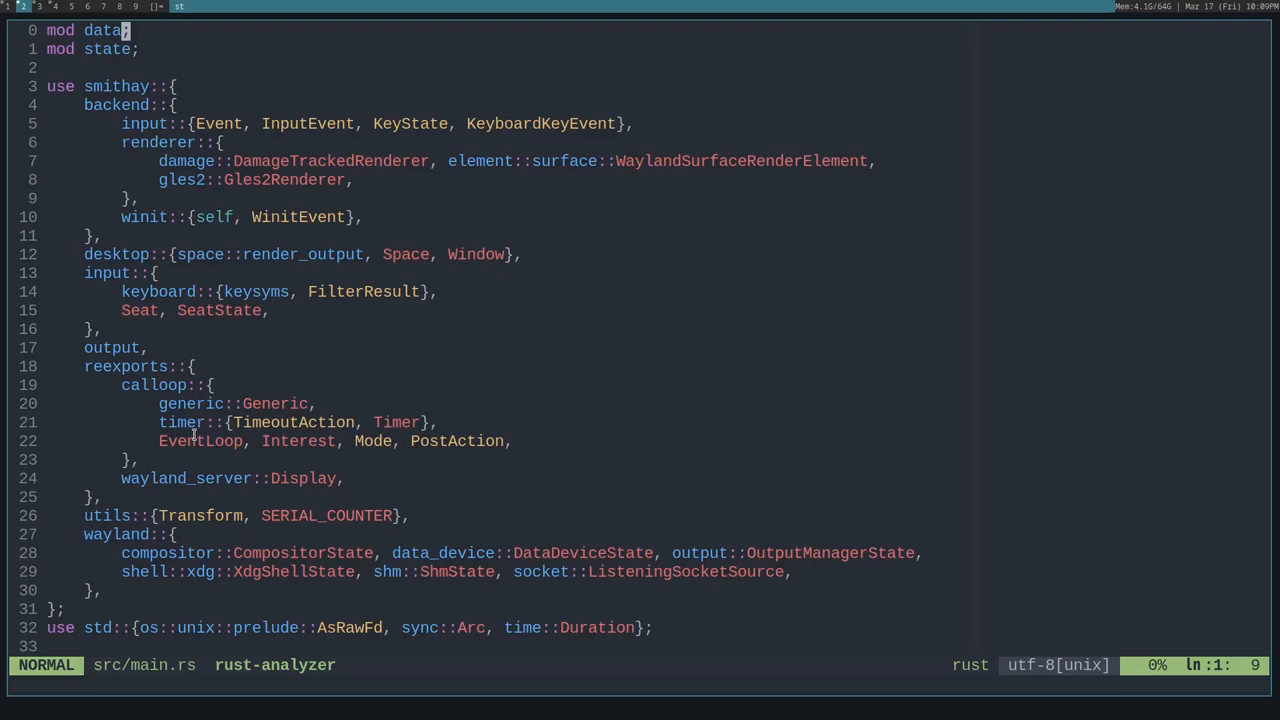
scroll("down", 3)
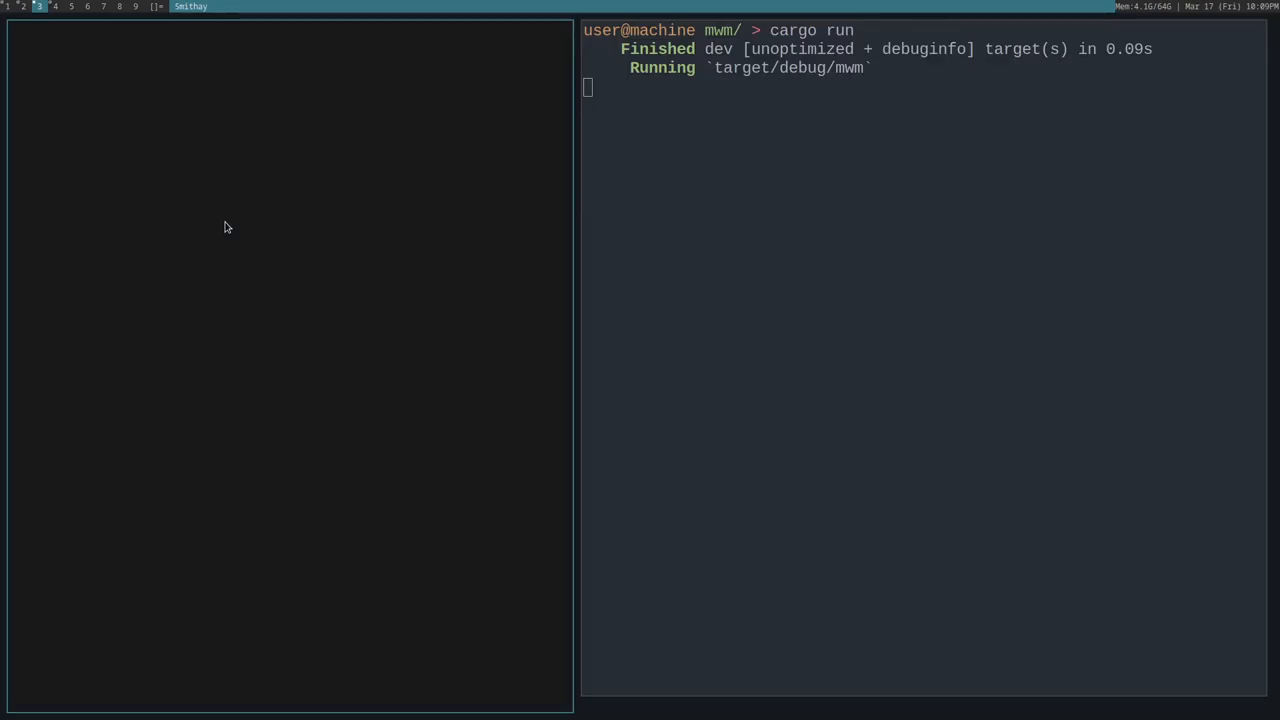
mouse_move(372, 448)
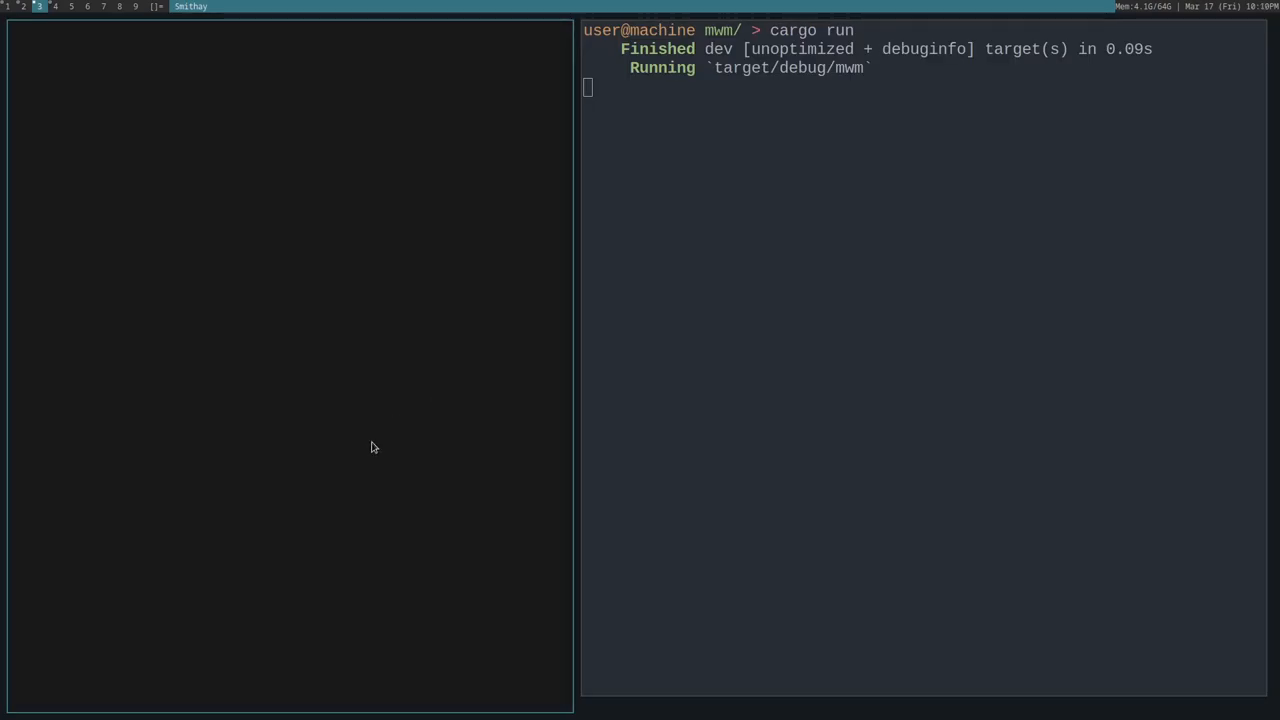
mouse_move(328, 424)
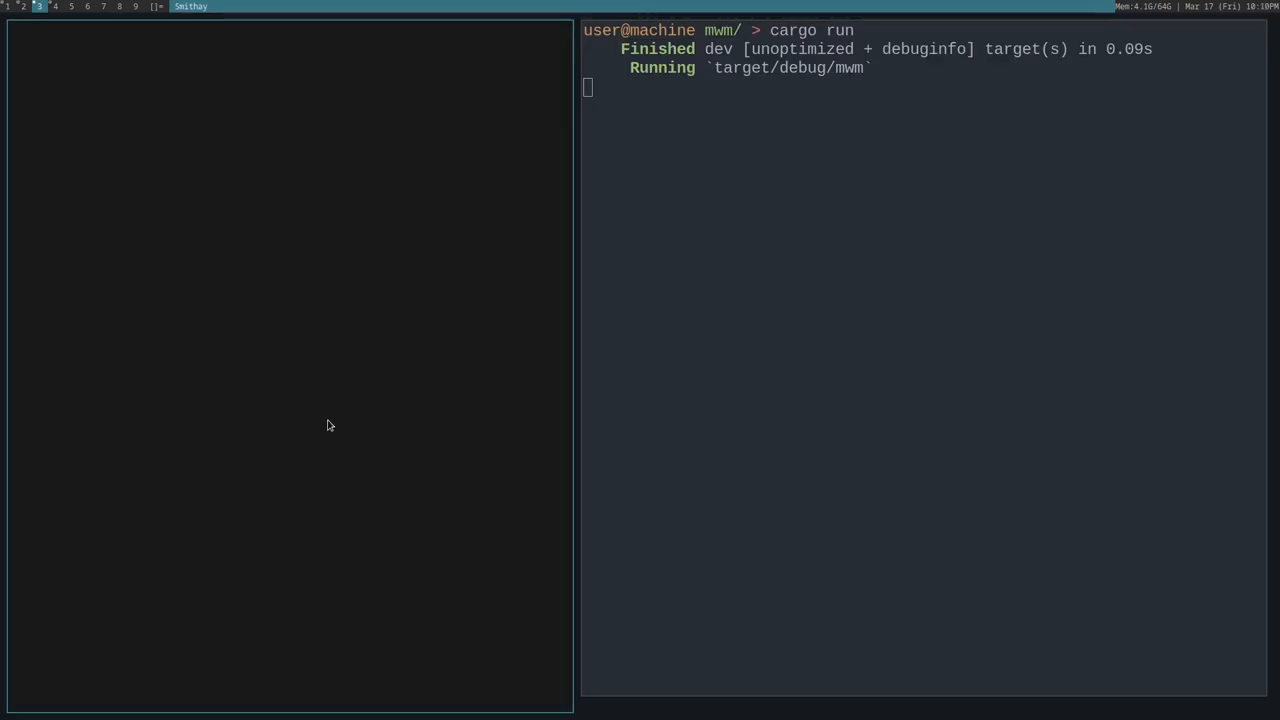
mouse_move(410, 348)
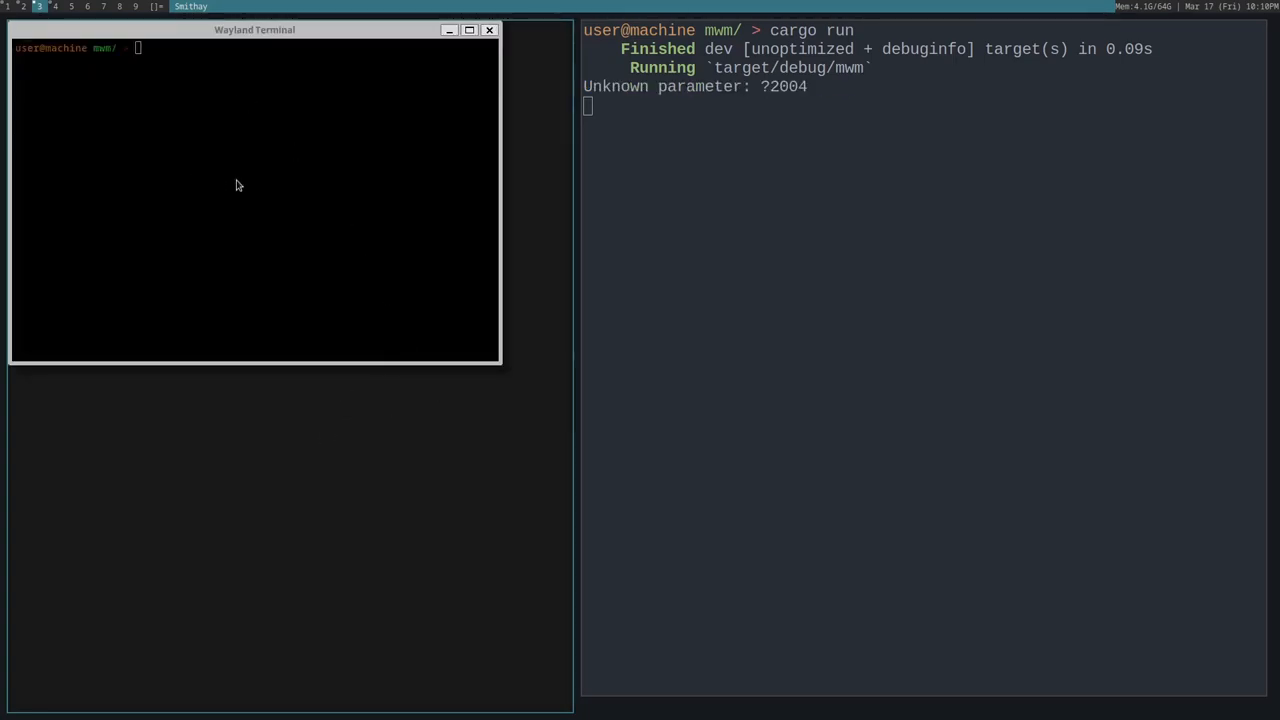
mouse_move(298, 140)
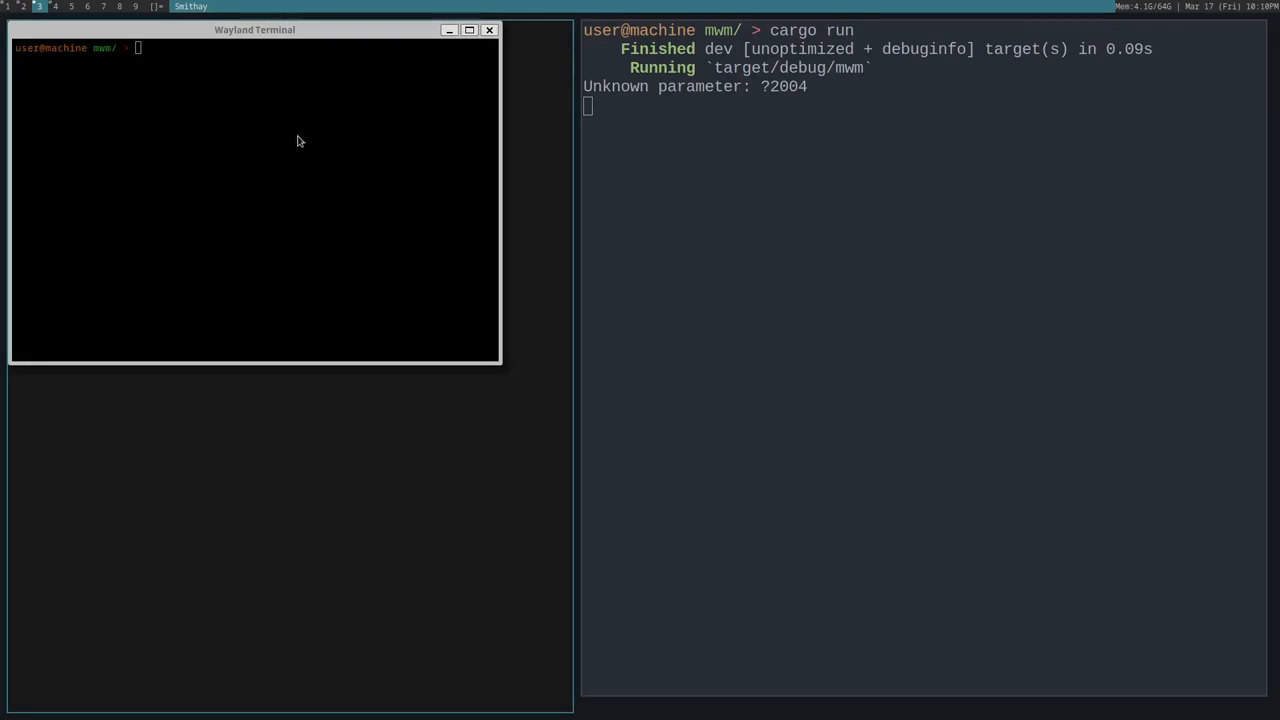
mouse_move(280, 200)
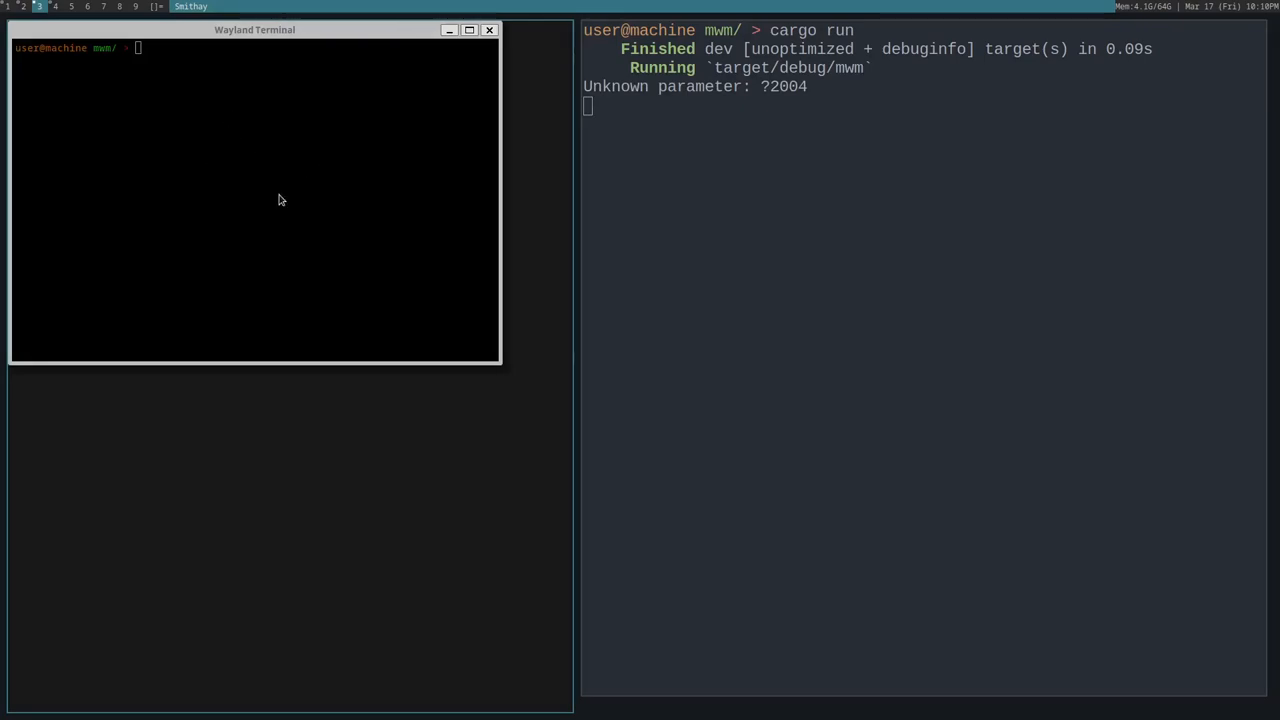
mouse_move(268, 196)
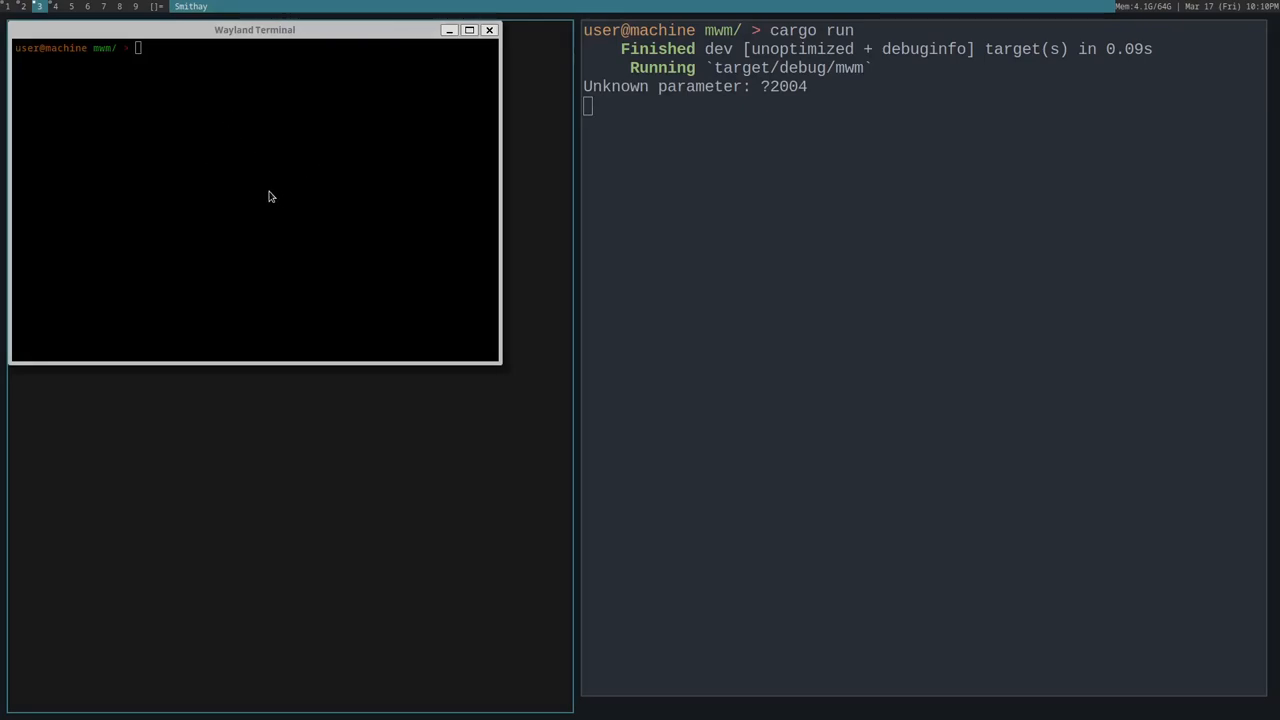
mouse_move(364, 328)
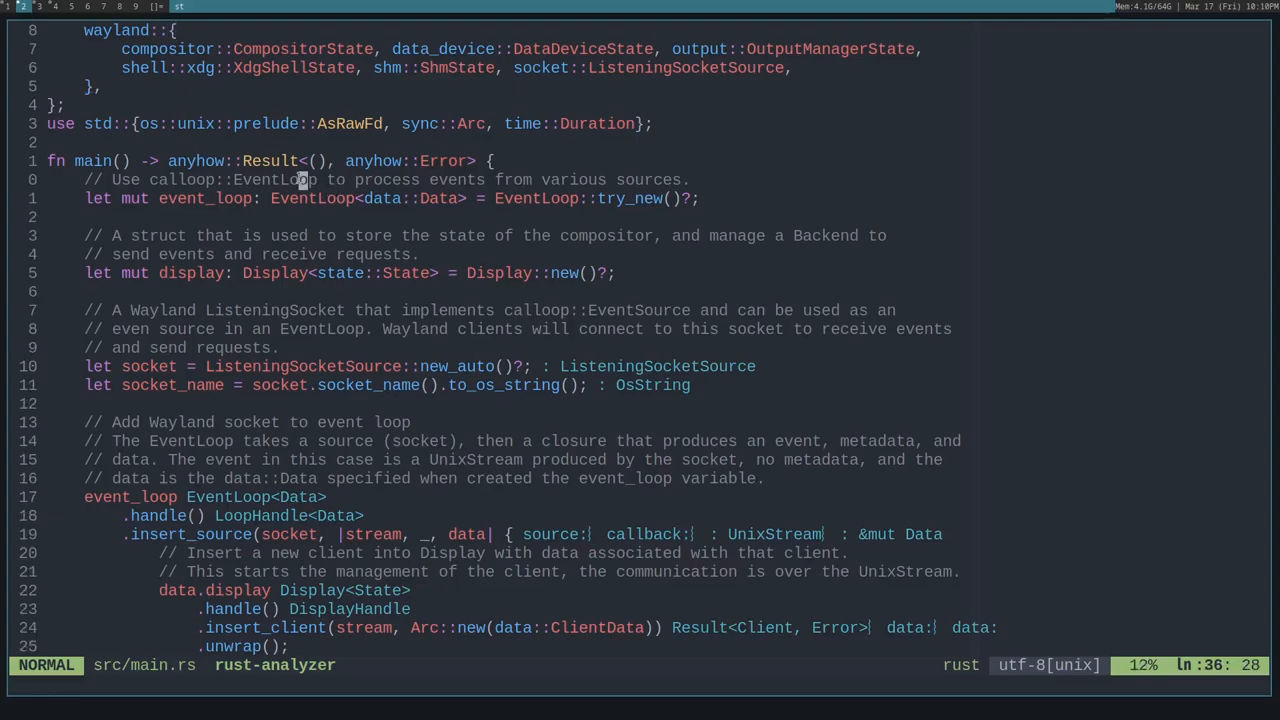
mouse_move(324, 96)
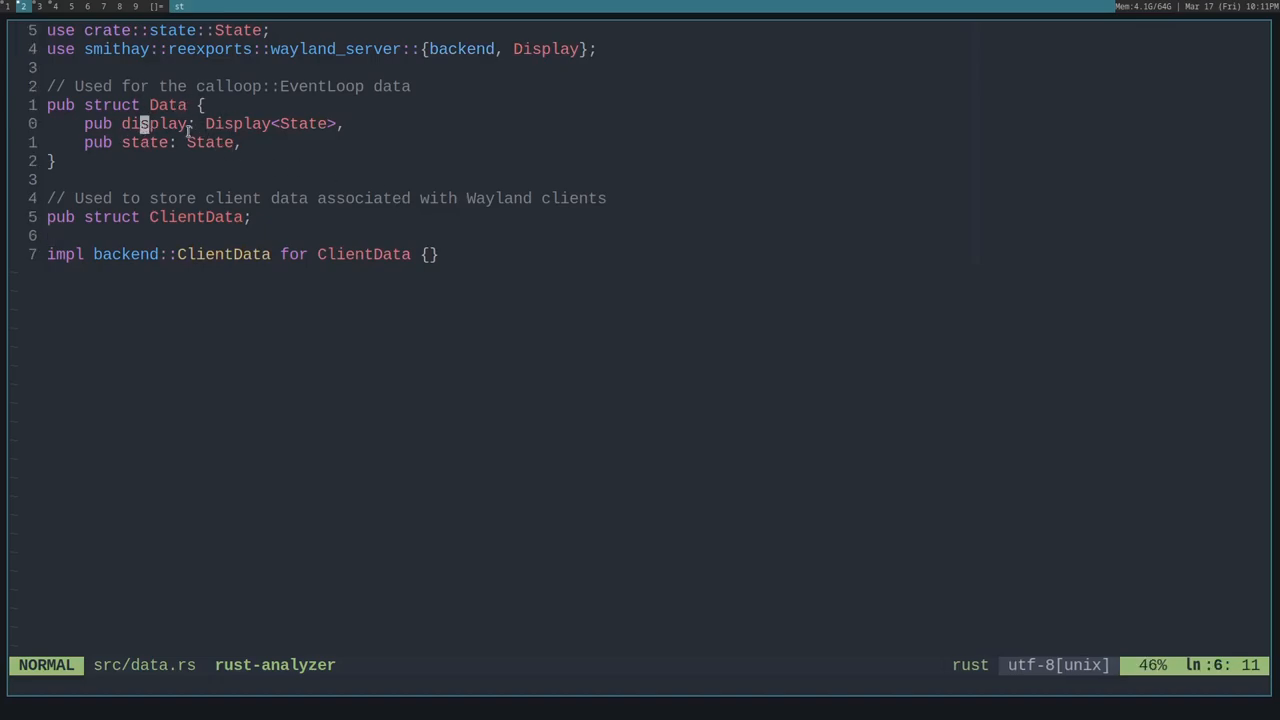
mouse_move(250, 122)
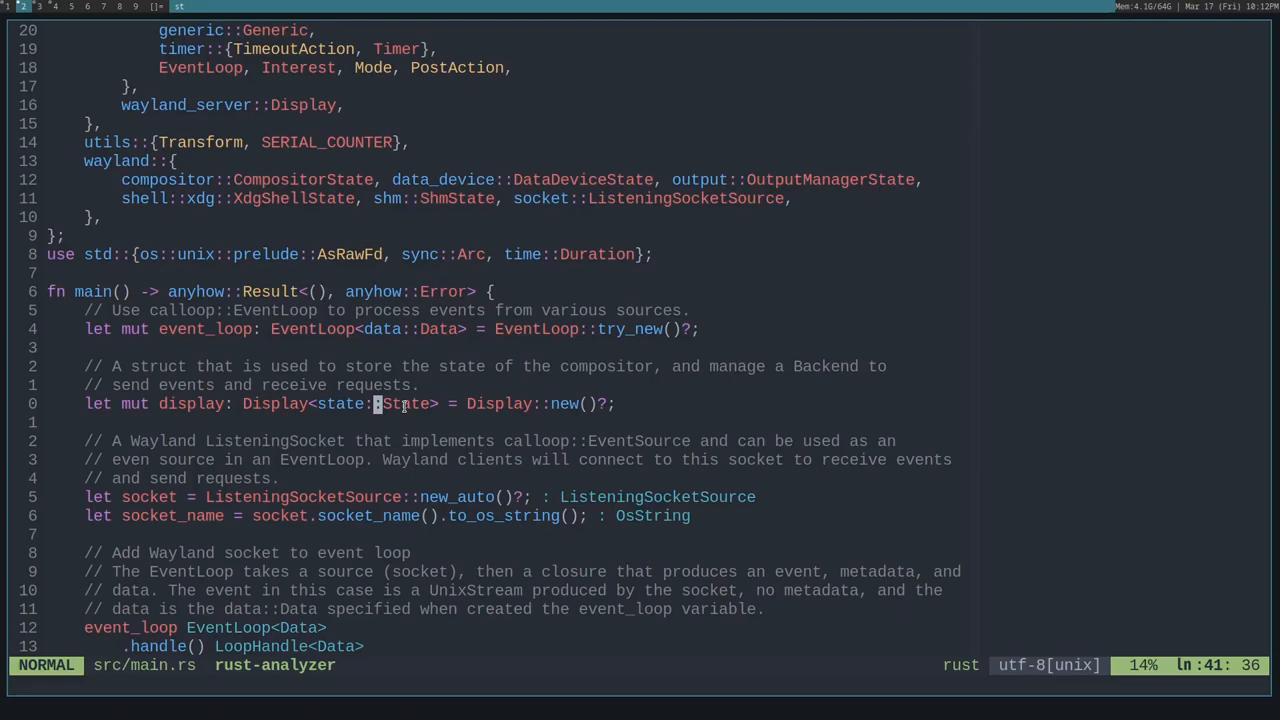
mouse_move(82, 548)
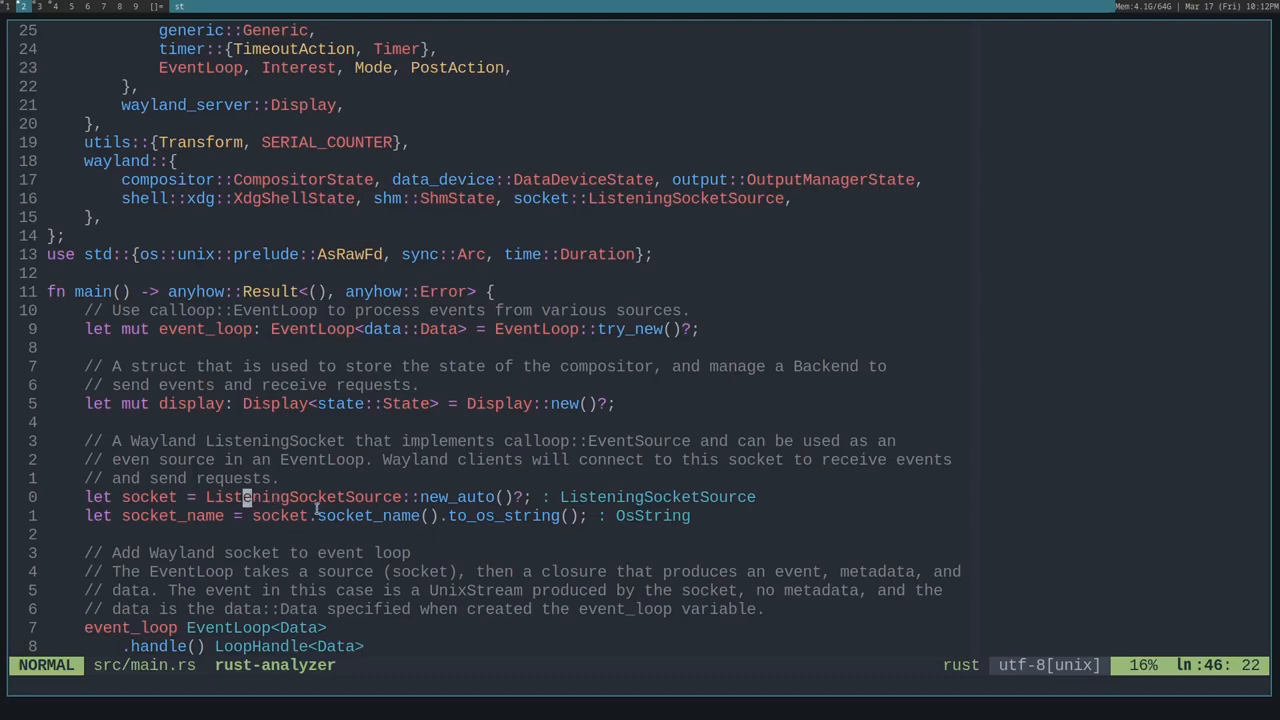
Scroll main.rs to the display creation, listening socket and first insert_source lines.
scroll("down", 3)
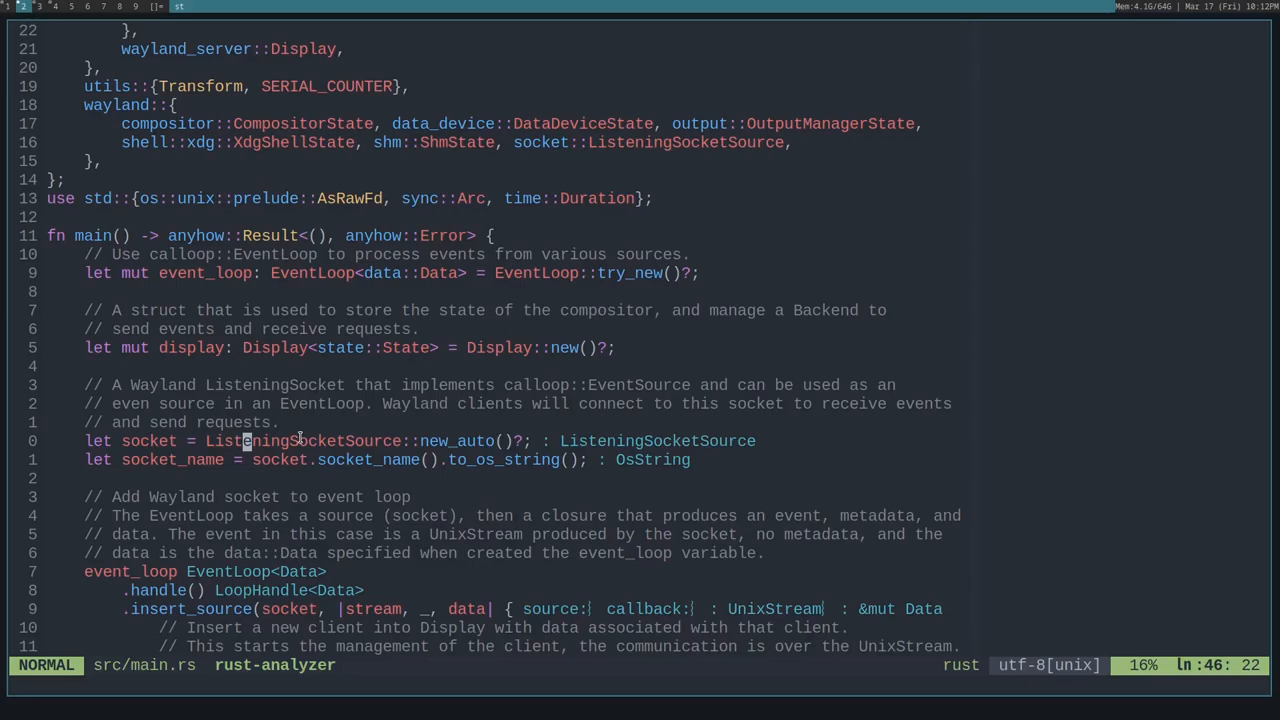
Scroll to the insert_source closure that inserts new Wayland clients into the display.
scroll("down", 3)
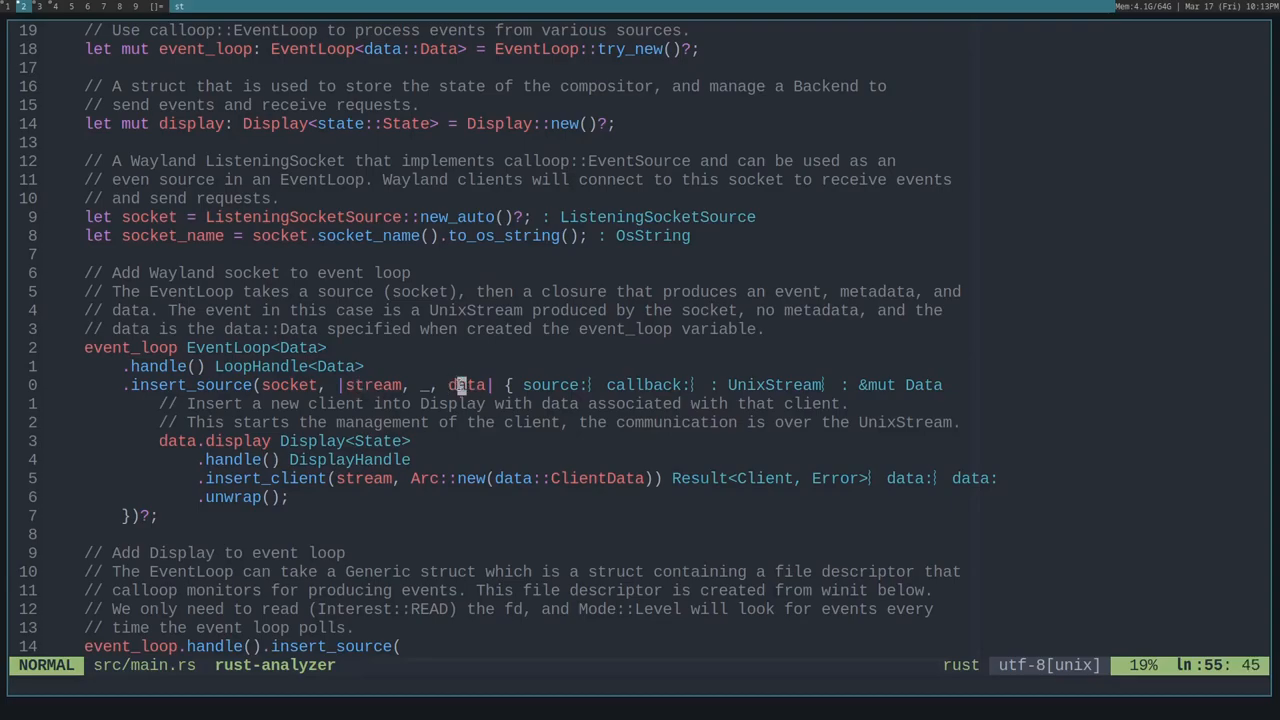
mouse_move(484, 520)
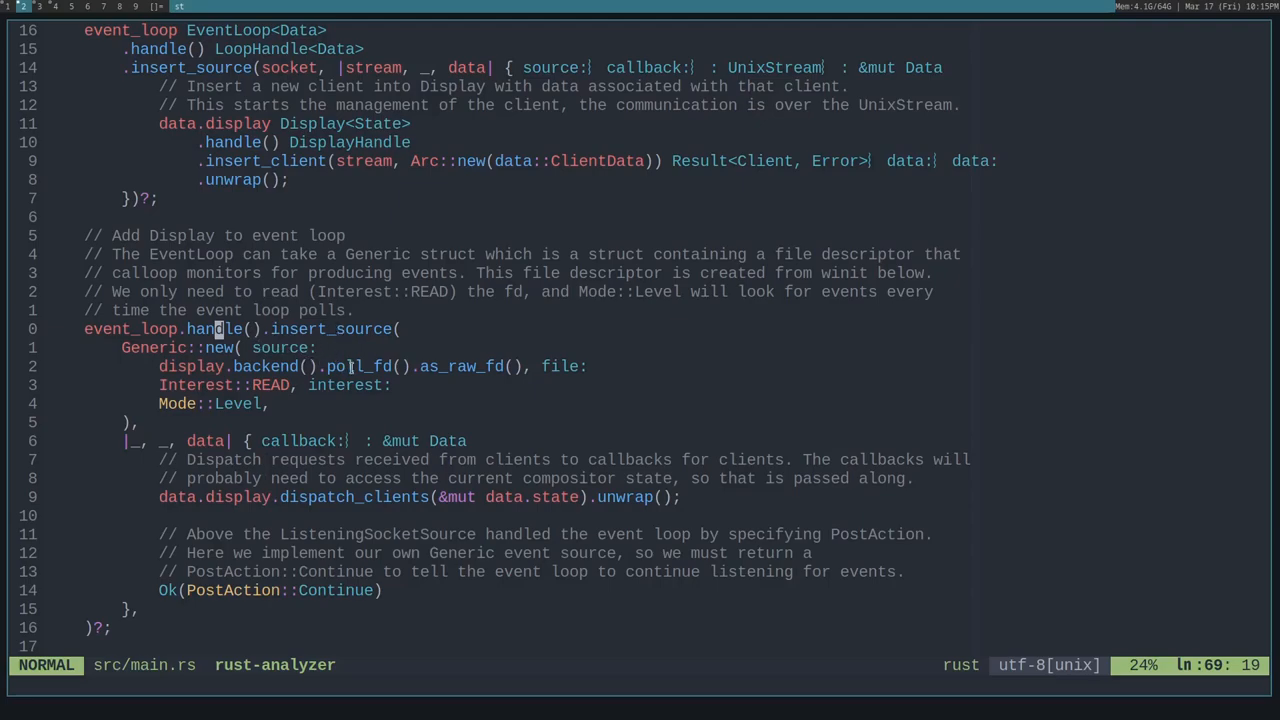
mouse_move(360, 496)
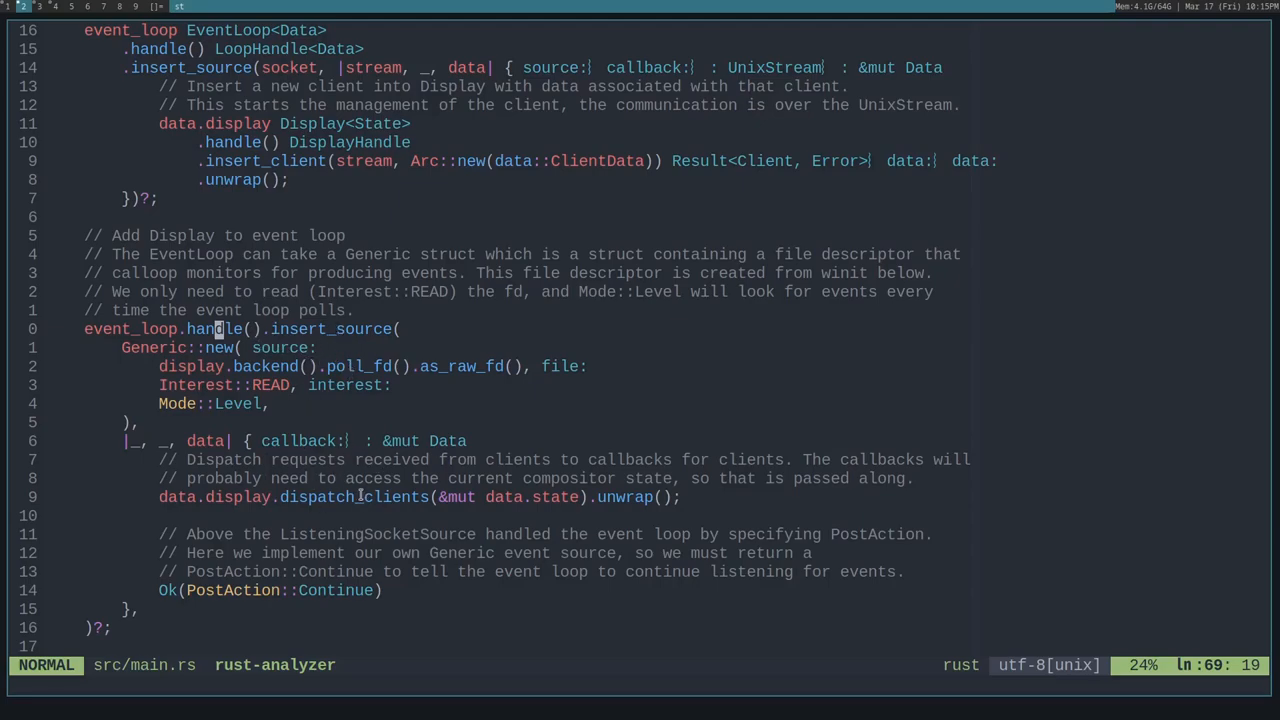
mouse_move(378, 496)
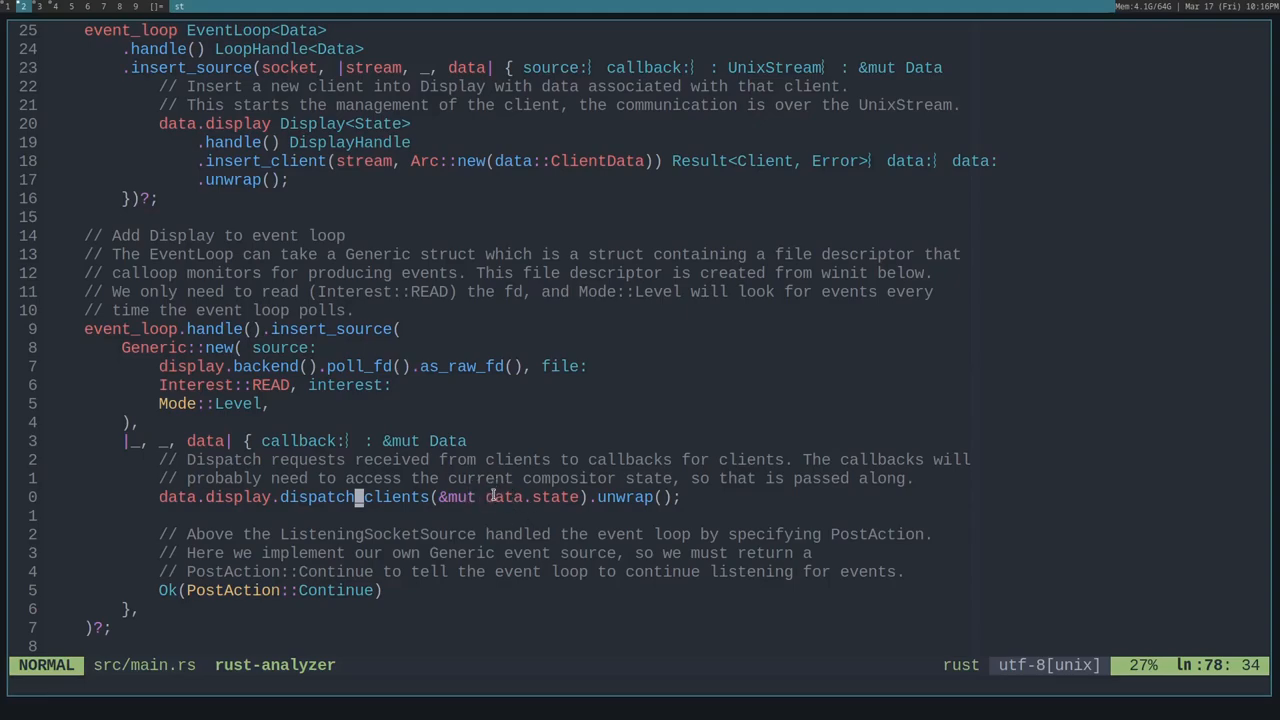
Scroll to the Generic source polling the display fd, dispatching clients and returning PostAction::Continue.
scroll("down", 3)
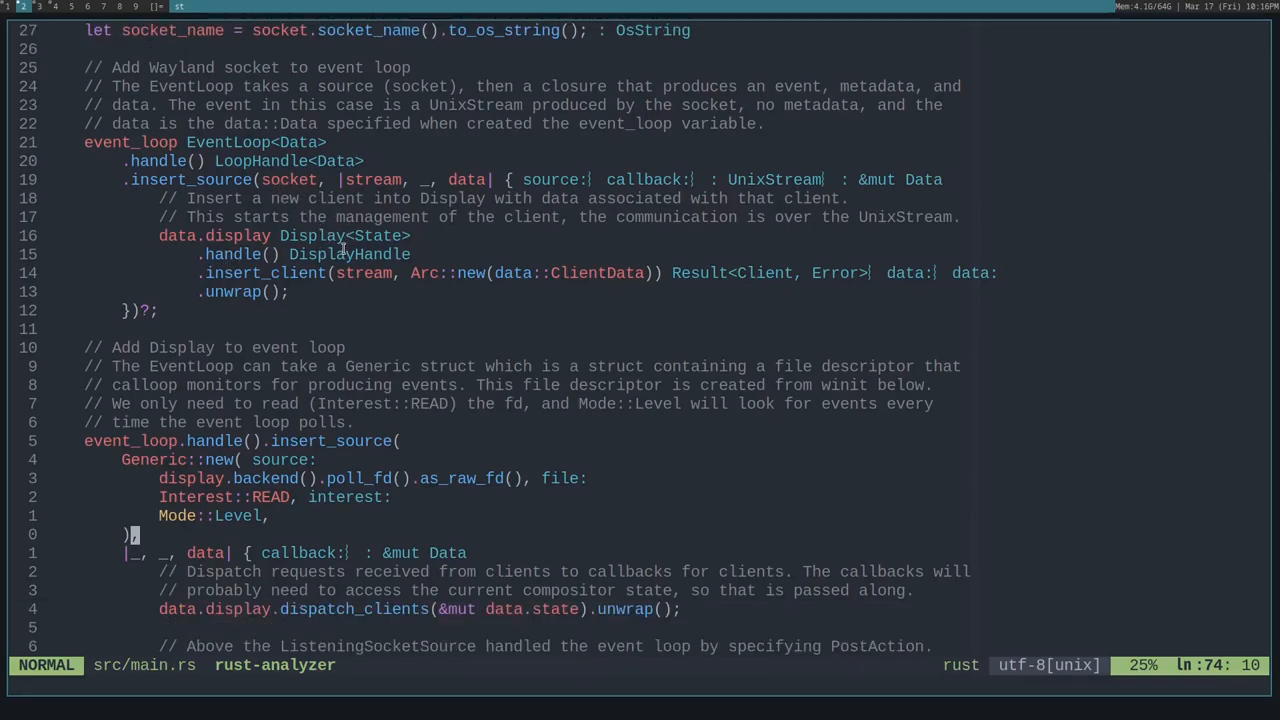
scroll("down", 3)
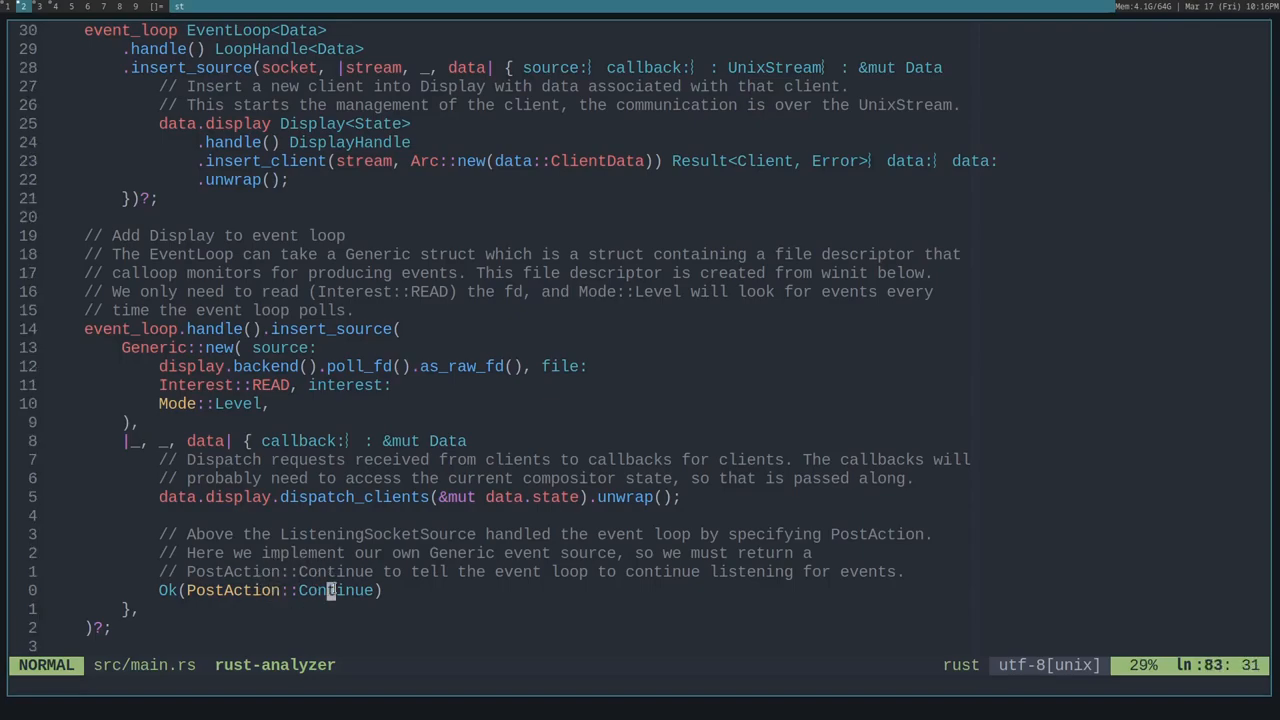
Scroll through the compositor, shm, output manager, xdg shell and seat state setup with keyboard and pointer.
scroll("down", 3)
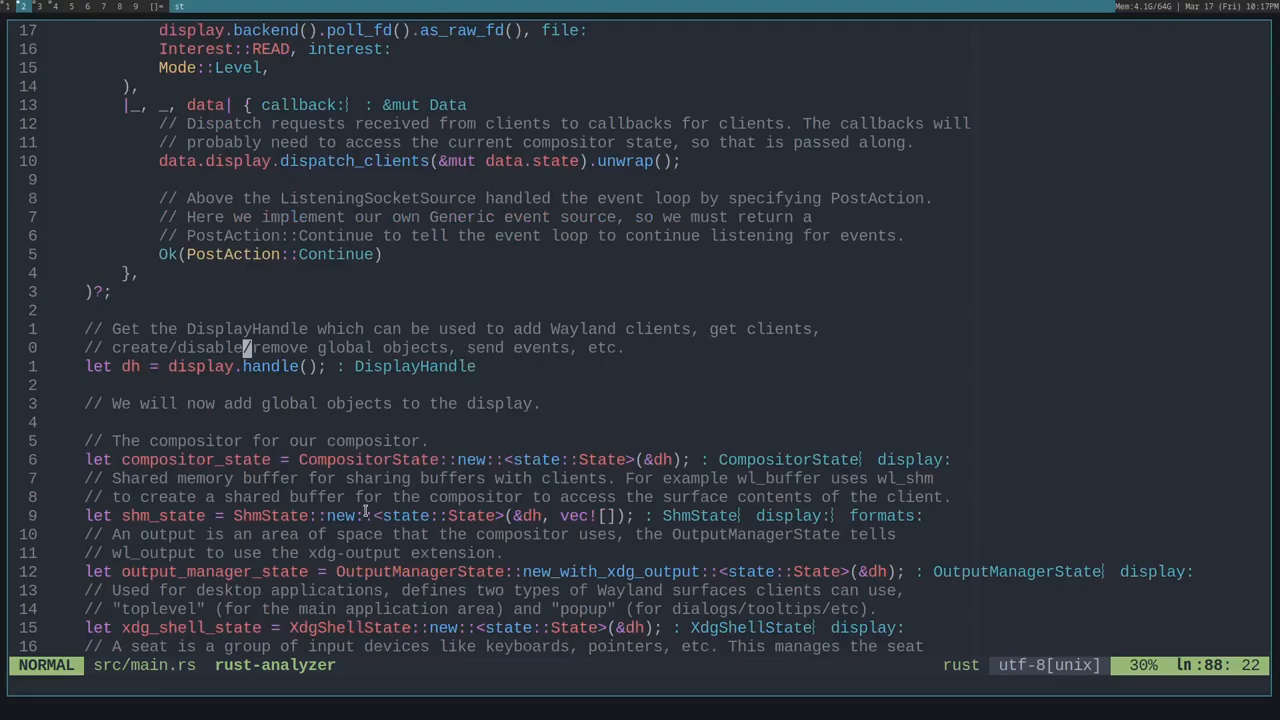
scroll("down", 3)
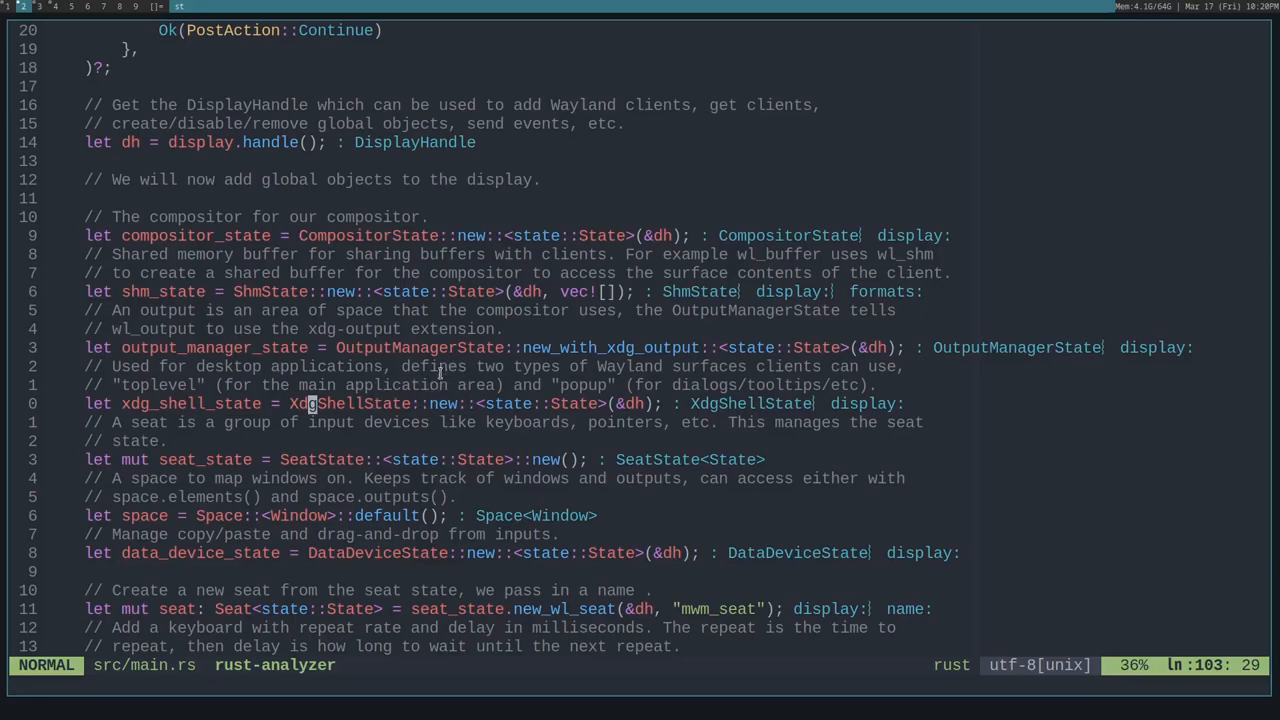
mouse_move(512, 364)
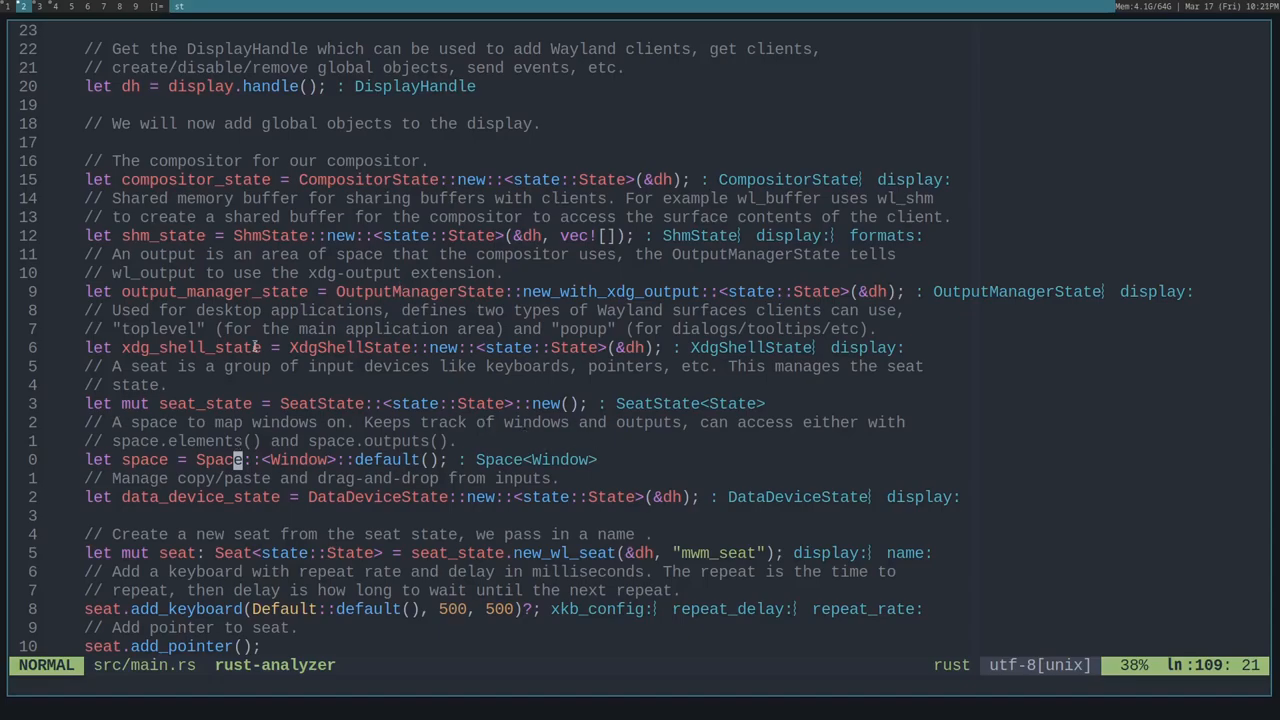
mouse_move(510, 410)
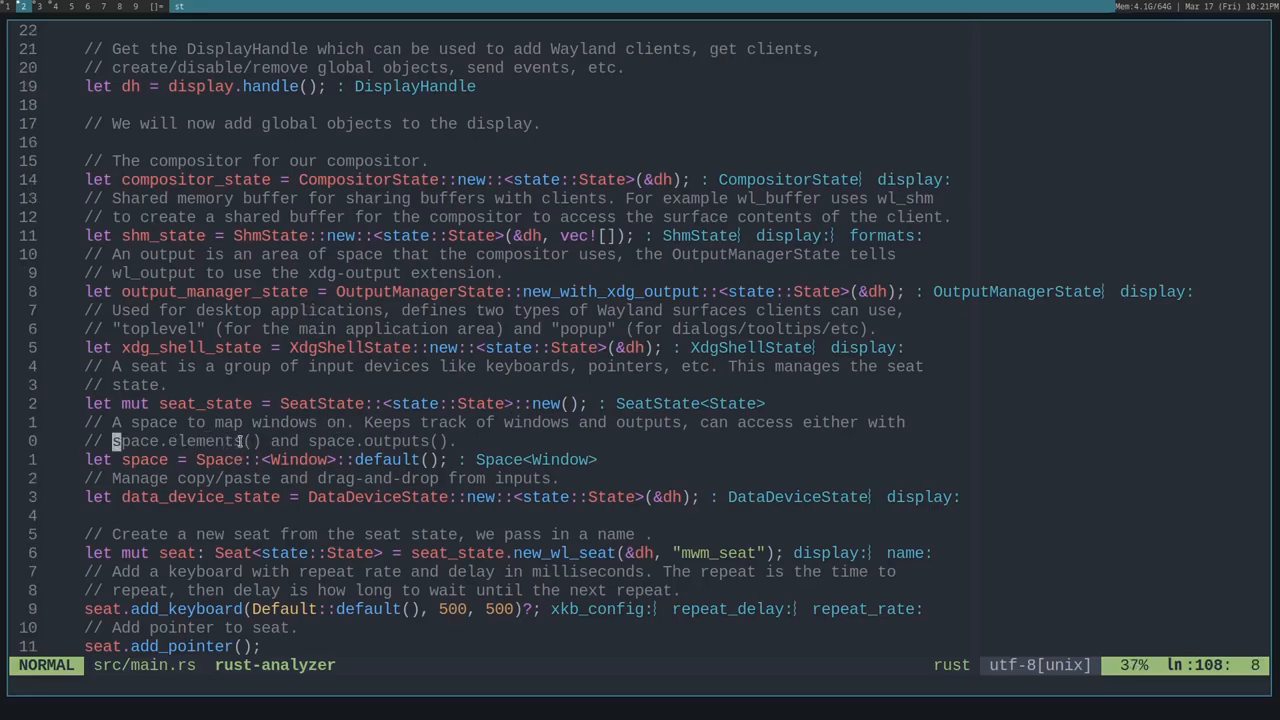
mouse_move(230, 432)
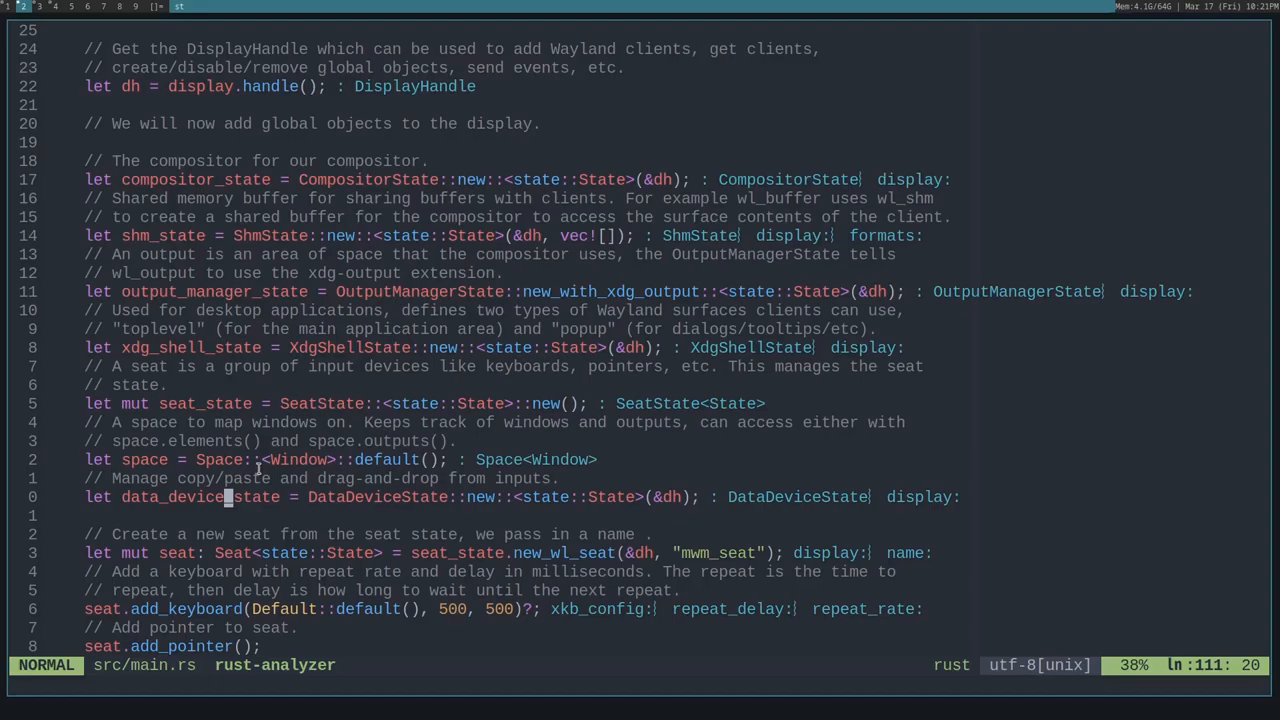
scroll("down", 3)
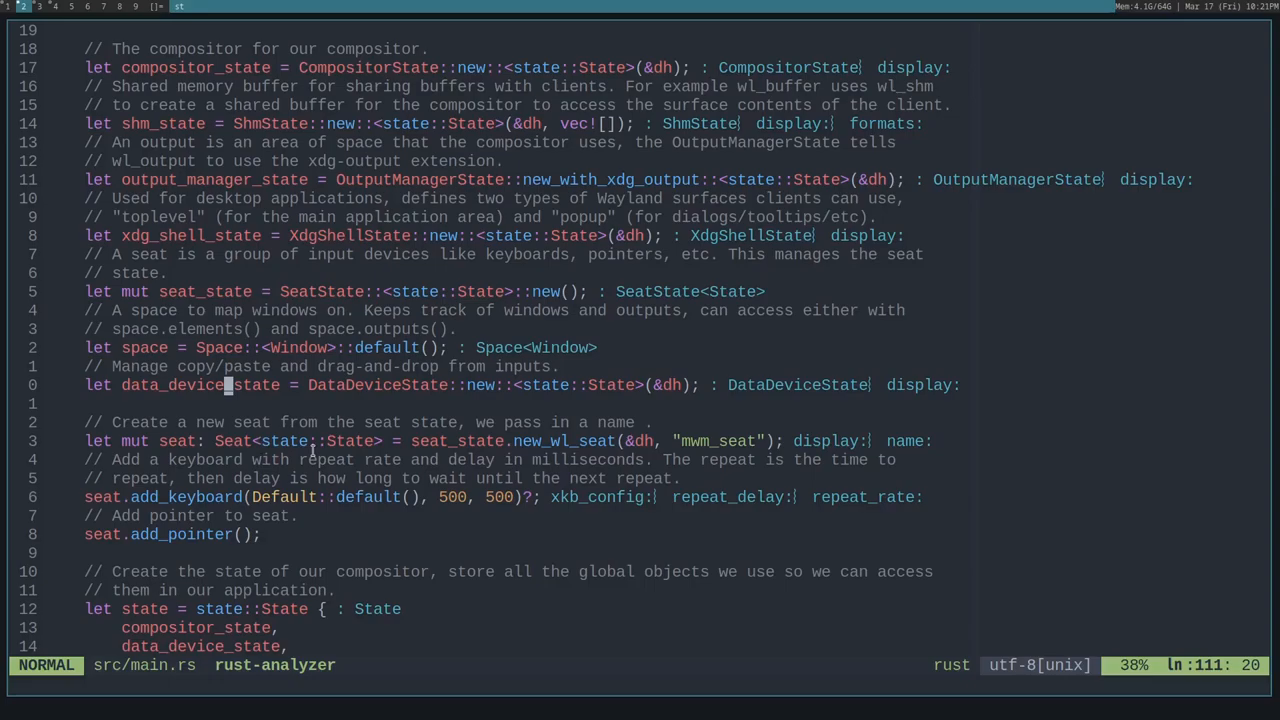
mouse_move(258, 516)
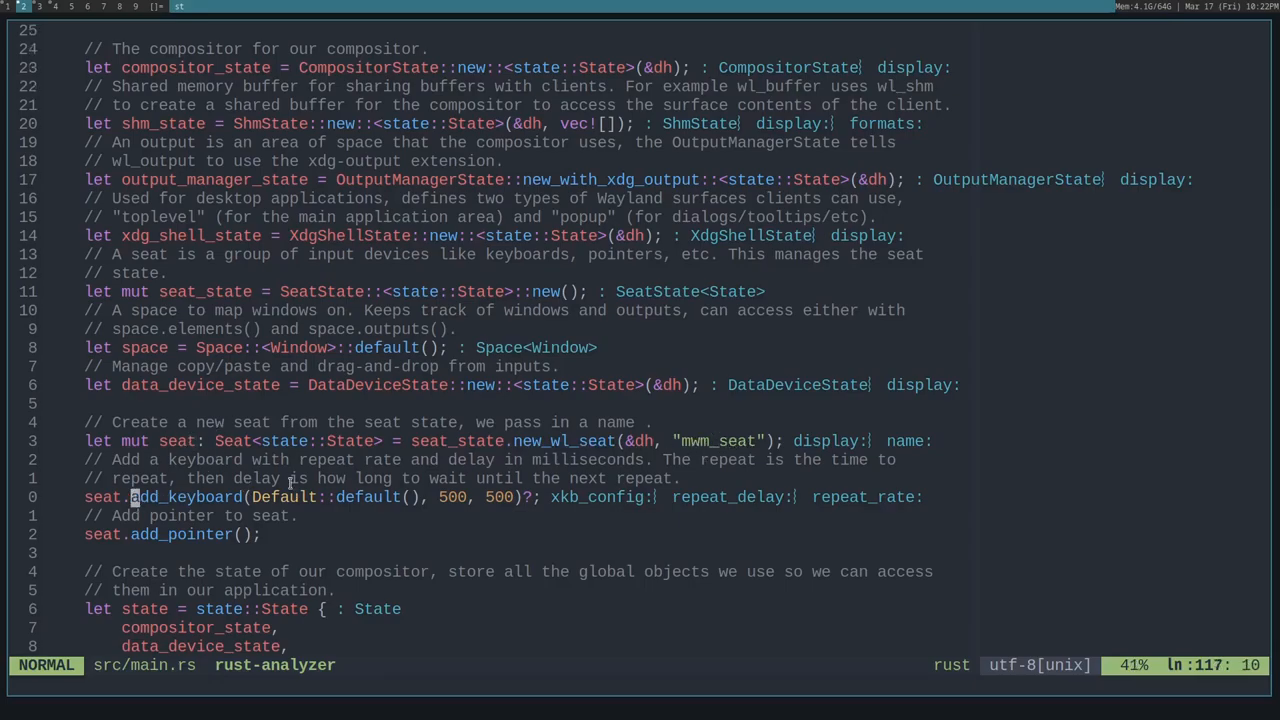
mouse_move(448, 504)
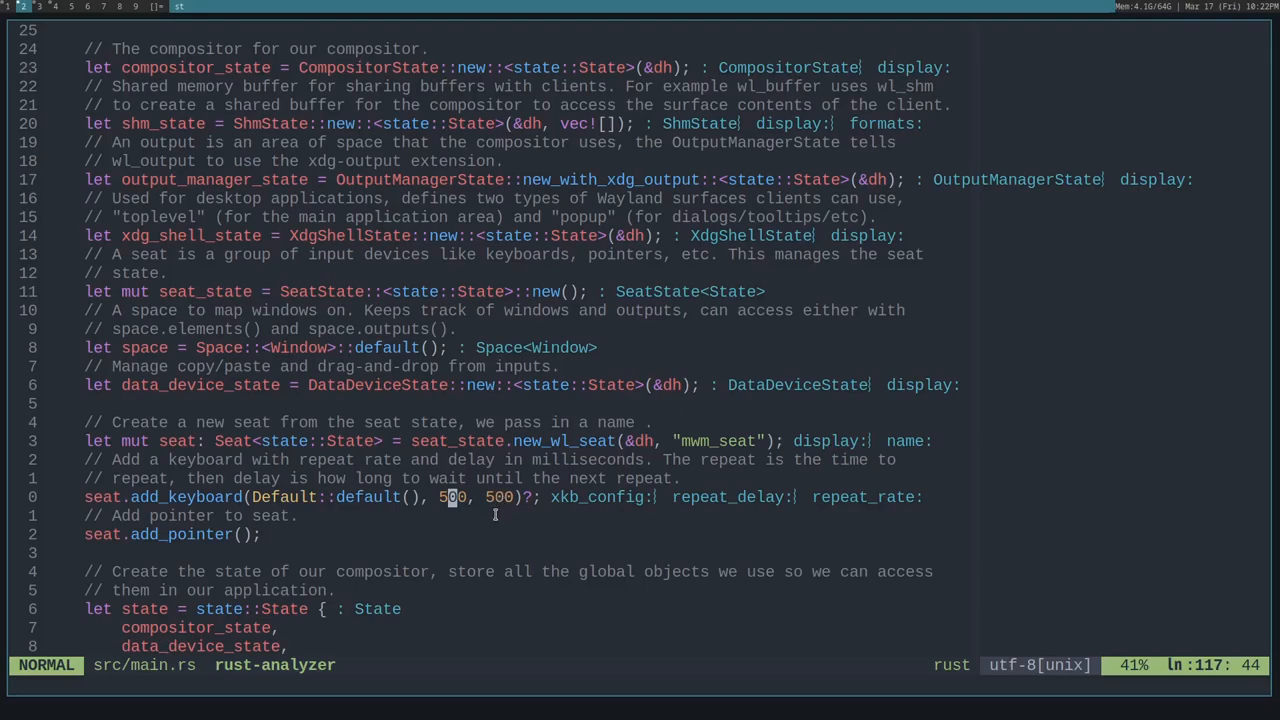
mouse_move(418, 532)
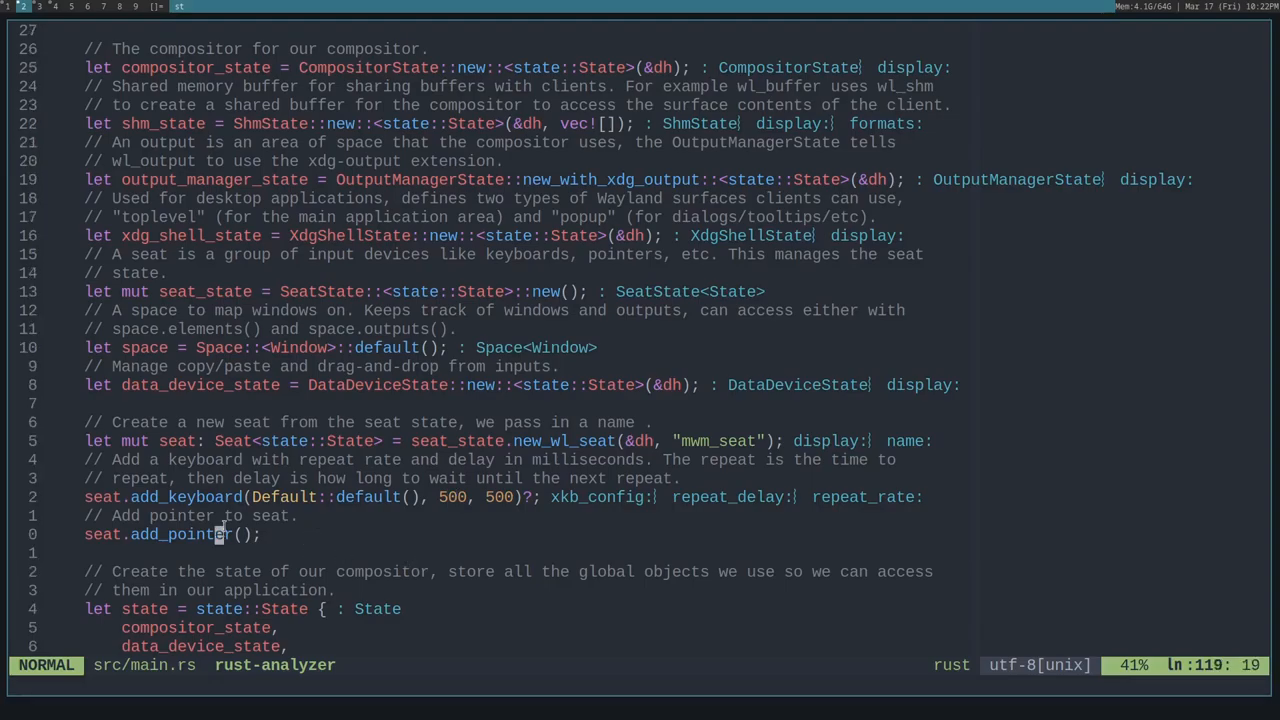
mouse_move(464, 542)
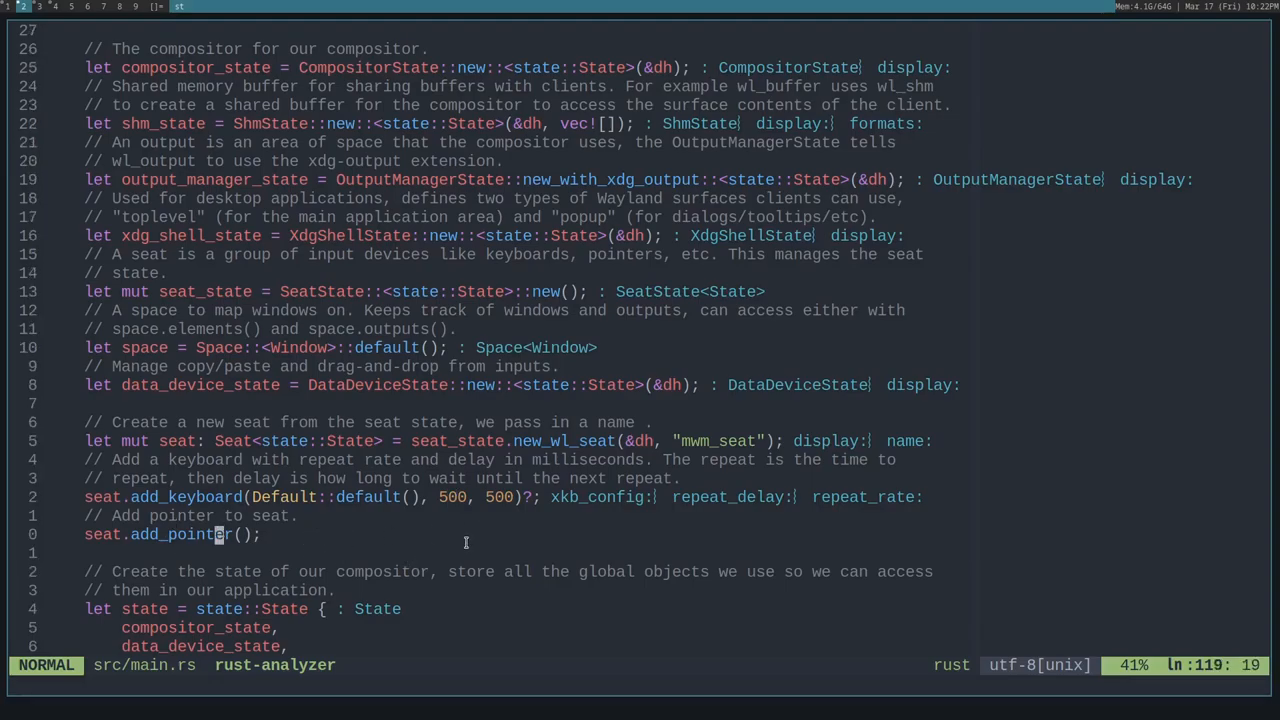
Scroll to the full State struct listing the global states and the Data struct construction.
scroll("down", 3)
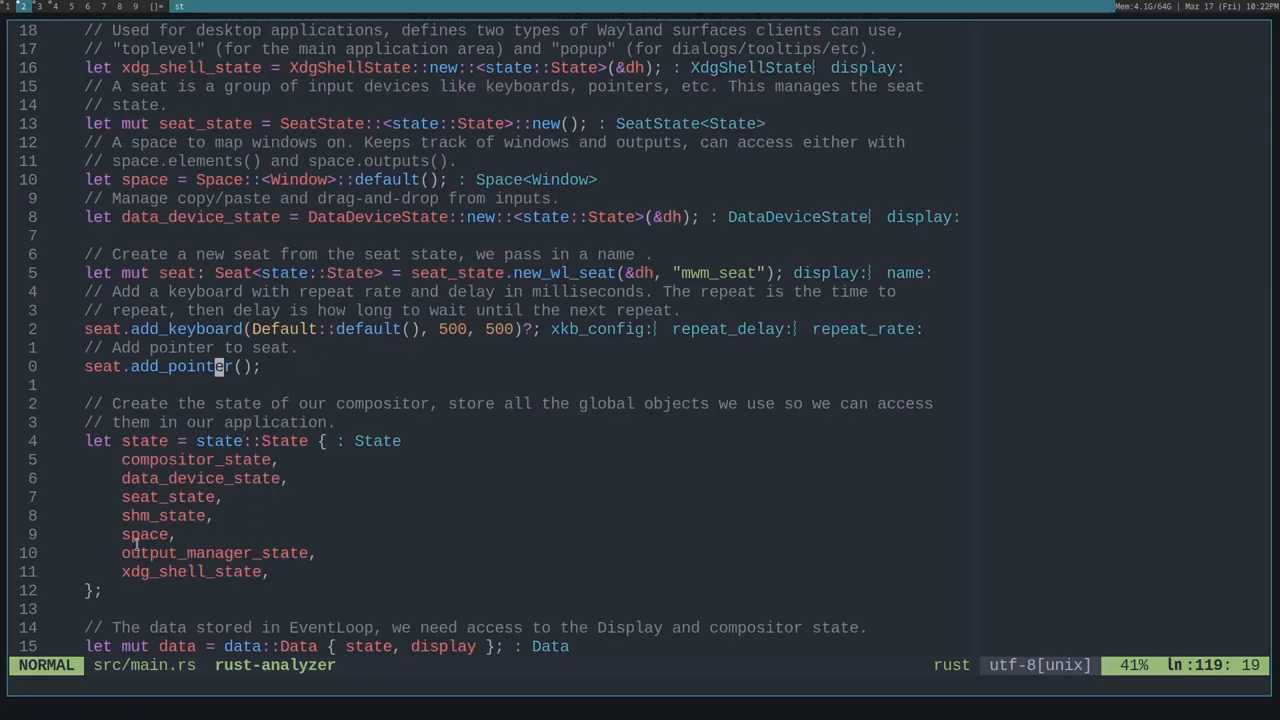
mouse_move(232, 496)
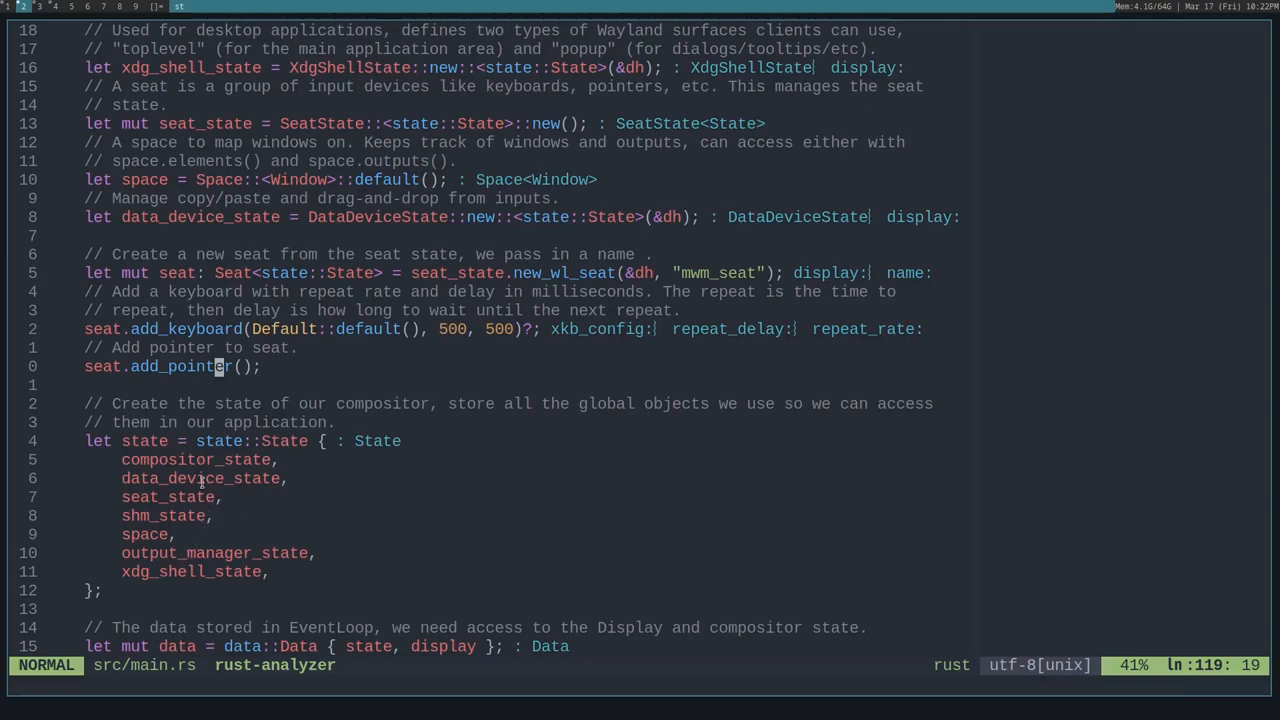
mouse_move(318, 336)
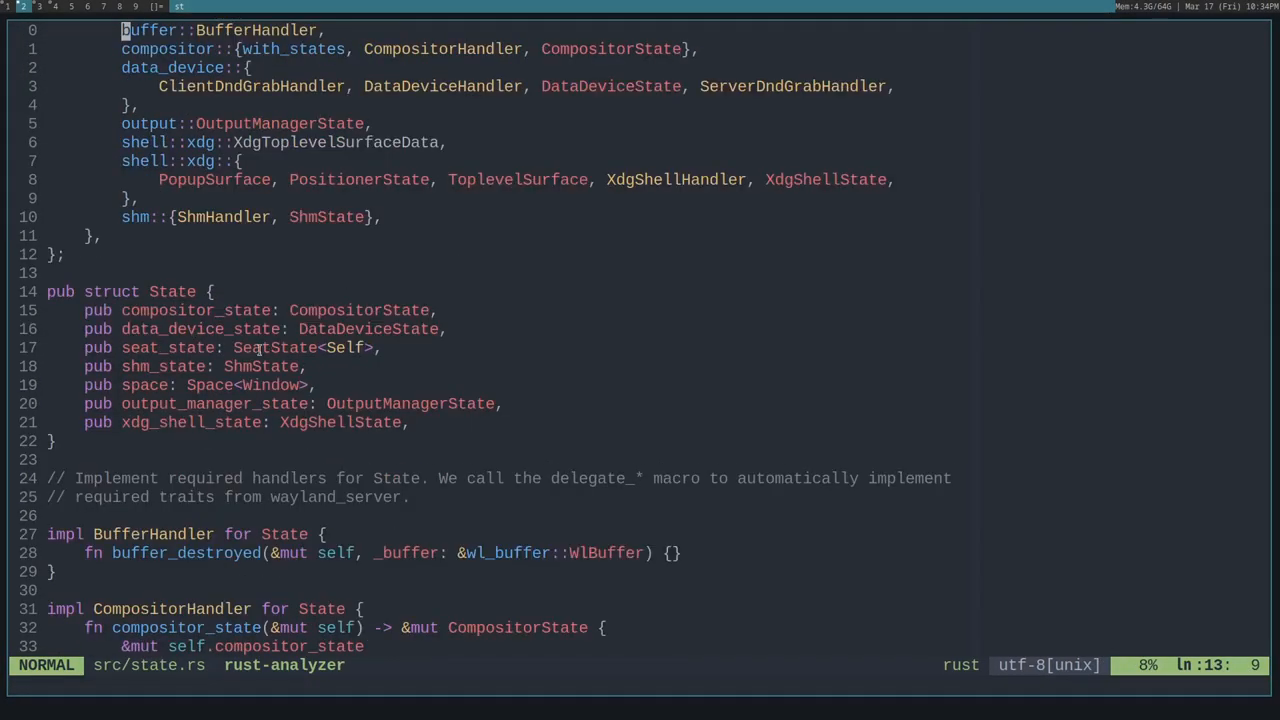
scroll("down", 3)
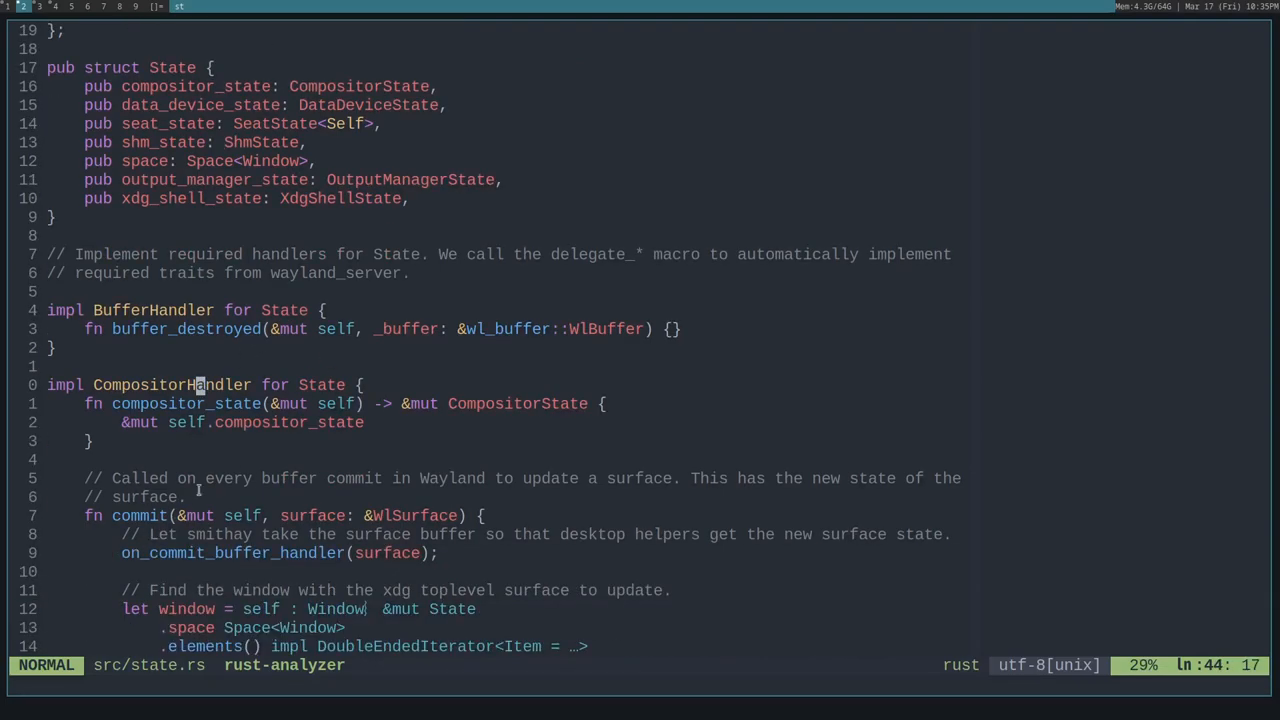
scroll("down", 3)
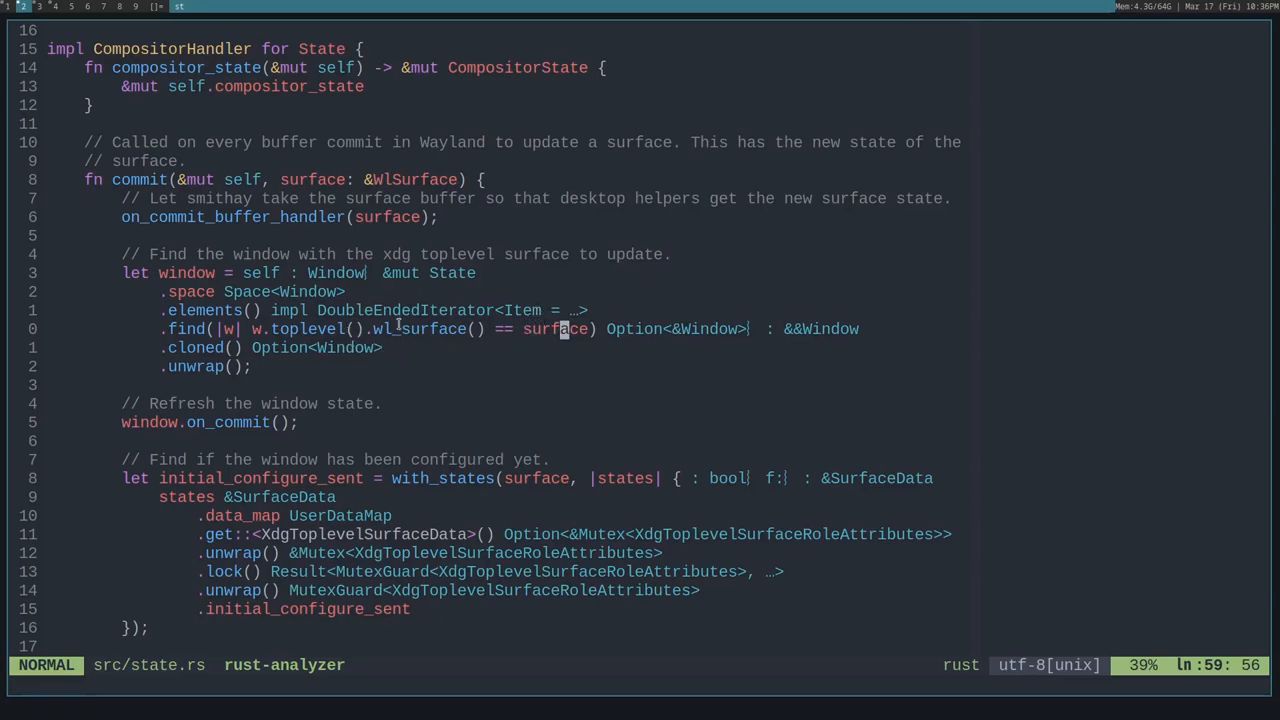
mouse_move(482, 350)
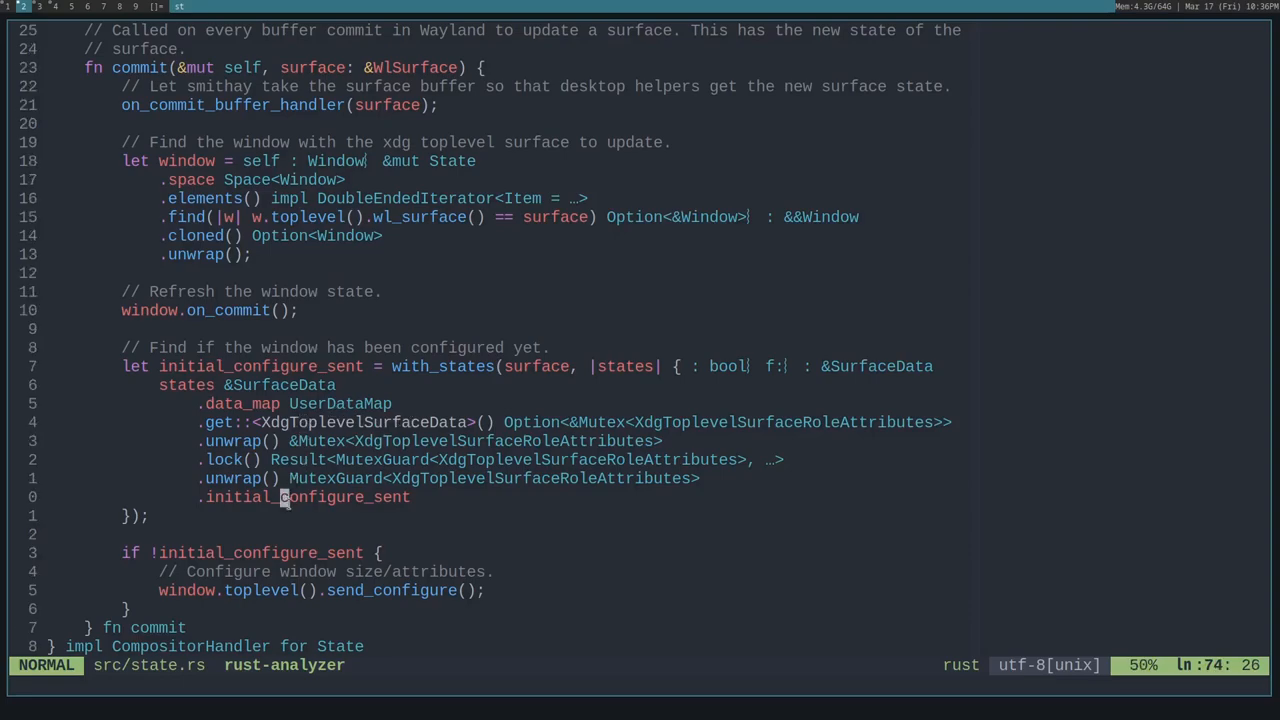
mouse_move(350, 504)
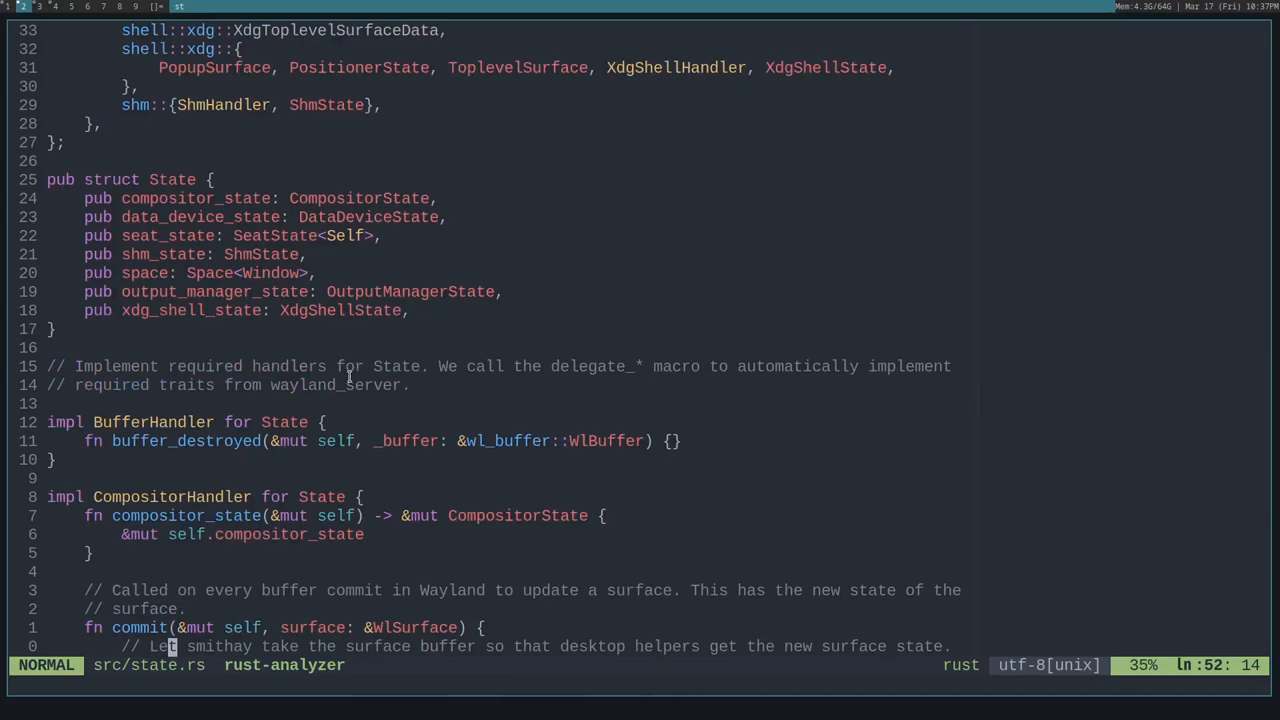
mouse_move(654, 376)
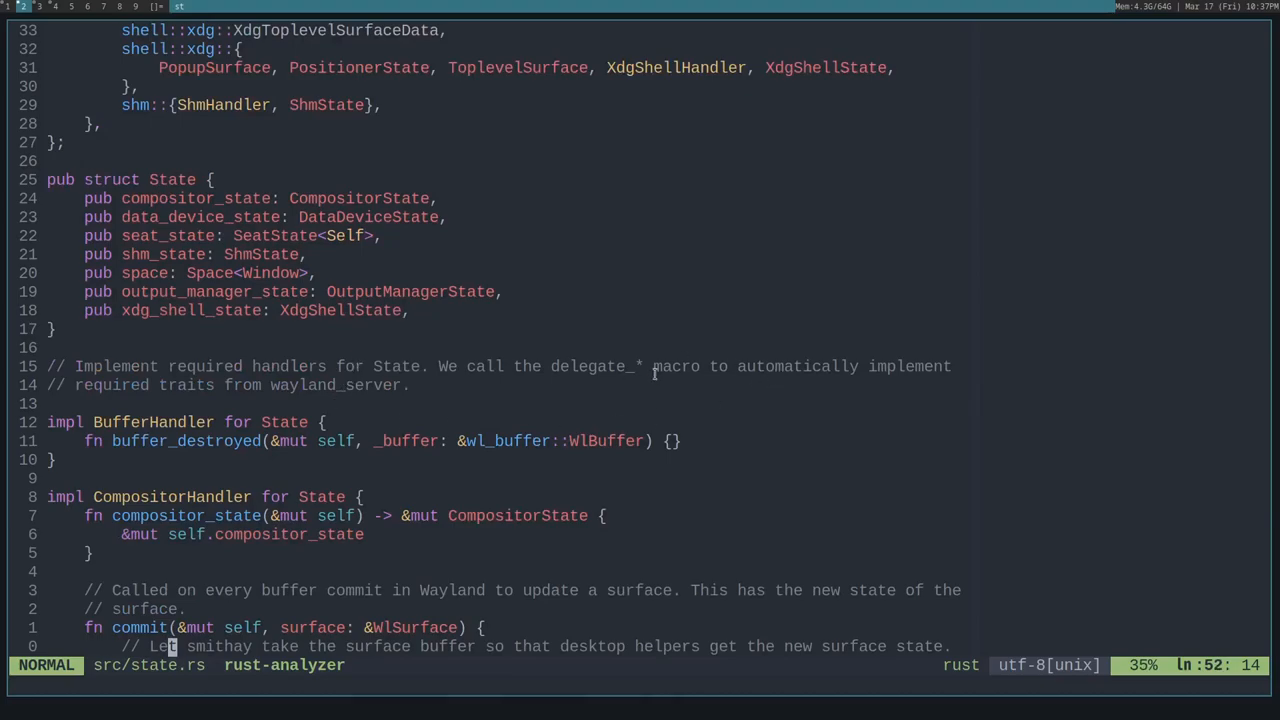
Scroll past the State and Data construction to the winit backend initialization and window size.
scroll("down", 3)
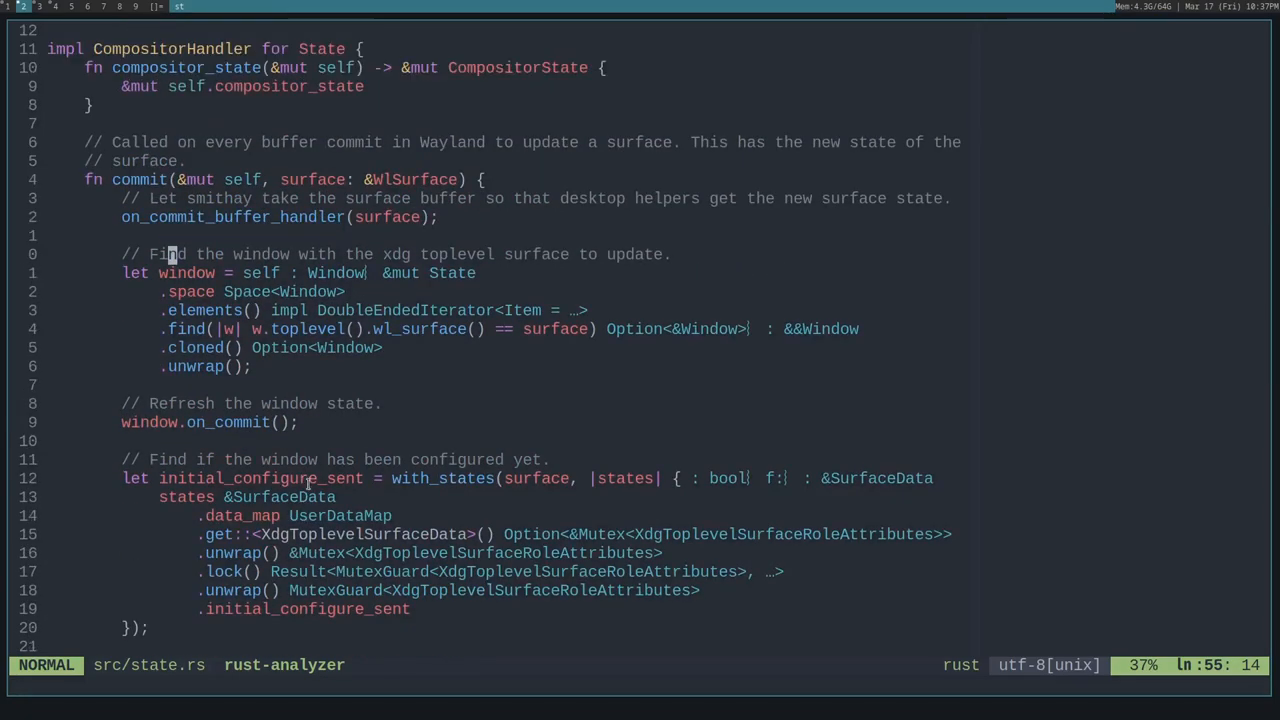
scroll("down", 3)
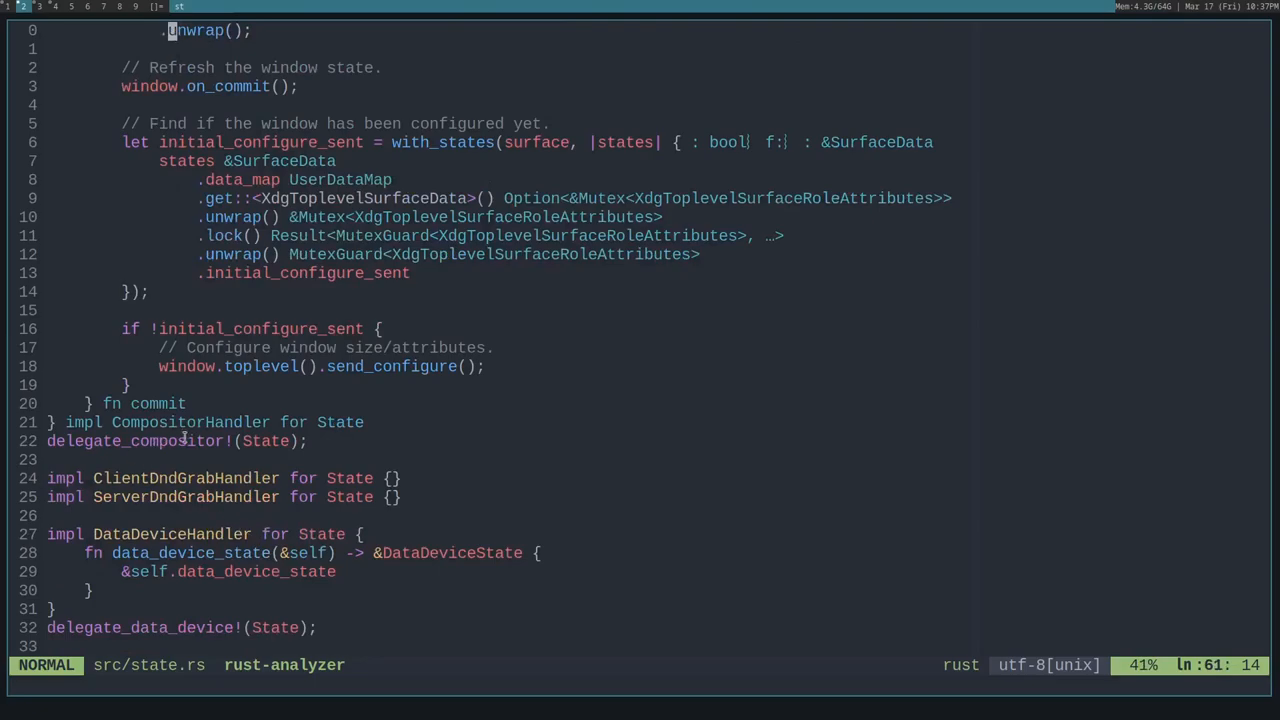
scroll("down", 3)
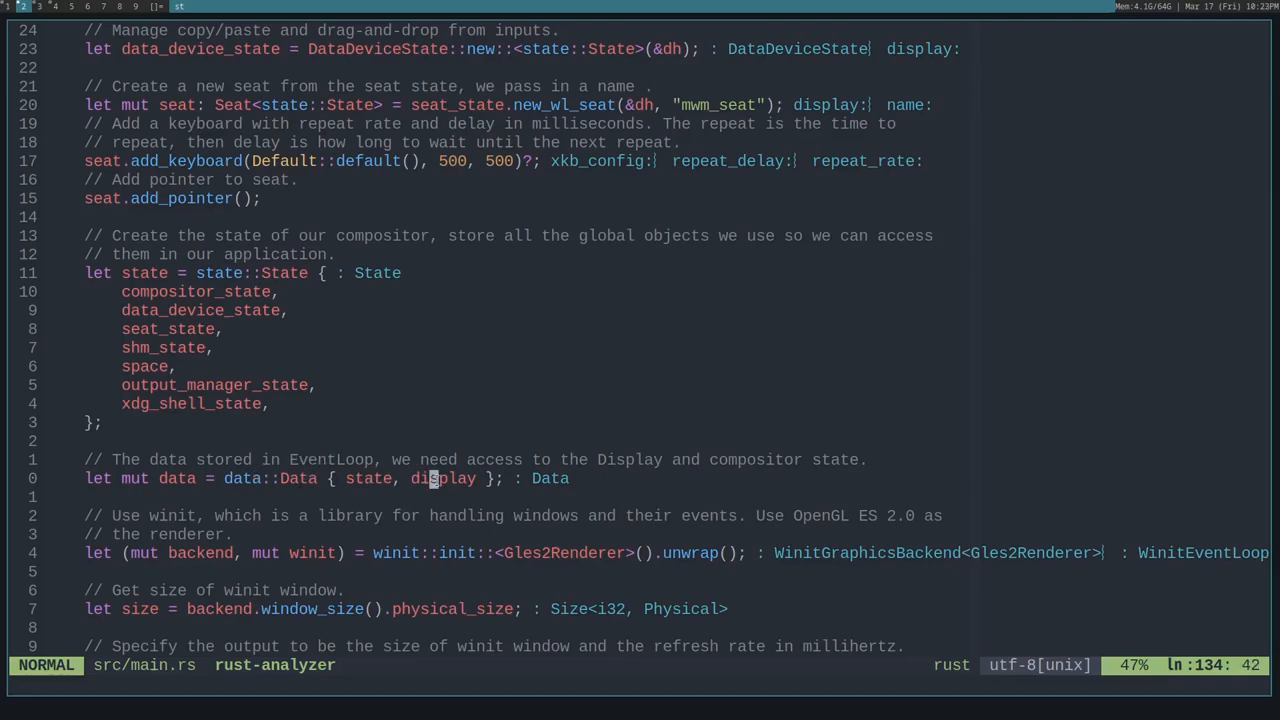
Scroll to the output::Mode sized from the winit window with a 60 fps refresh rate.
scroll("down", 3)
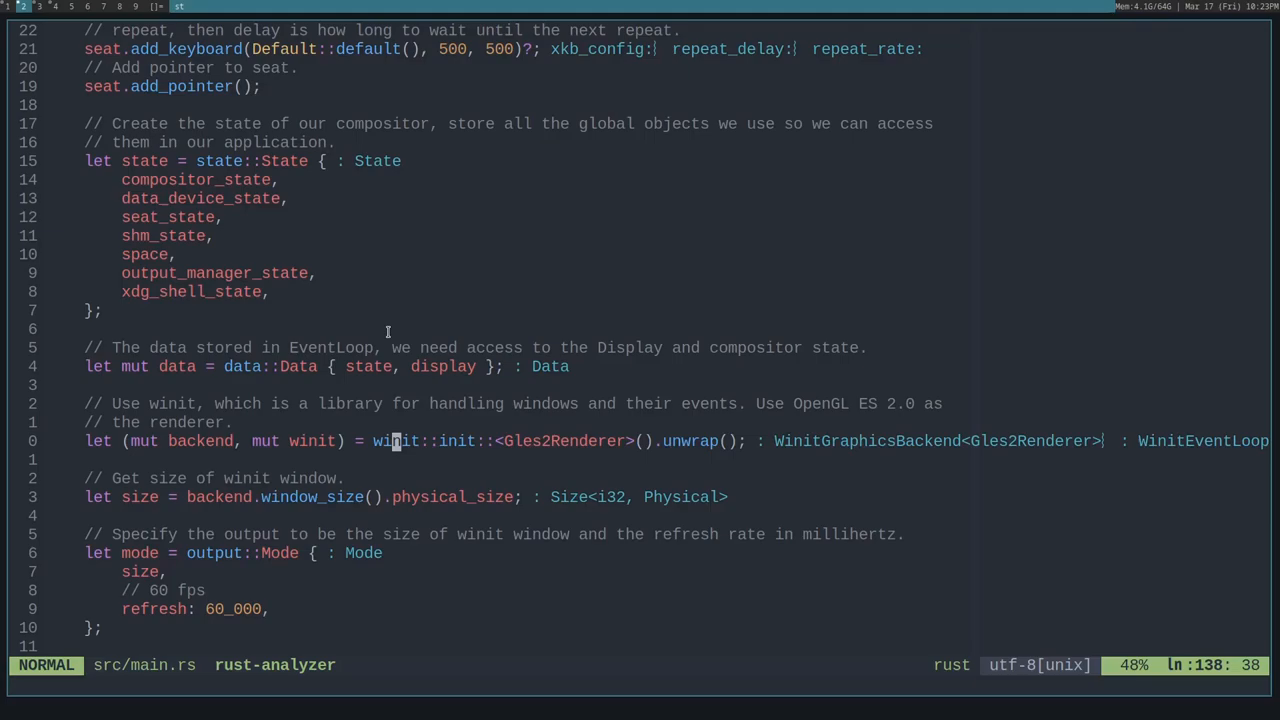
mouse_move(536, 468)
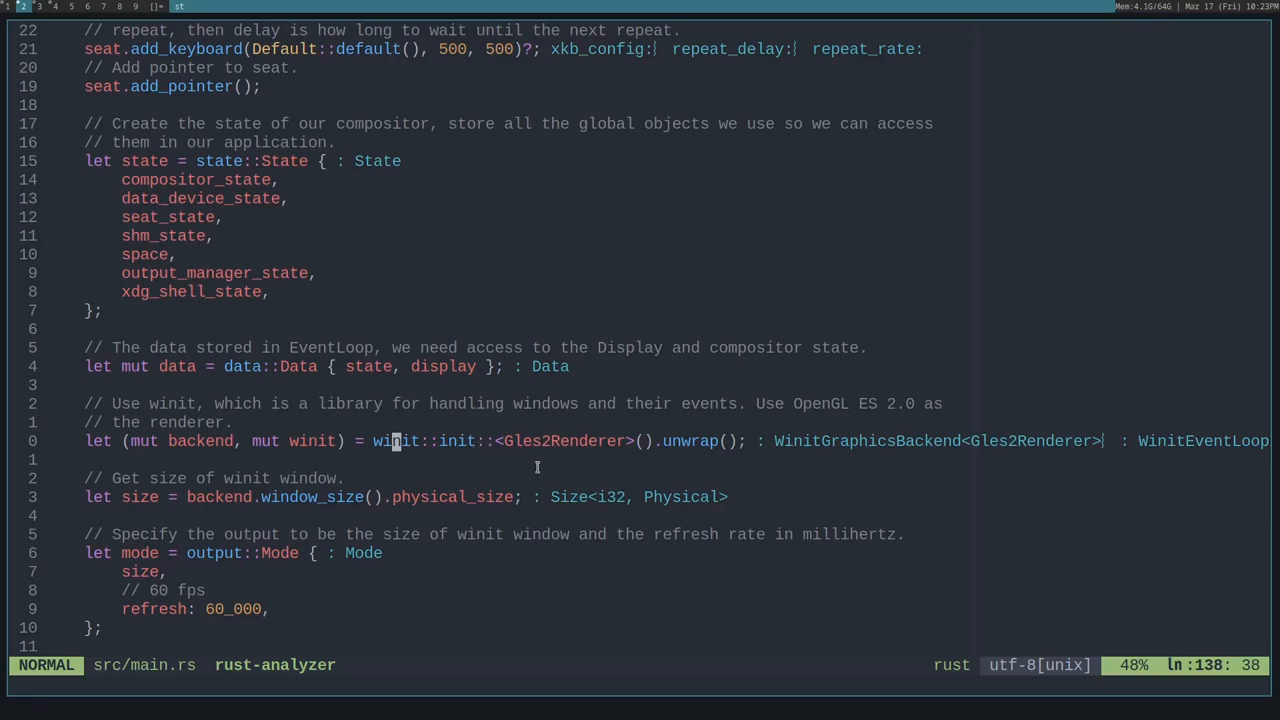
mouse_move(594, 480)
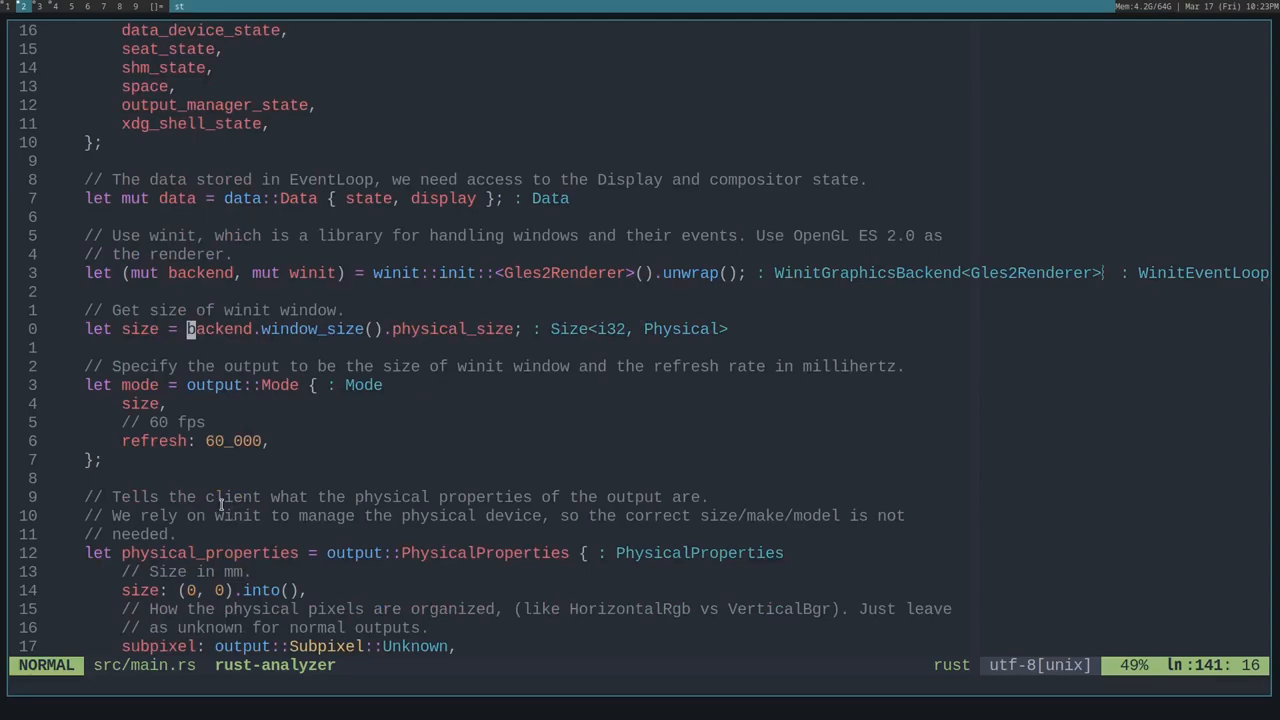
mouse_move(276, 456)
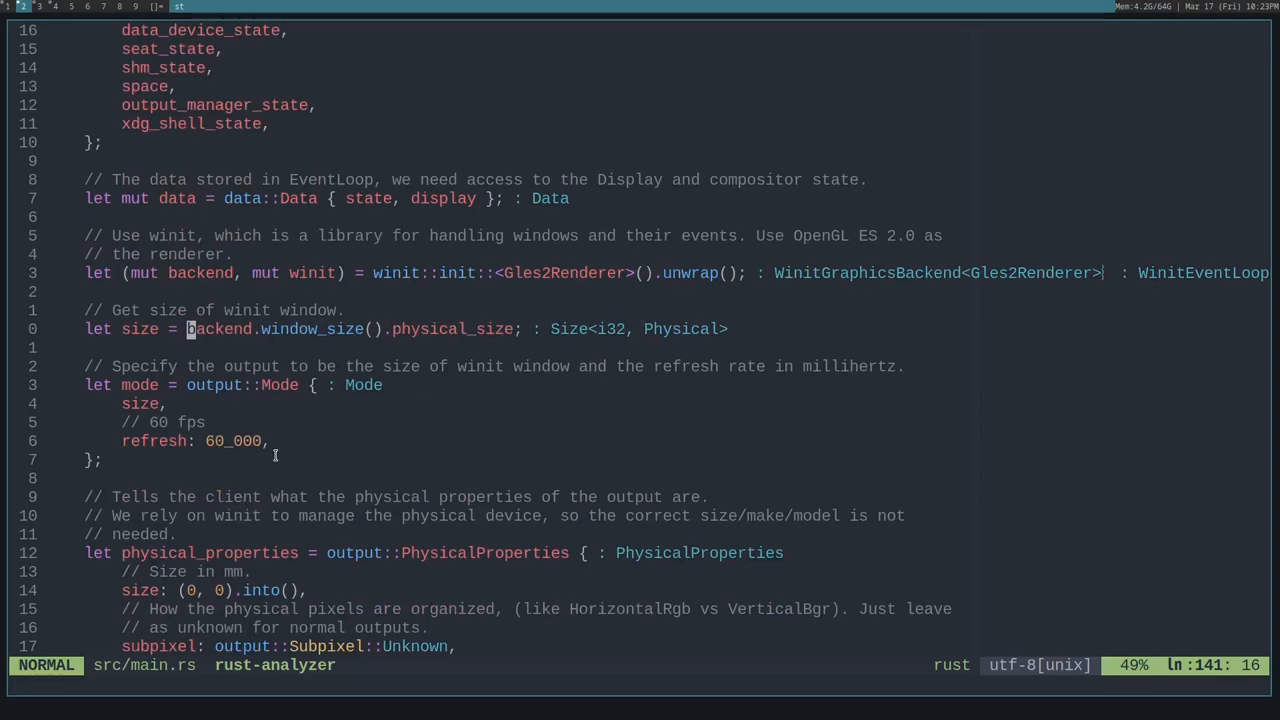
mouse_move(354, 608)
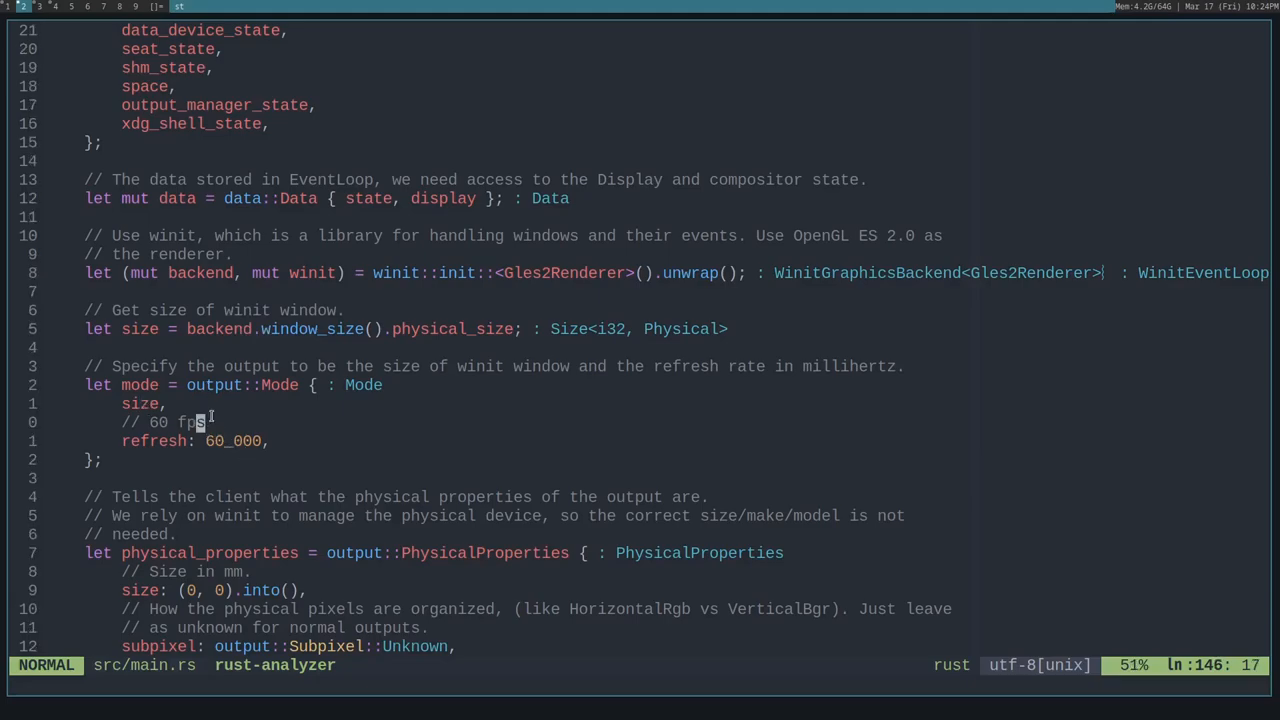
Scroll to PhysicalProperties, Output::new, create_global and change_current_state using the winit mode.
scroll("down", 3)
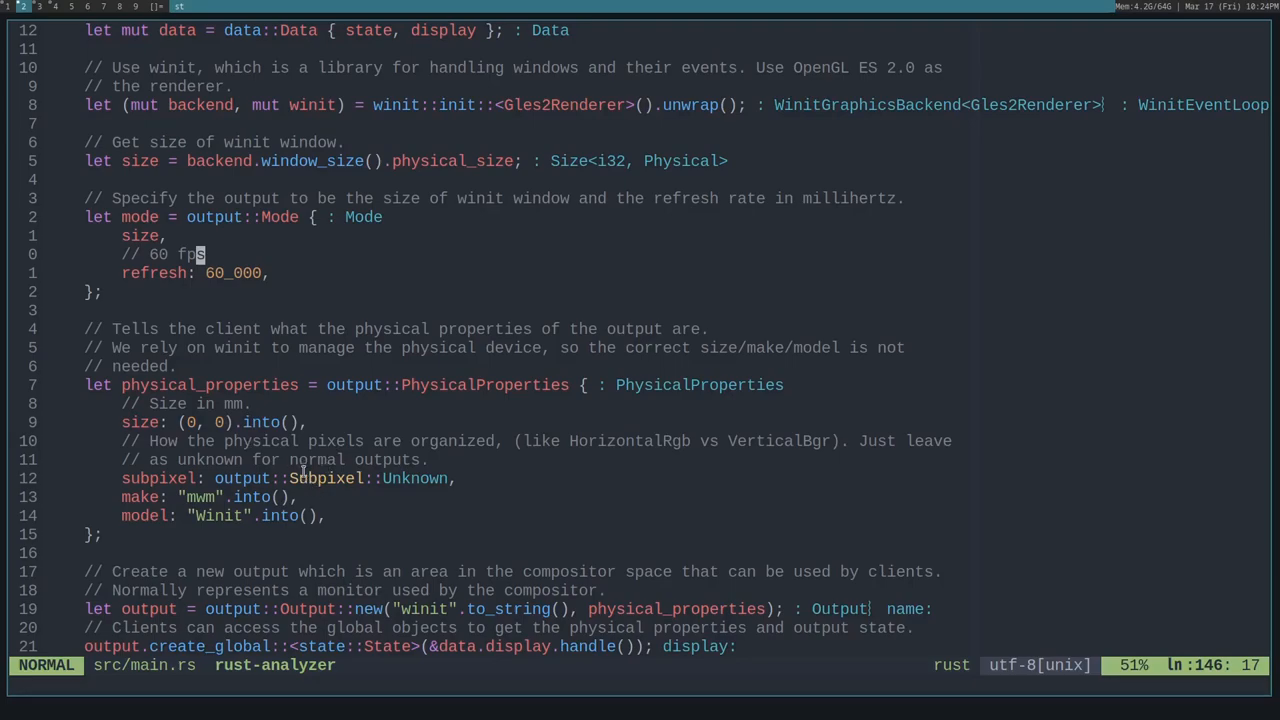
mouse_move(252, 428)
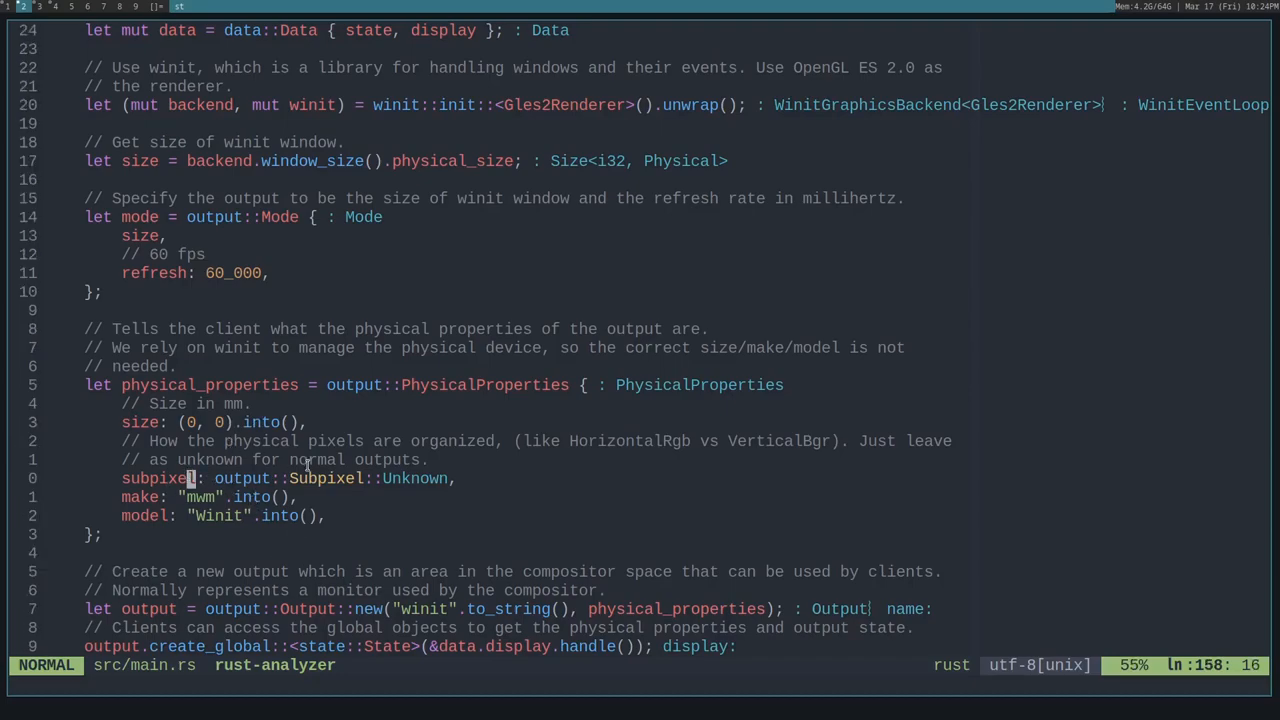
mouse_move(782, 442)
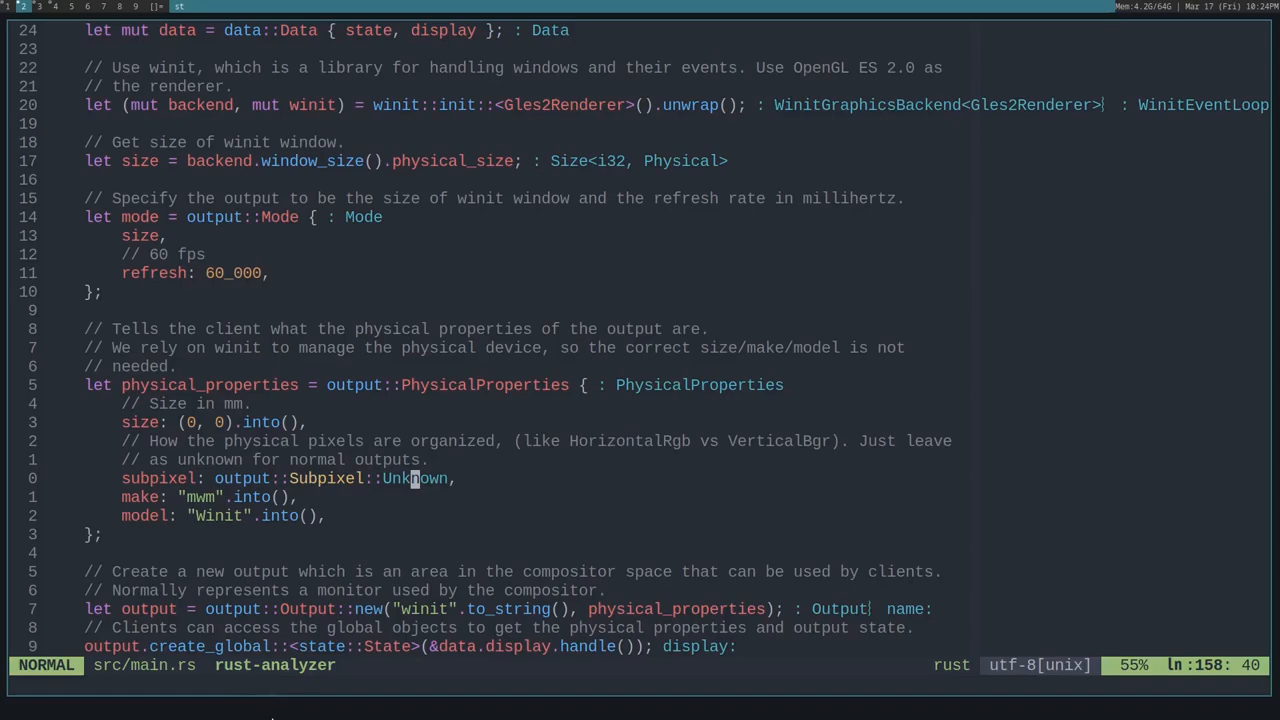
scroll("down", 3)
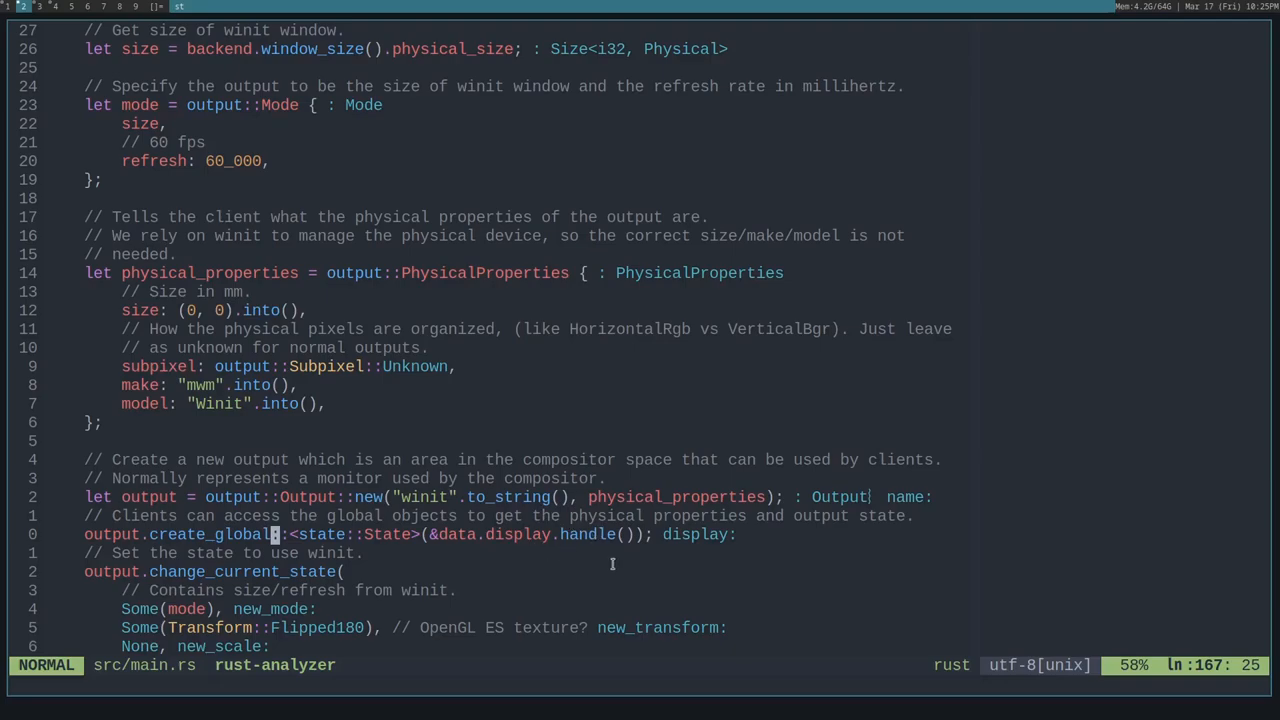
Scroll to the full change_current_state call with Flipped180 transform, no scale and location (0, 0).
scroll("down", 3)
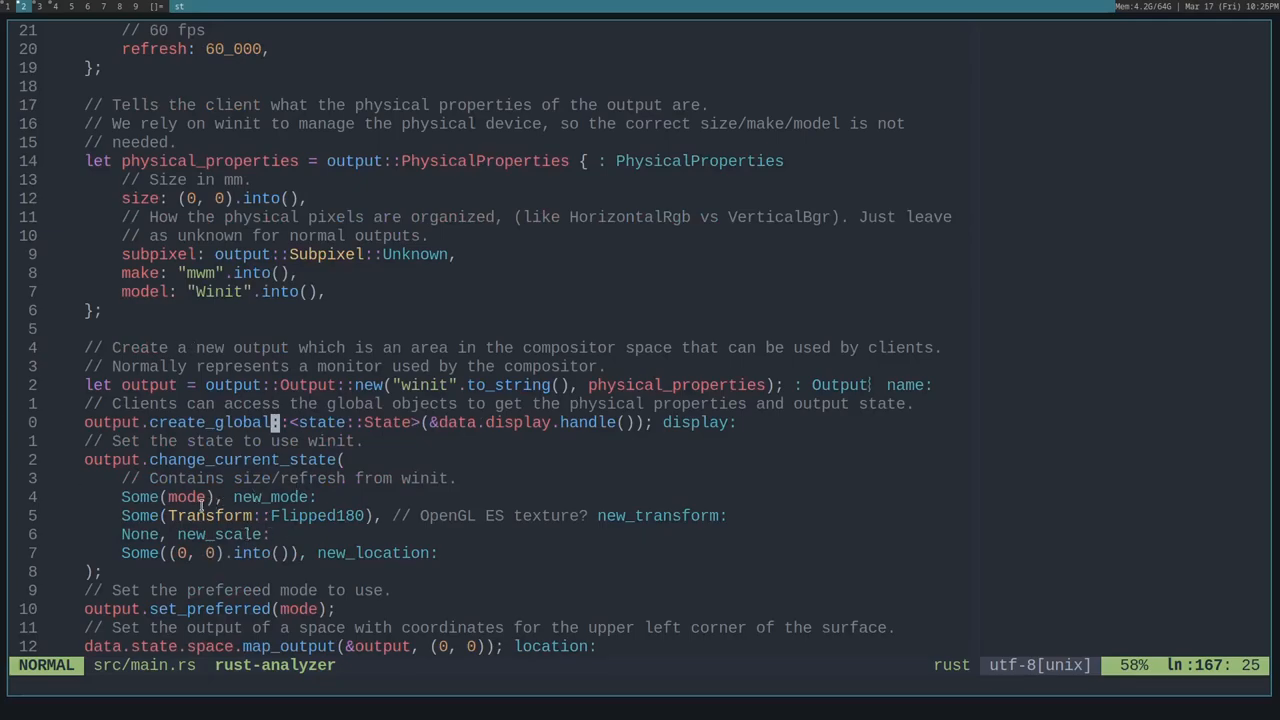
scroll("up", 3)
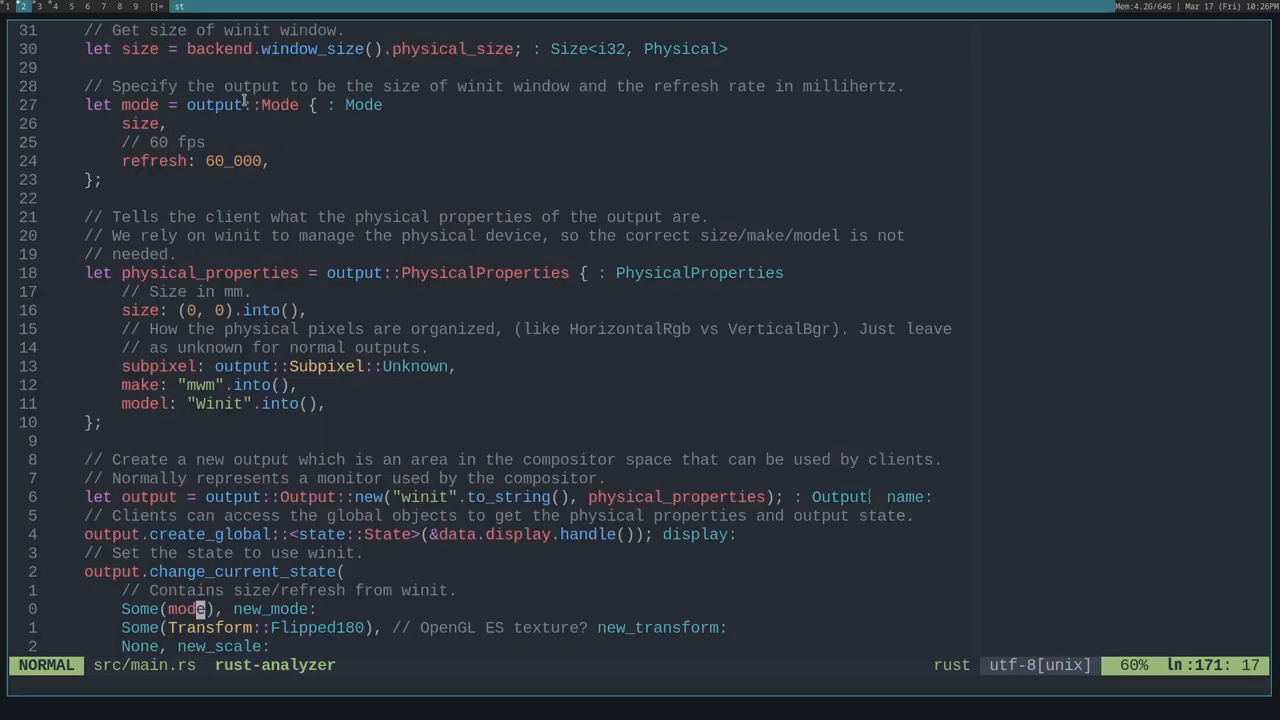
scroll("down", 3)
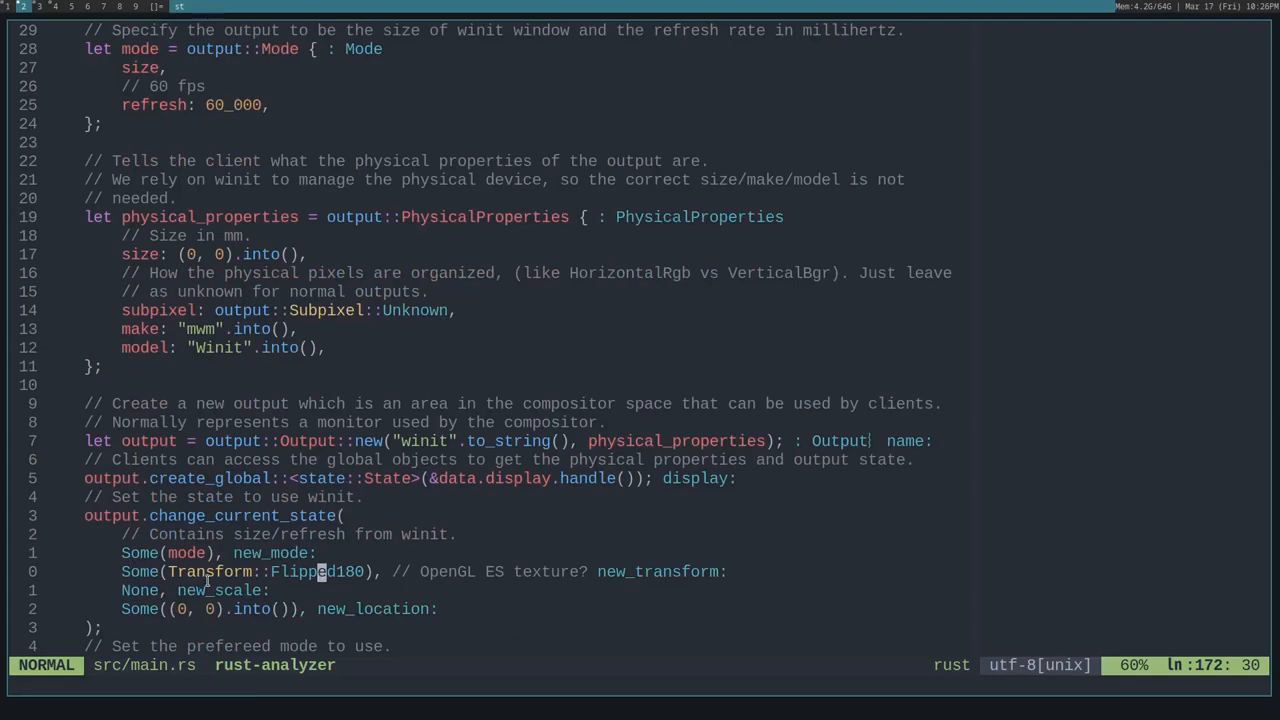
mouse_move(352, 592)
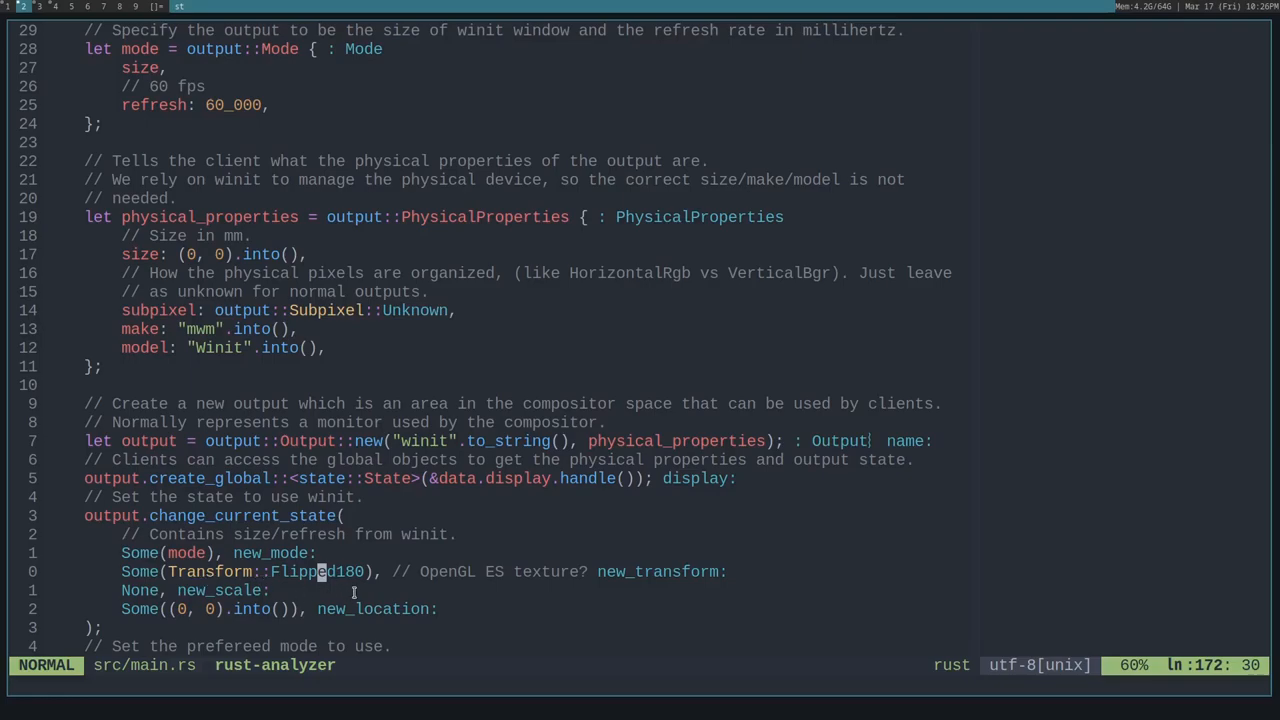
mouse_move(320, 572)
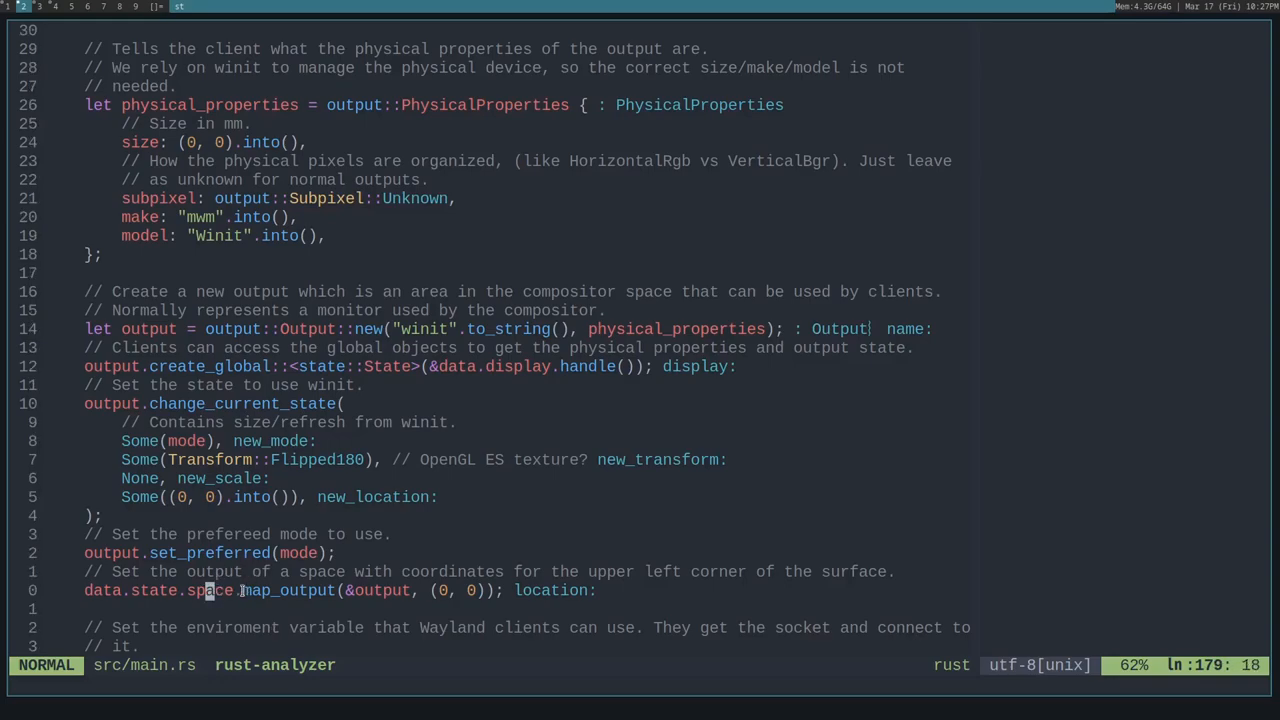
mouse_move(280, 612)
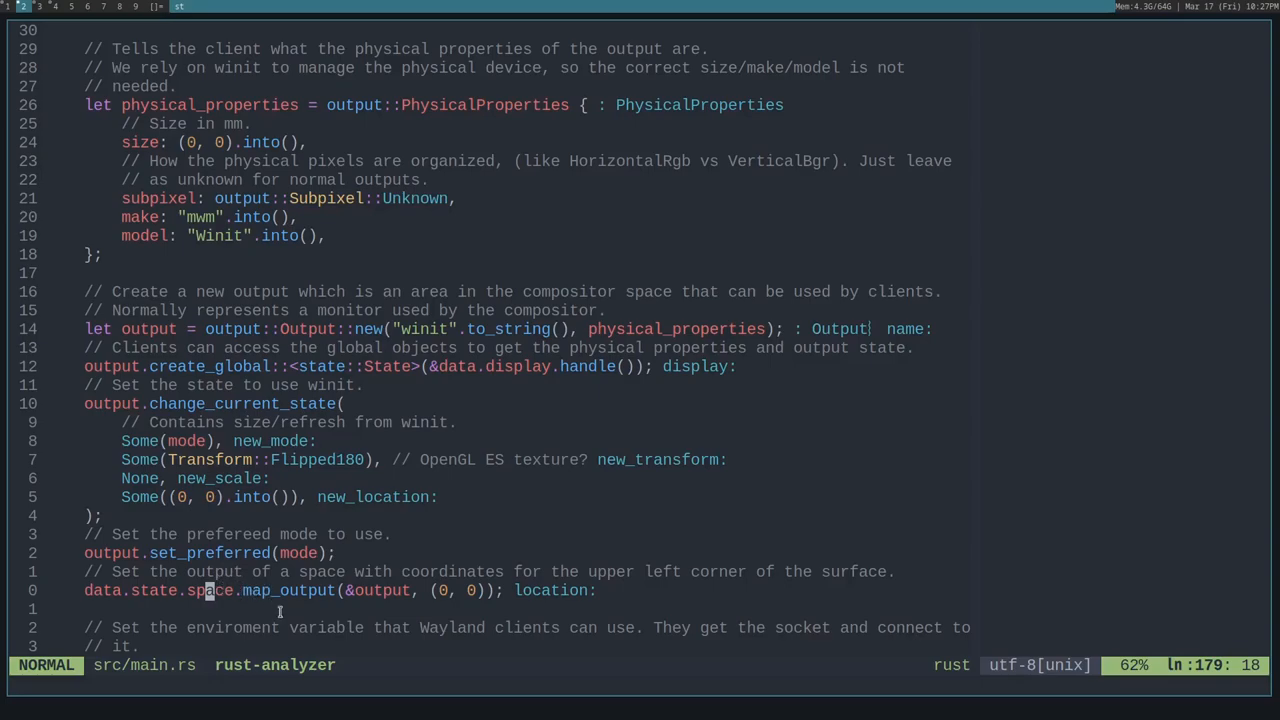
mouse_move(296, 614)
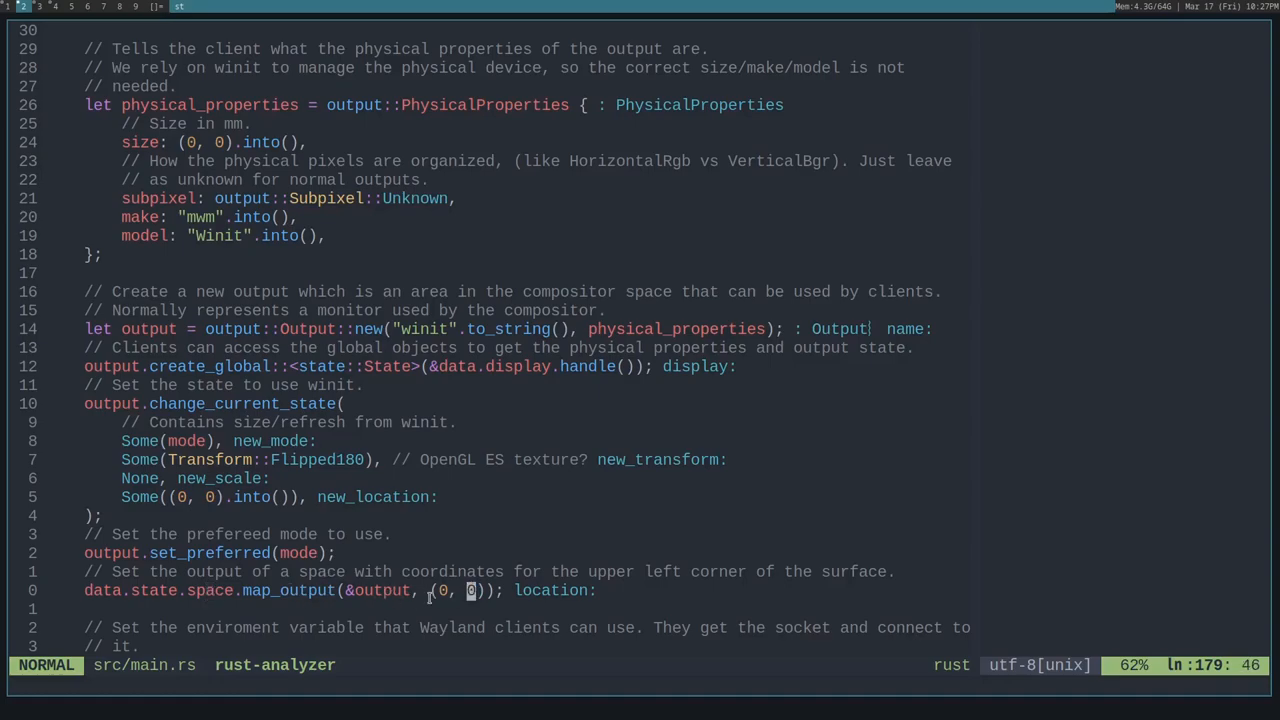
Scroll past std::env::set_var to the Timer, DamageTrackedRenderer and event_loop insert_source lines.
scroll("down", 3)
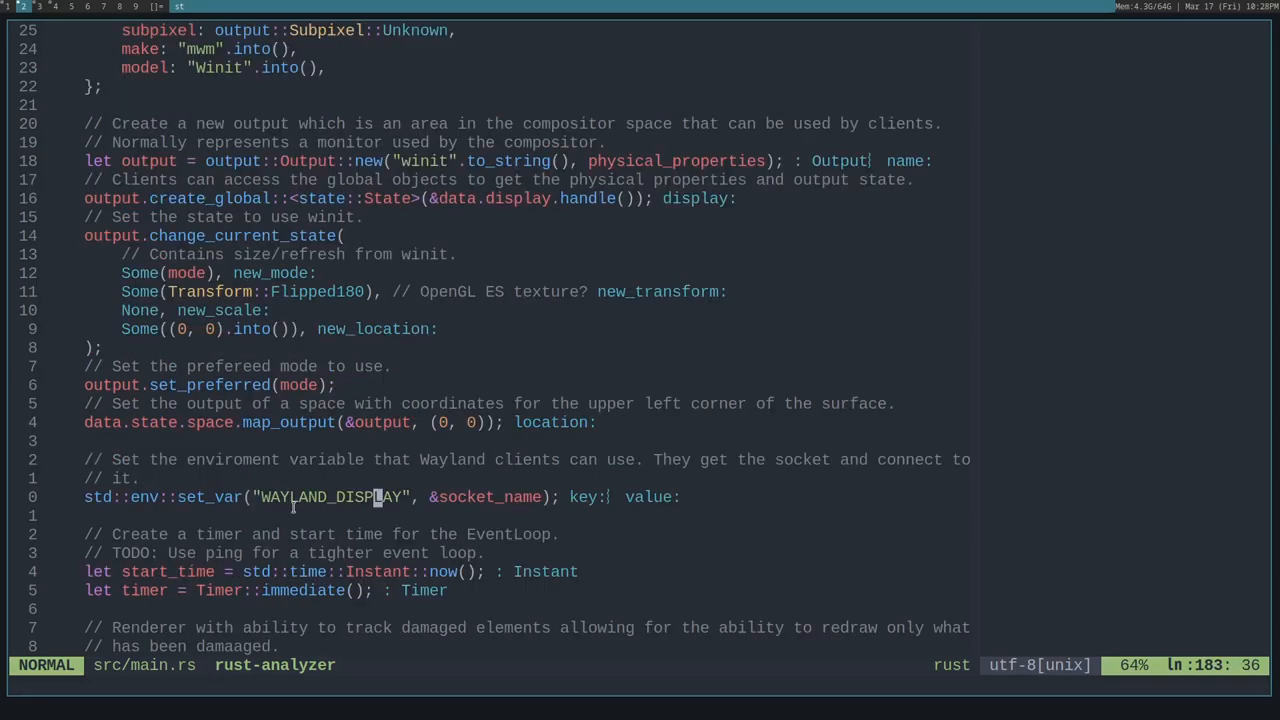
mouse_move(356, 512)
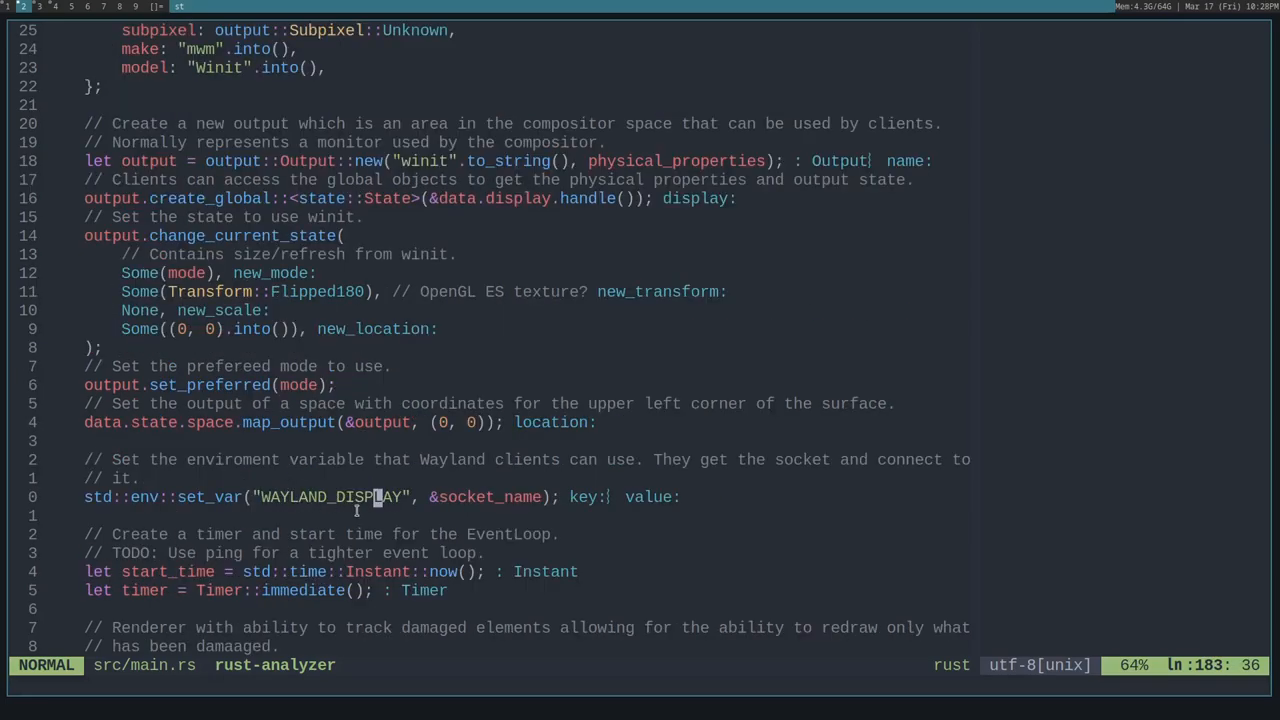
mouse_move(364, 520)
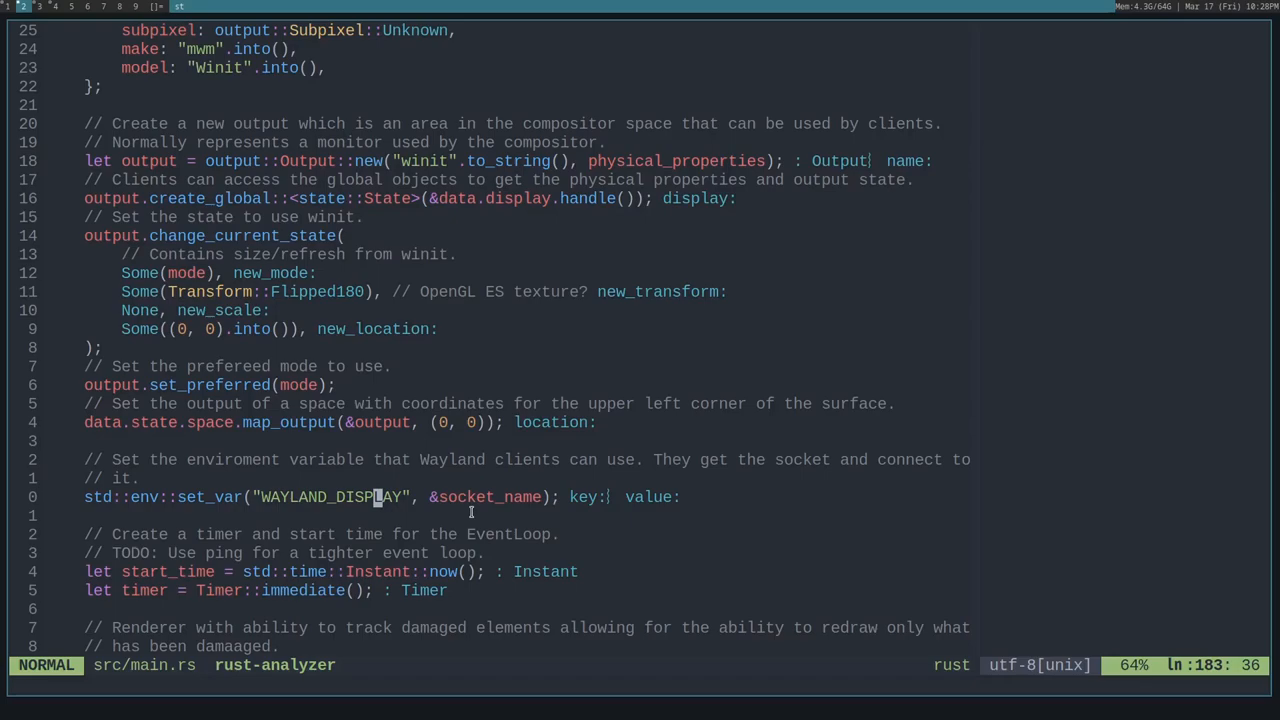
scroll("down", 3)
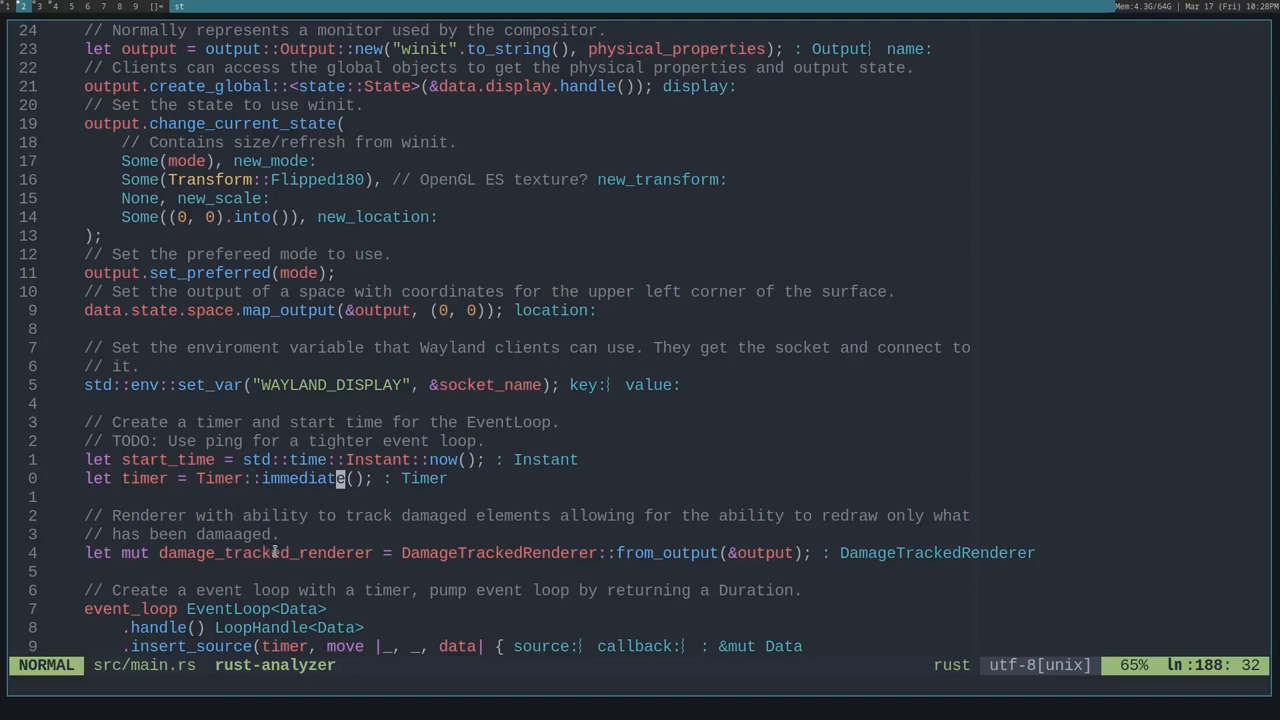
mouse_move(350, 534)
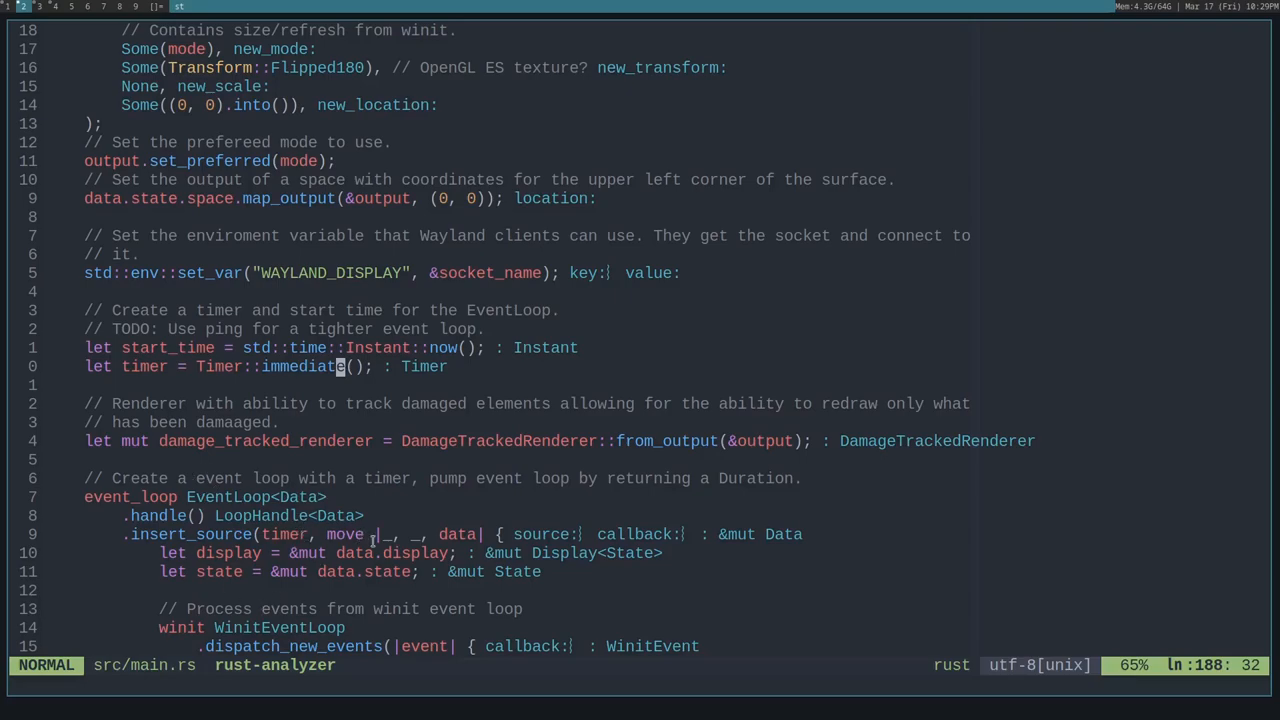
Scroll through dispatch_new_events to the T-key interception and the weston-terminal Command::new spawn.
scroll("down", 3)
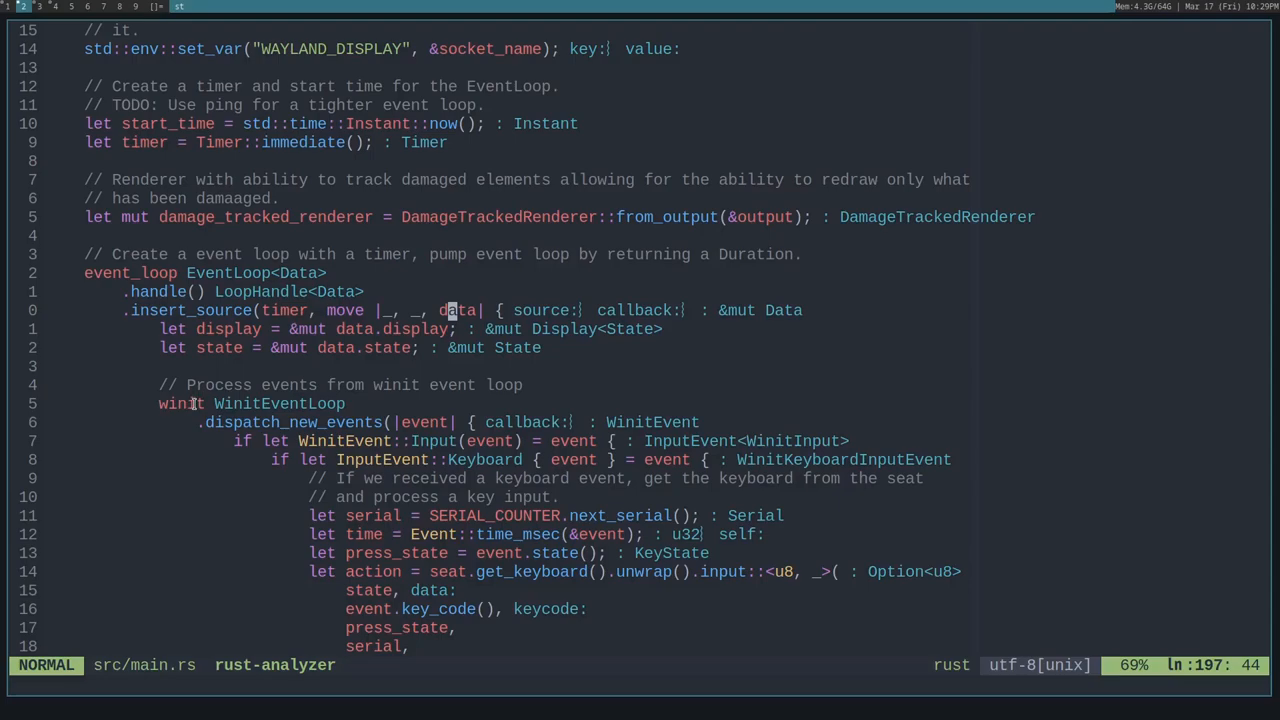
mouse_move(500, 576)
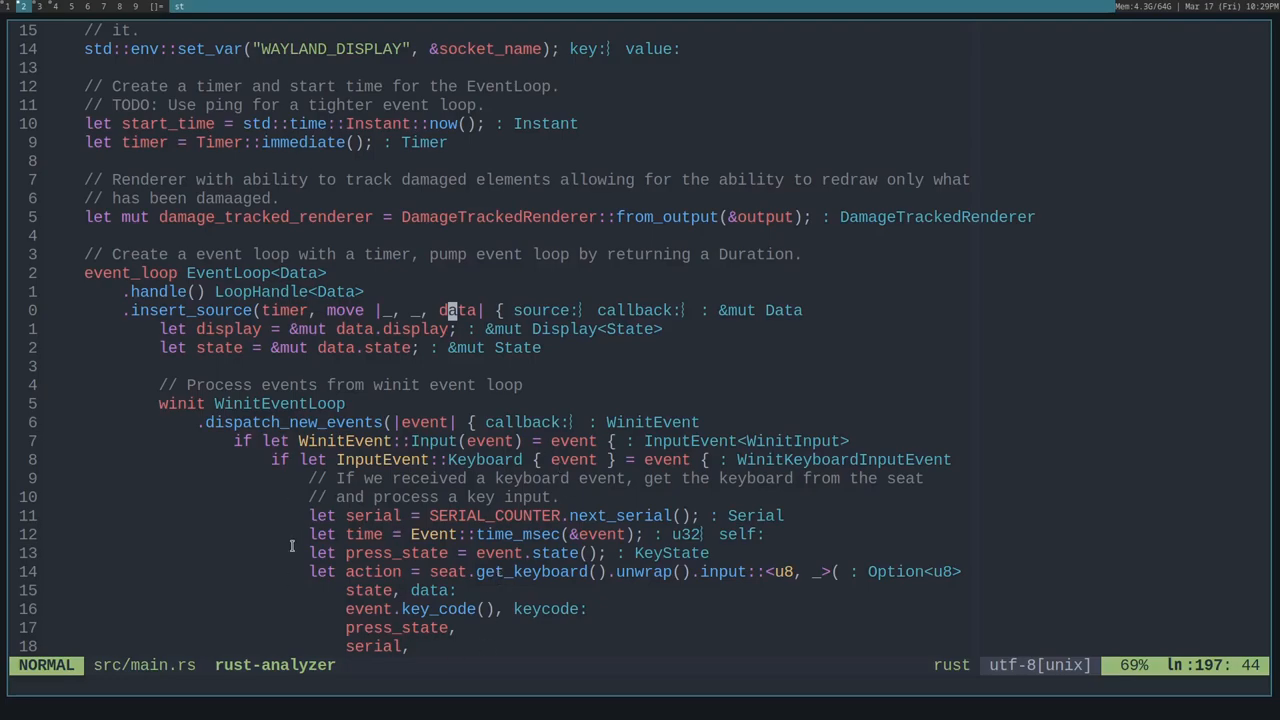
scroll("down", 3)
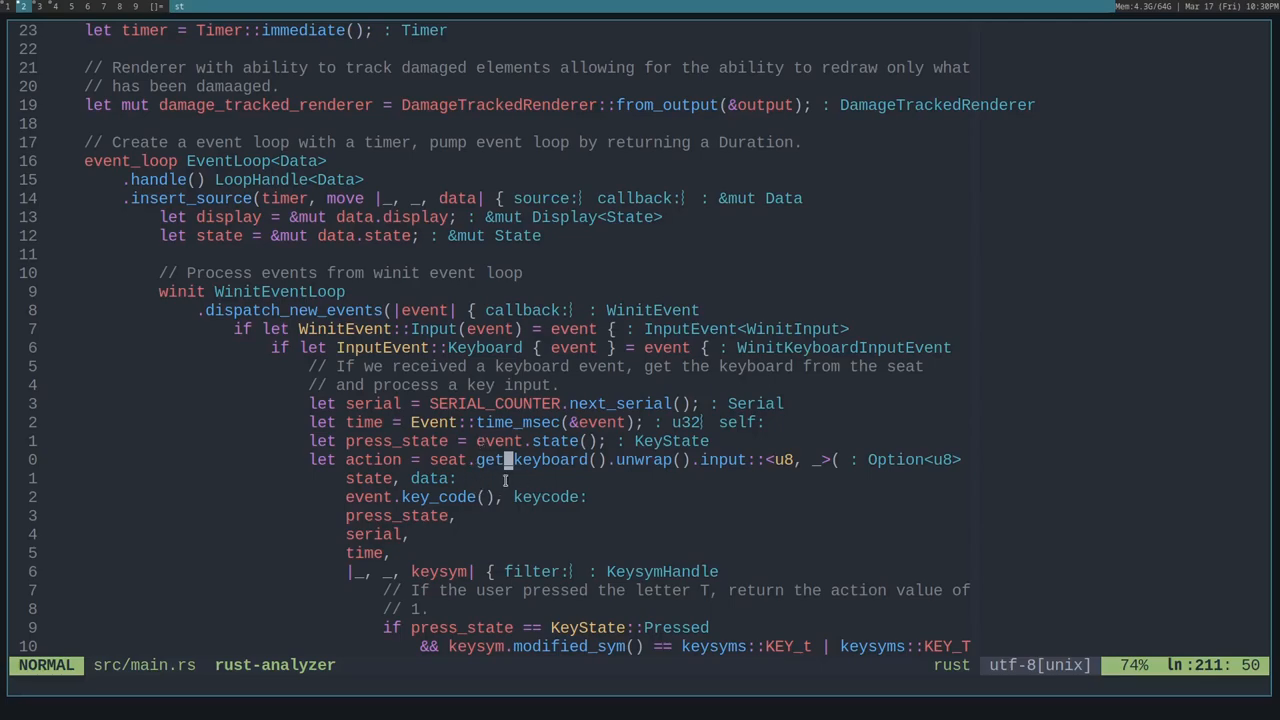
scroll("down", 3)
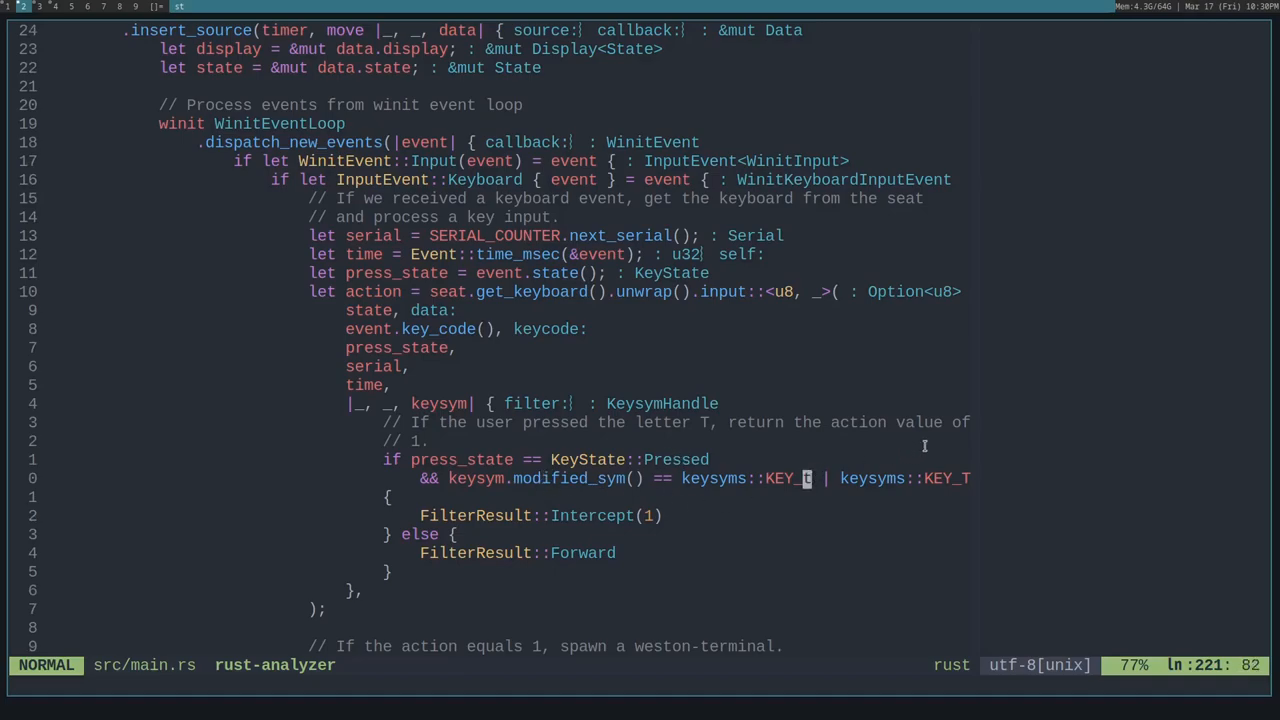
mouse_move(534, 532)
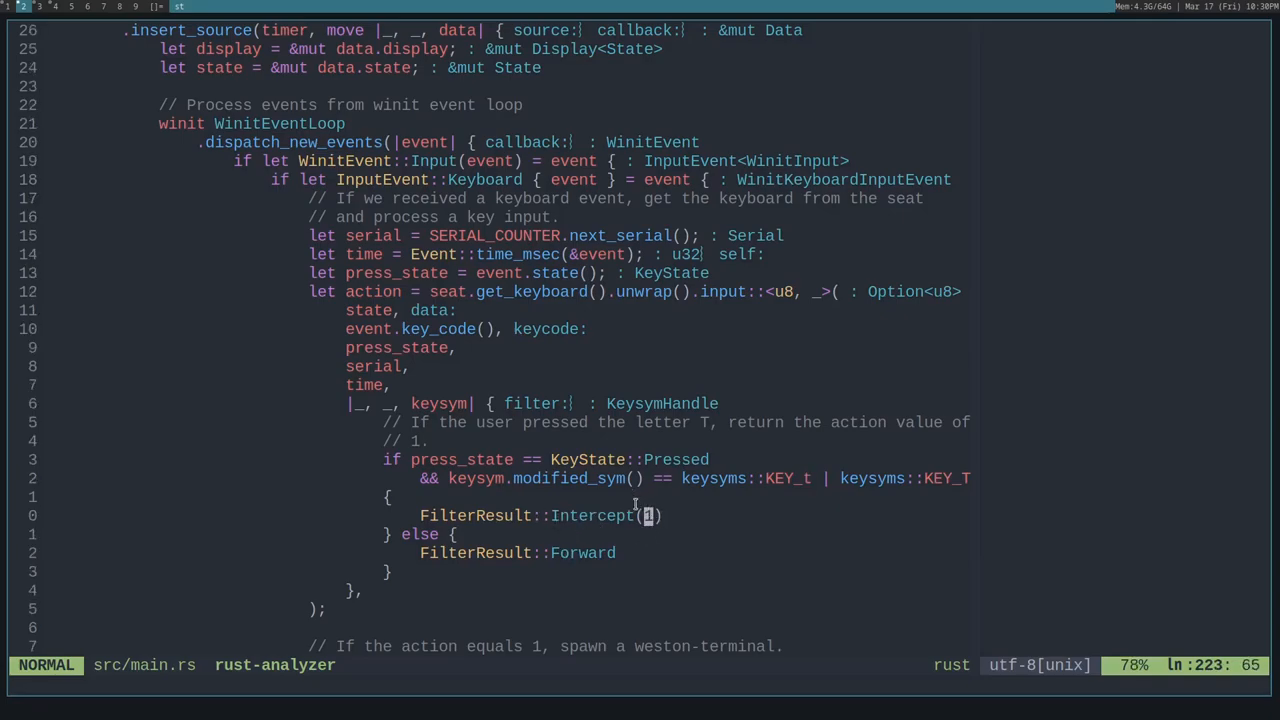
mouse_move(256, 180)
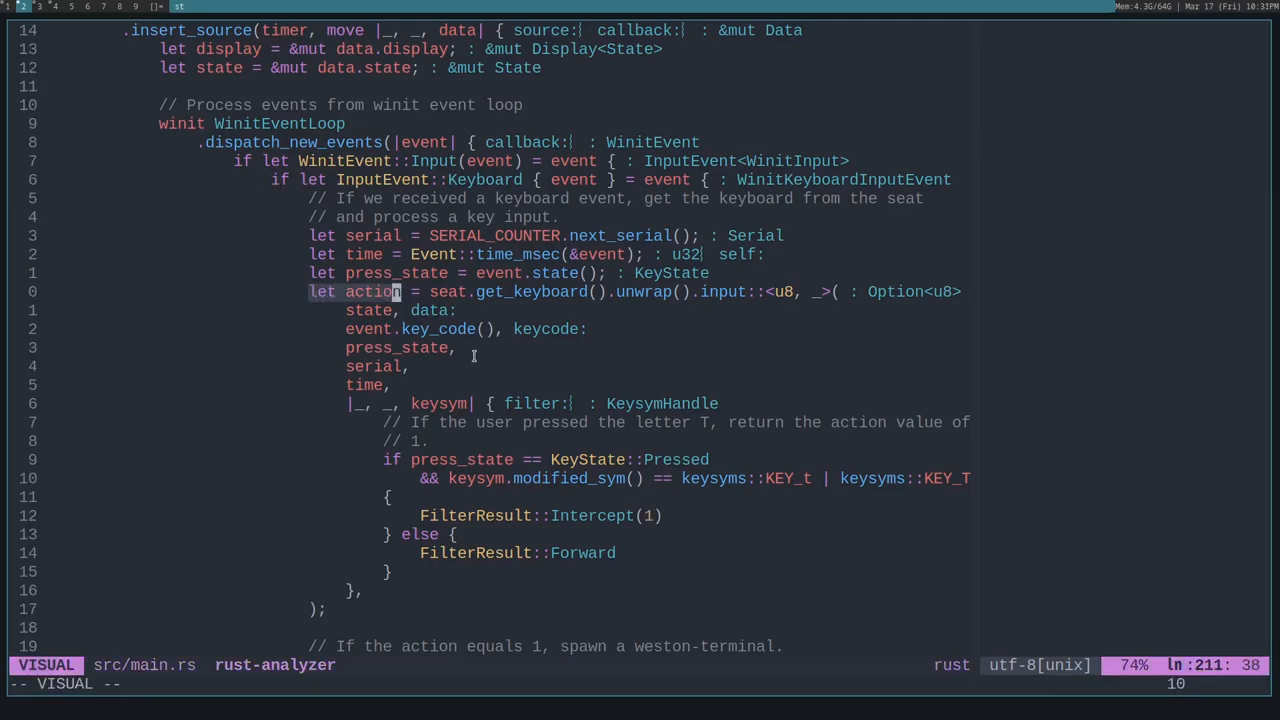
scroll("down", 3)
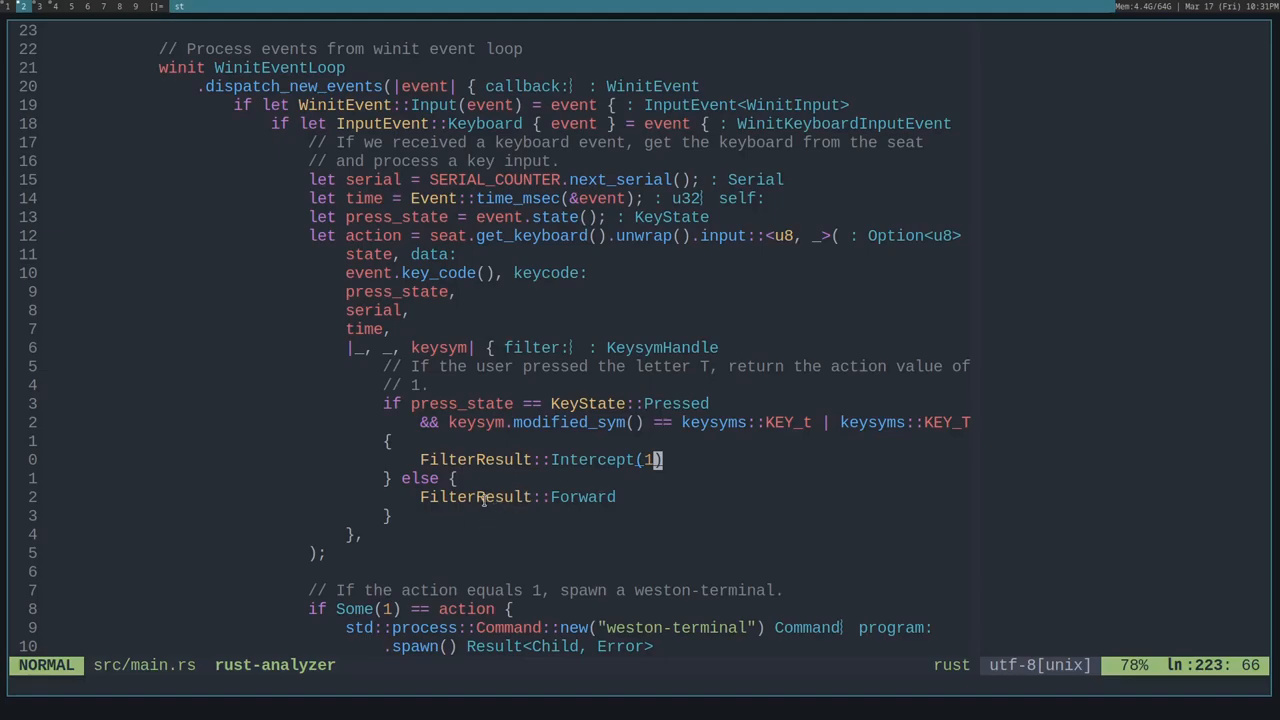
mouse_move(678, 486)
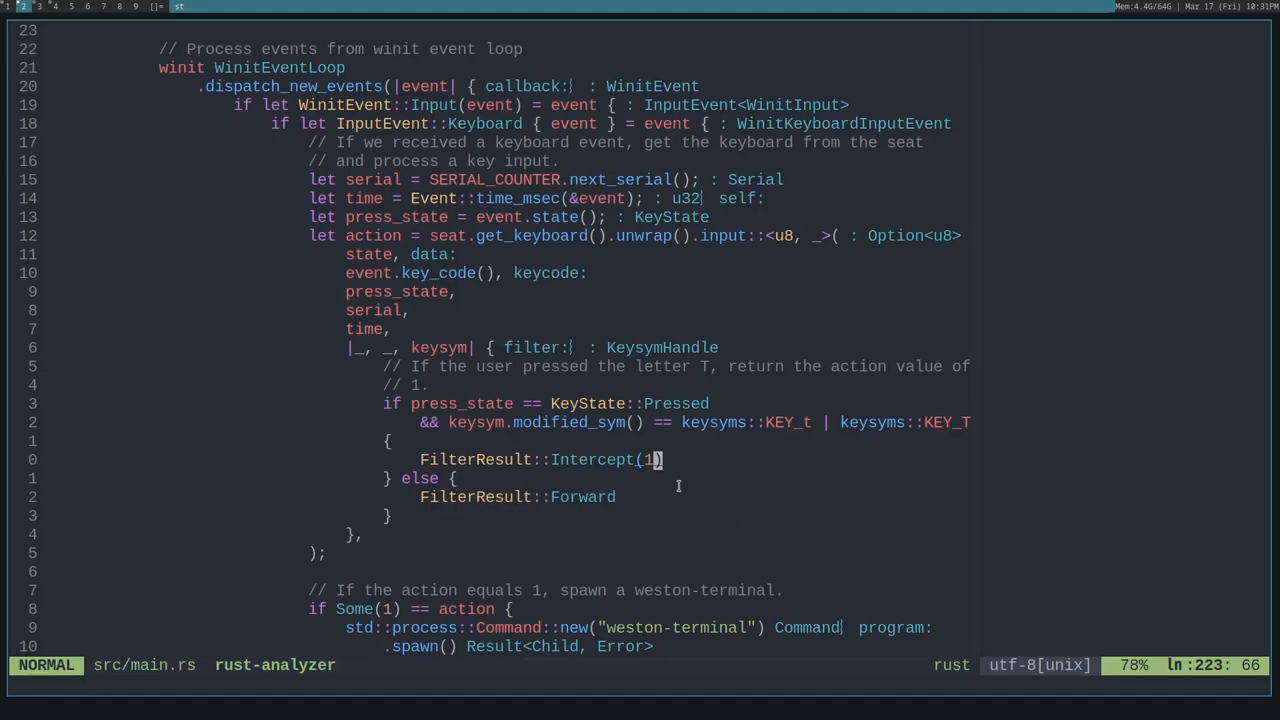
scroll("down", 3)
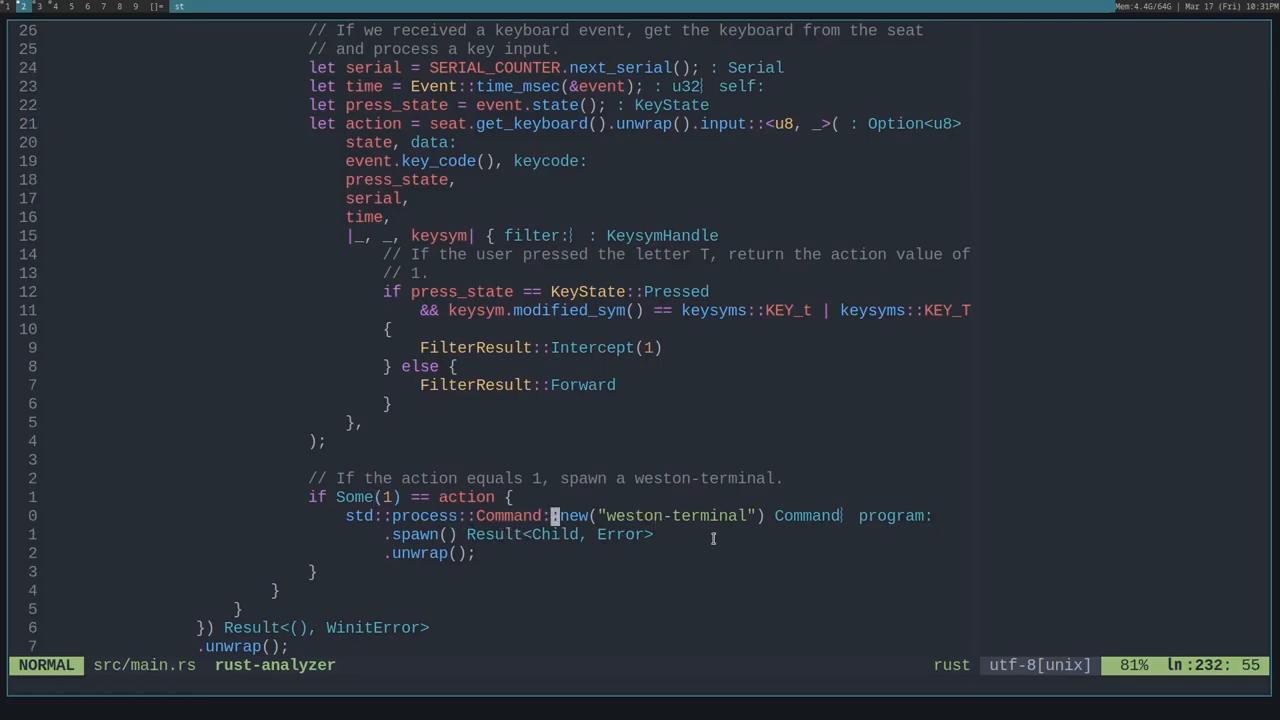
mouse_move(676, 524)
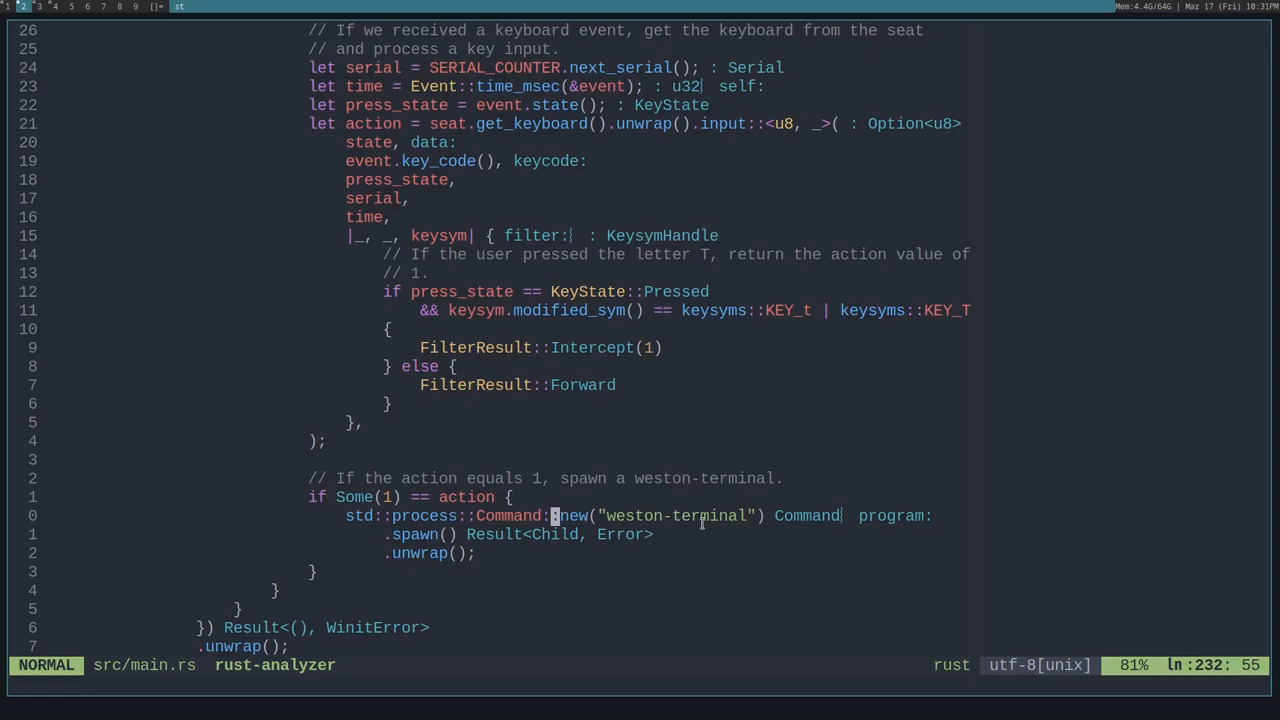
Scroll down to backend.bind, the render_output call and backend.submit.
scroll("down", 3)
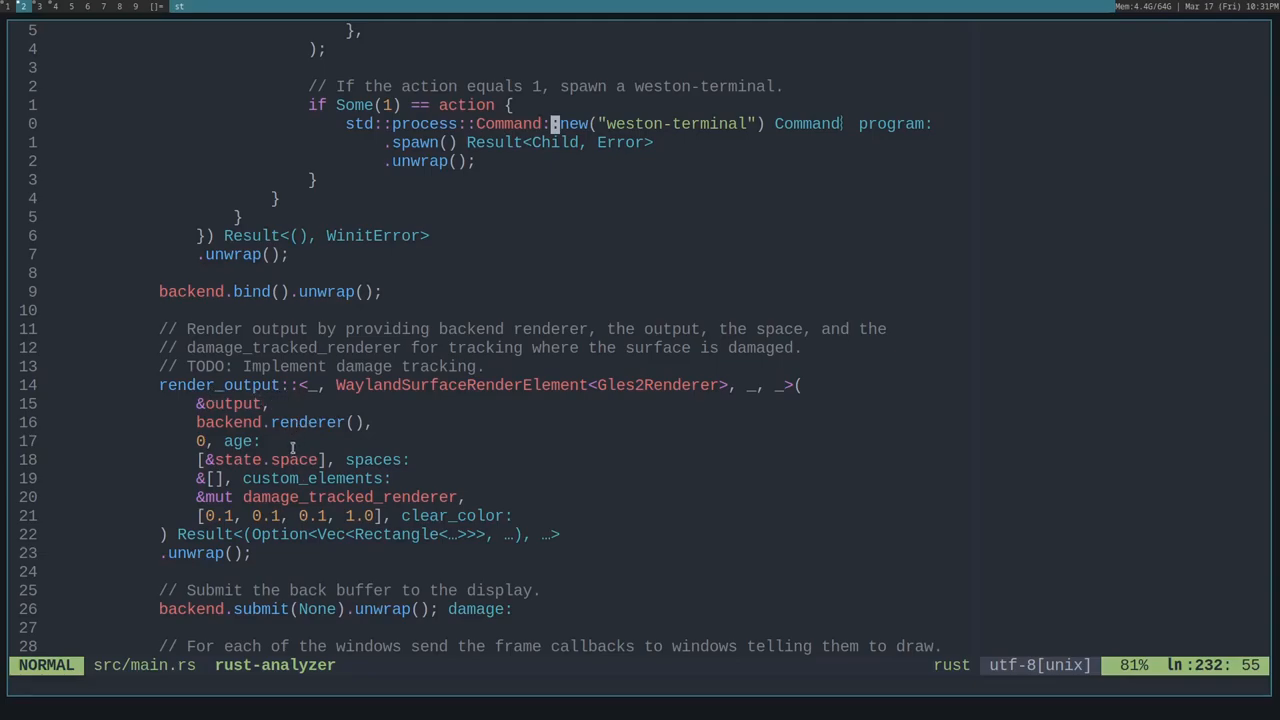
mouse_move(344, 480)
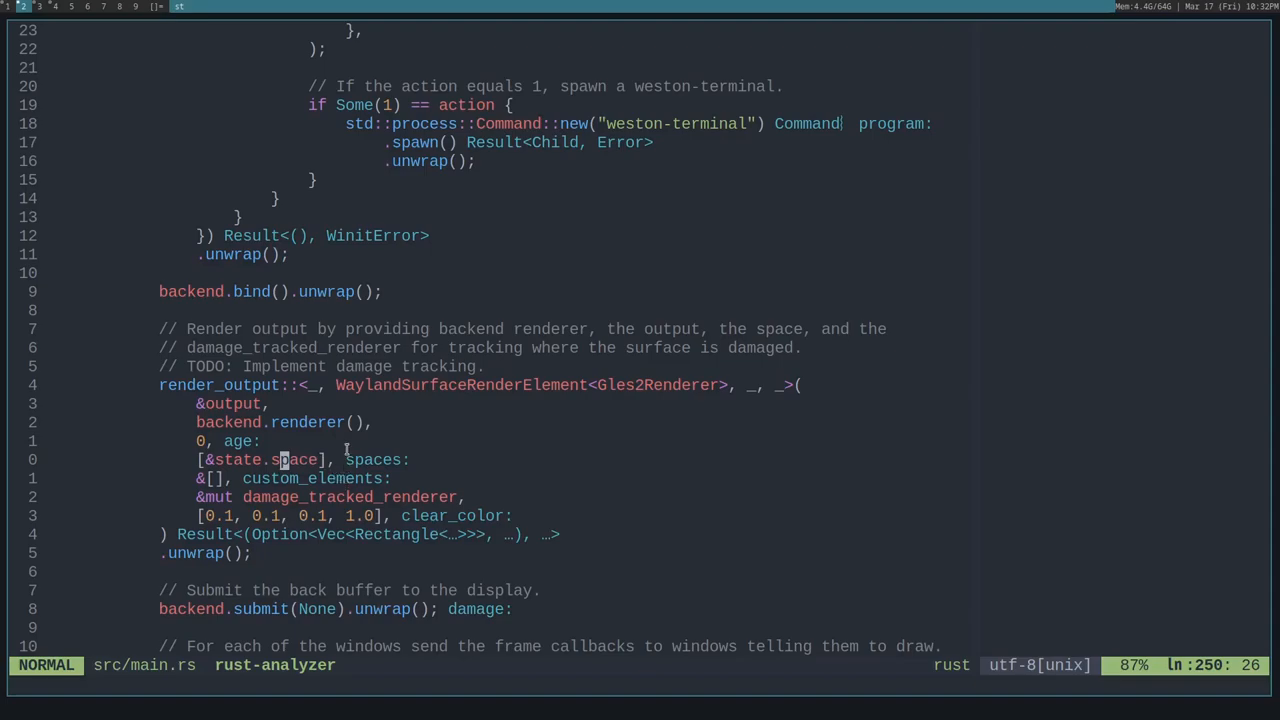
mouse_move(252, 556)
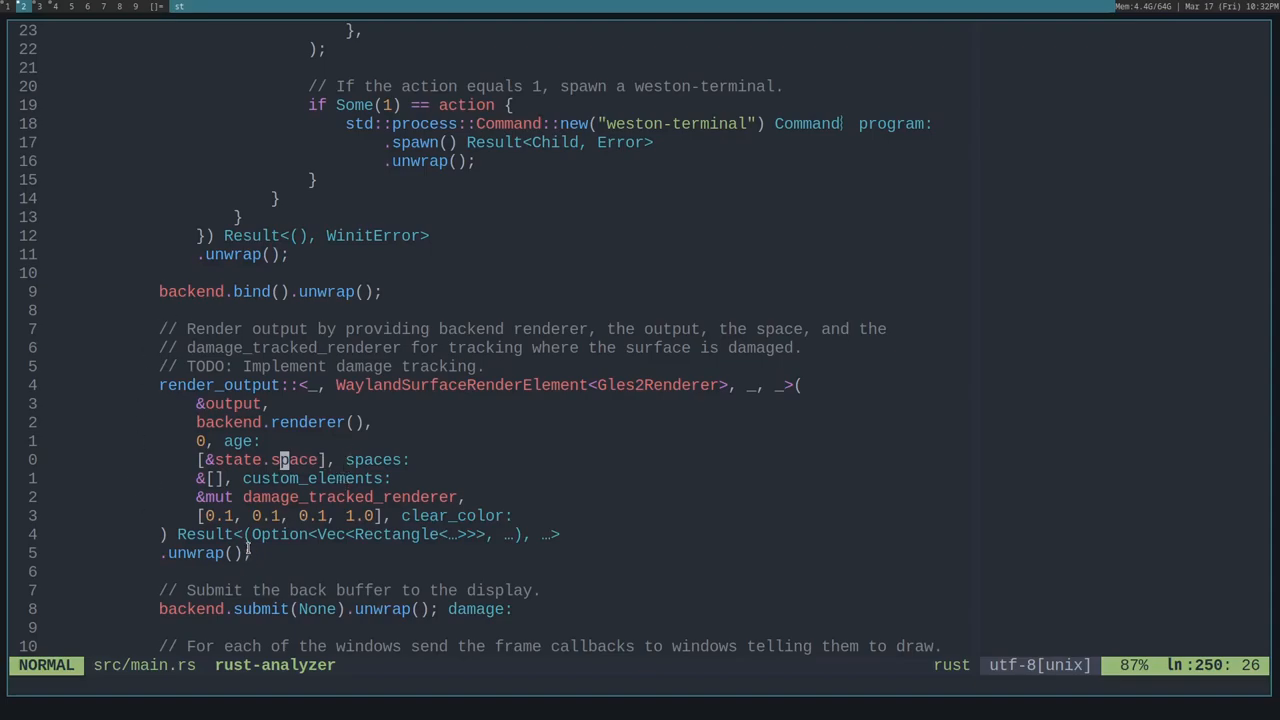
scroll("down", 3)
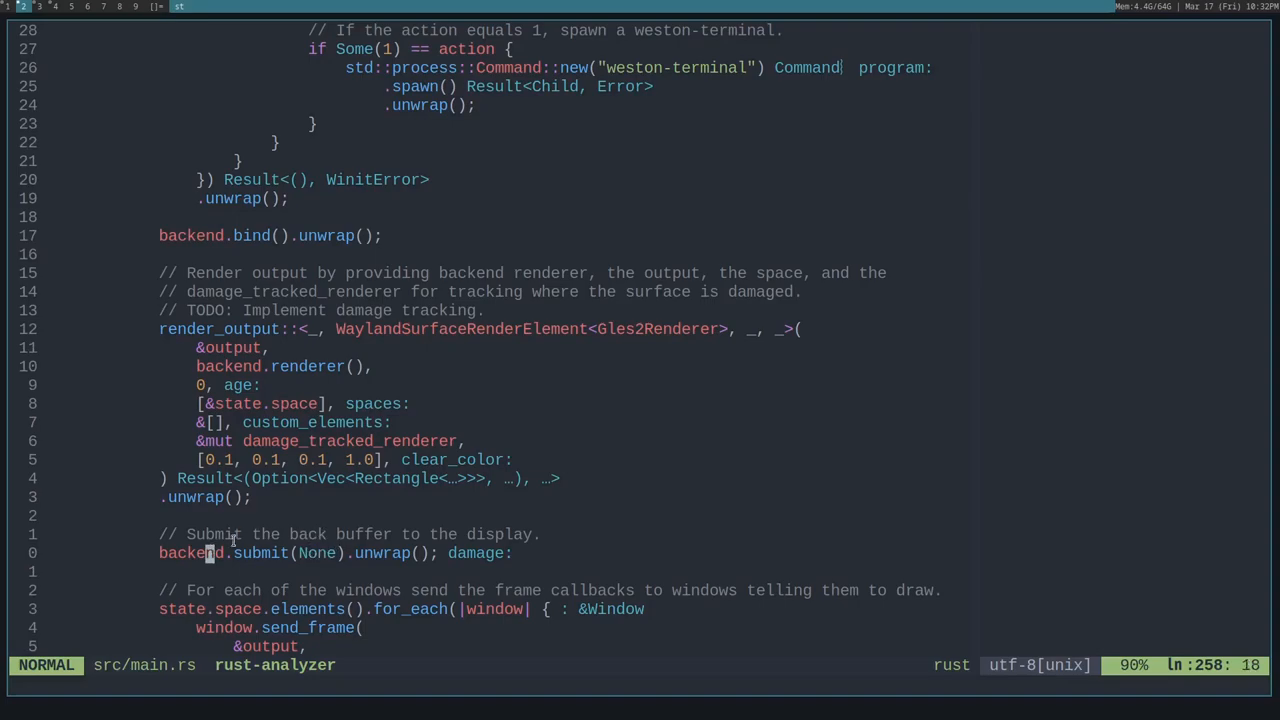
Scroll to send_frame, state.space.refresh, flush_clients, the 16 ms TimeoutAction and event_loop.run.
scroll("down", 3)
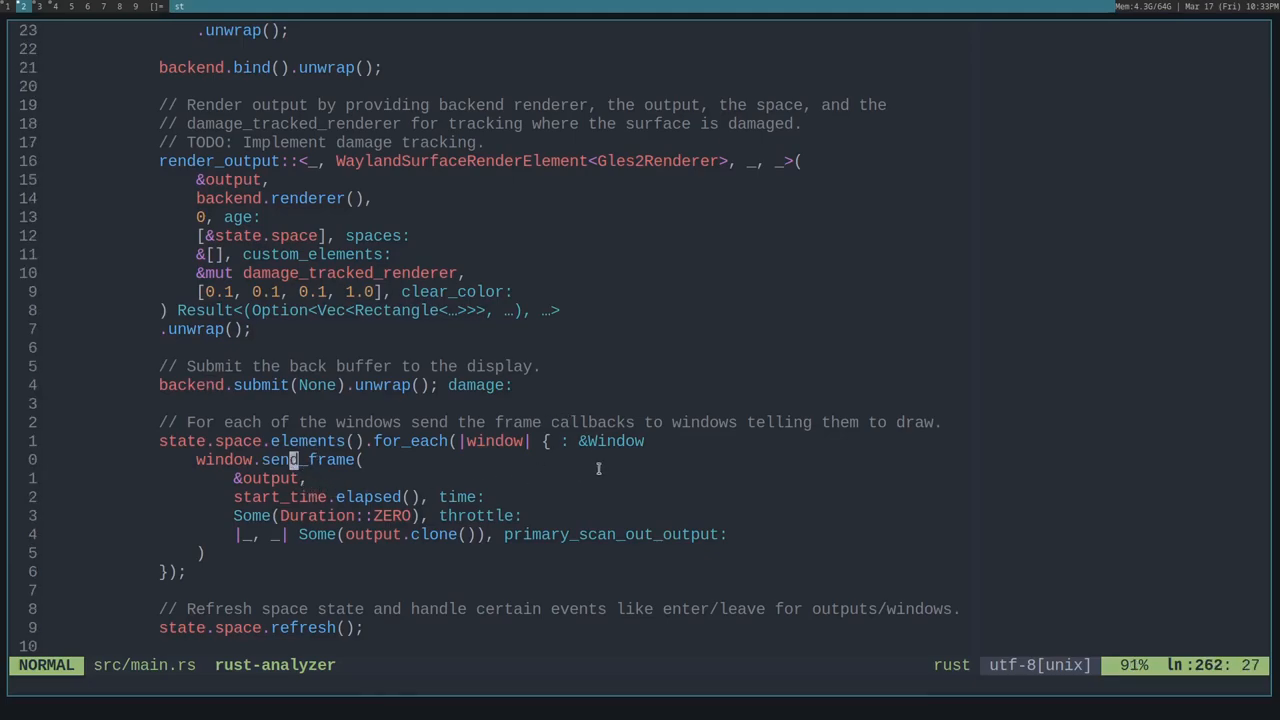
mouse_move(520, 564)
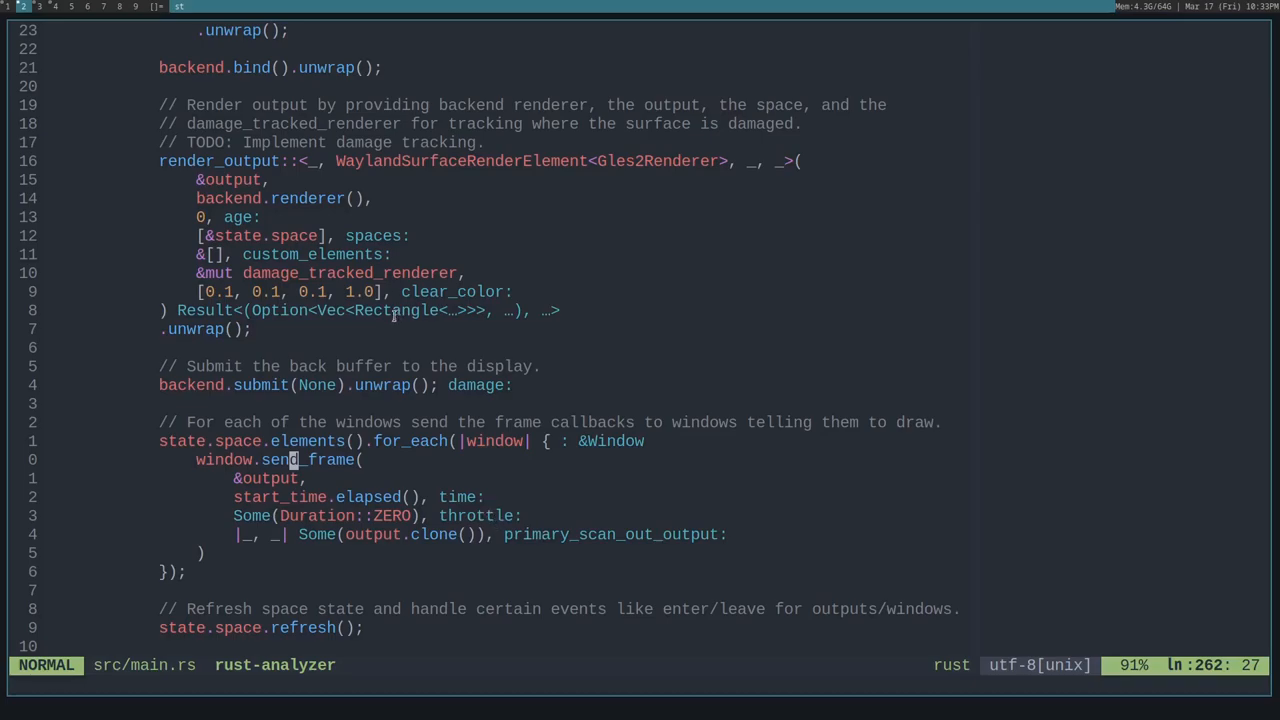
scroll("down", 3)
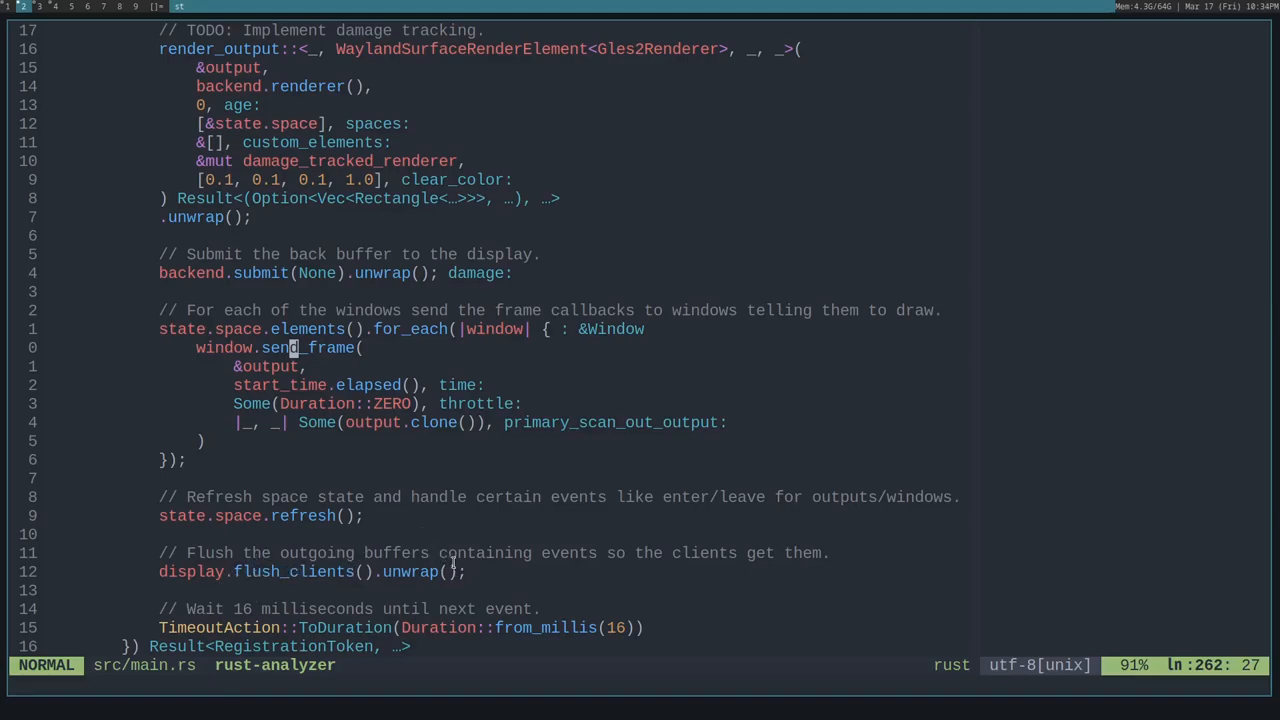
scroll("down", 3)
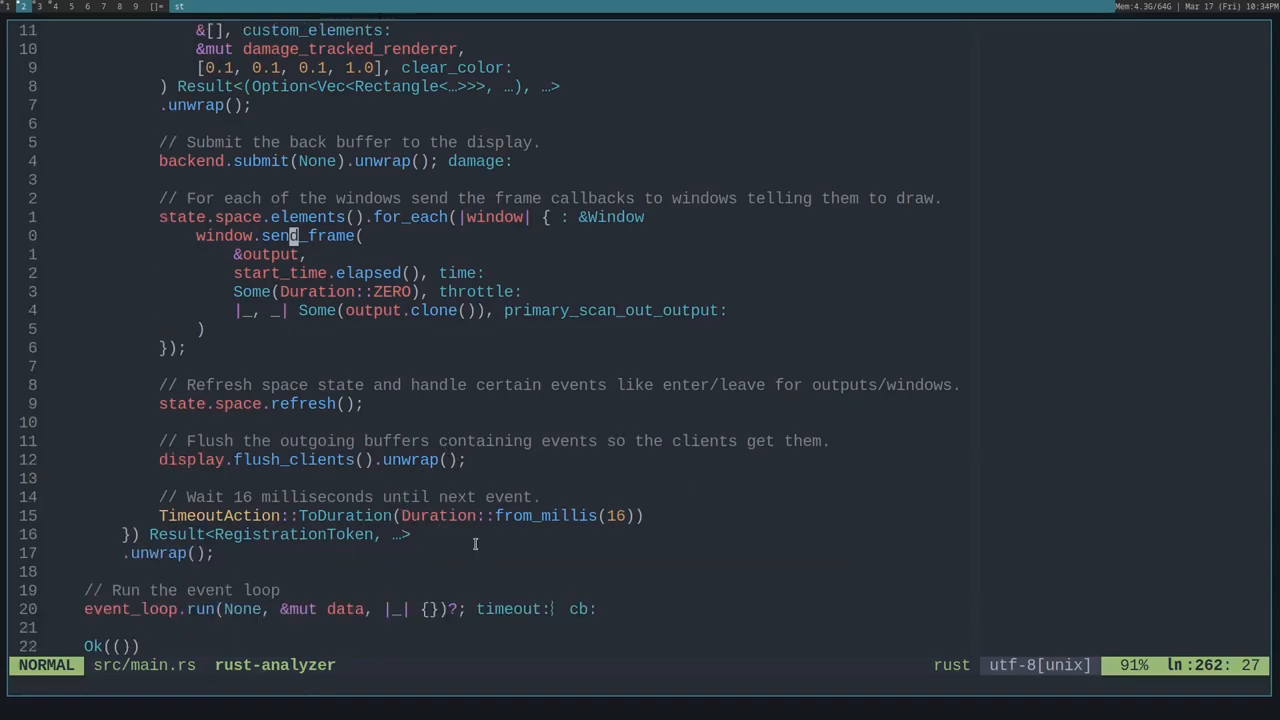